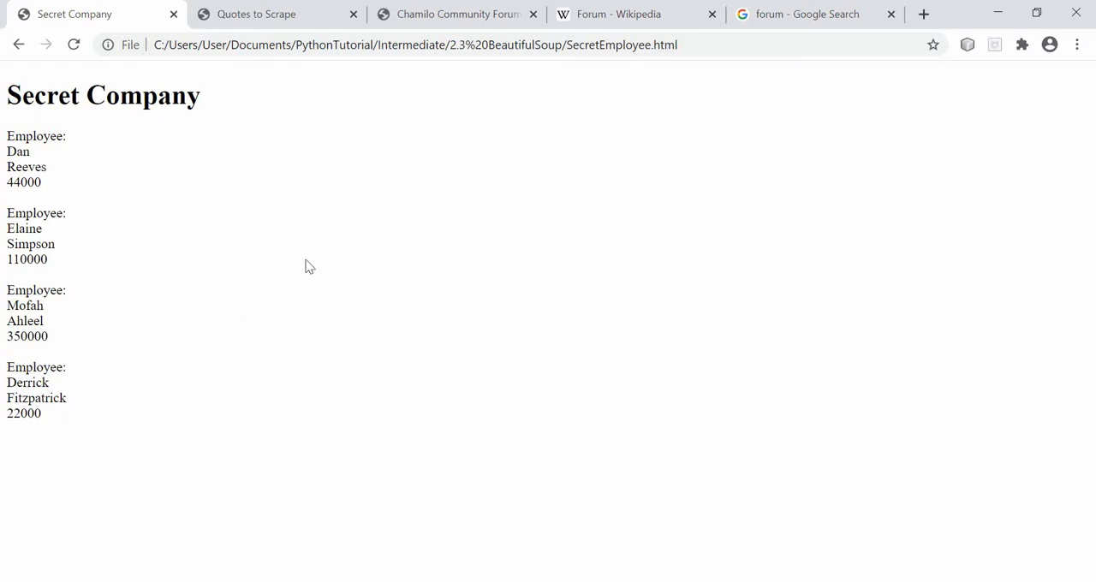
{"action": "mouse_move", "coordinate": [446, 275]}
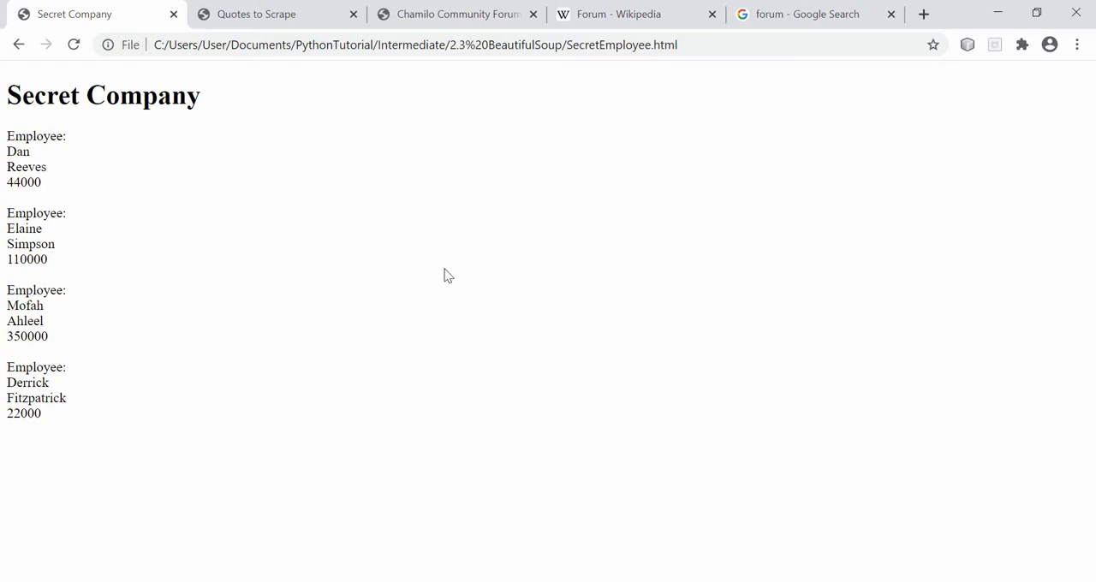
{"action": "mouse_move", "coordinate": [333, 139]}
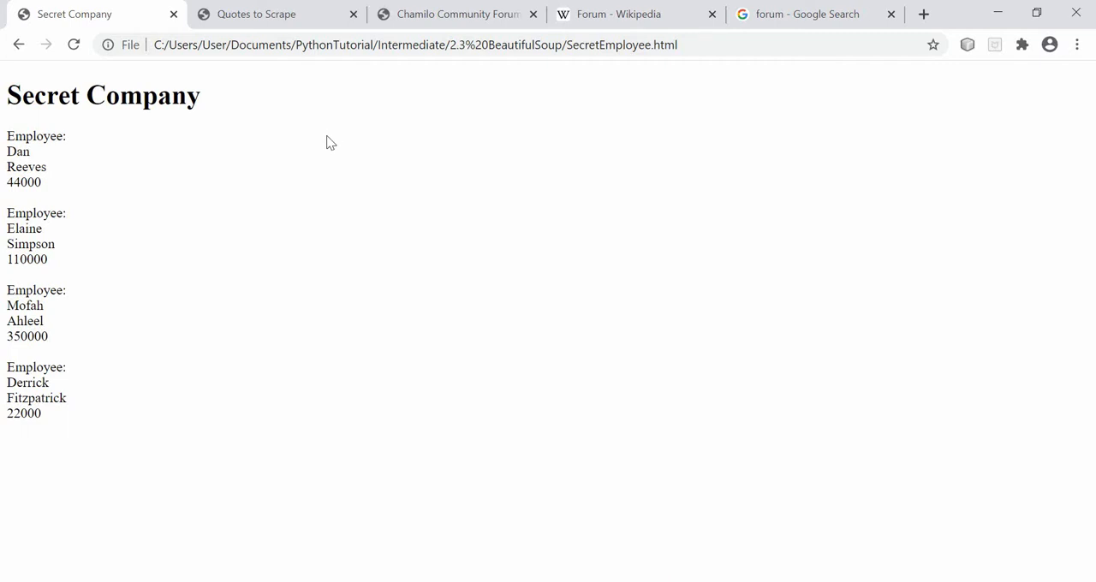
{"action": "mouse_move", "coordinate": [144, 146]}
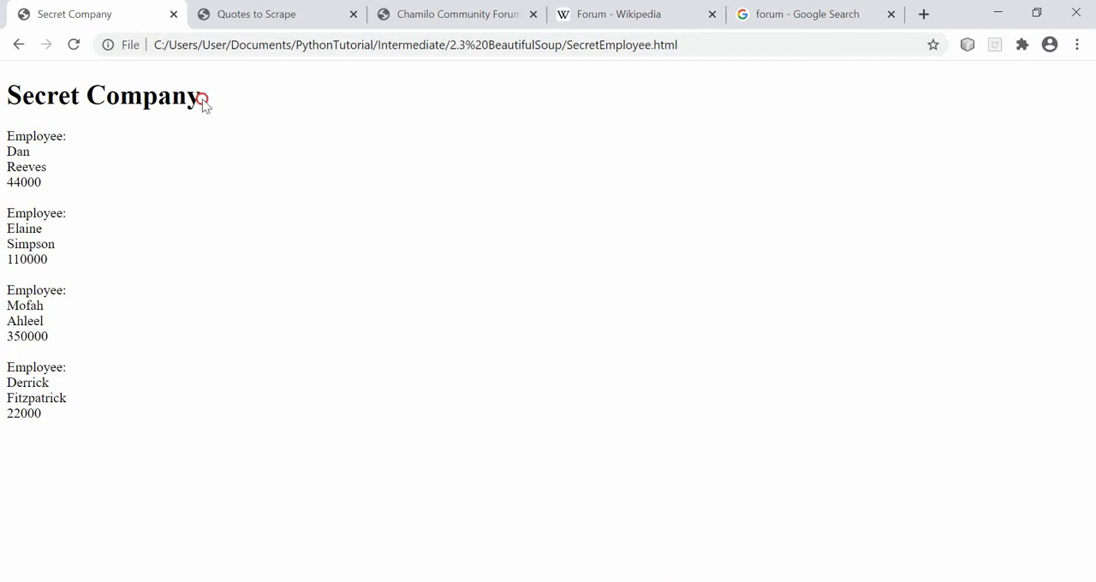
{"action": "mouse_move", "coordinate": [147, 218]}
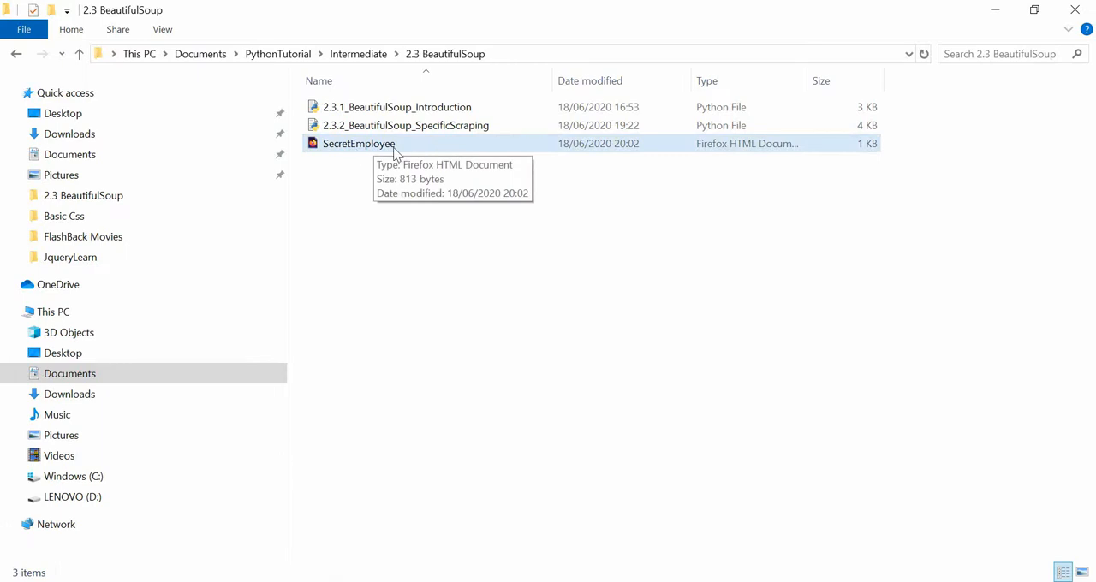
{"action": "mouse_move", "coordinate": [442, 483]}
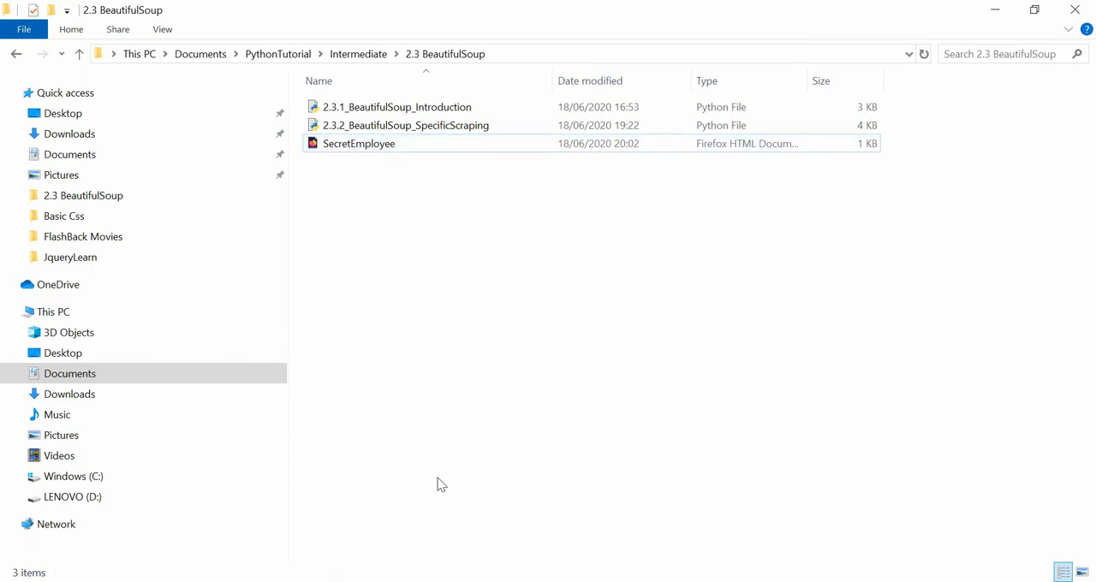
Inspect the Secret Company page and expand the second div class="employee" node to show its name and salary fields.
{"action": "double_click", "coordinate": [360, 144]}
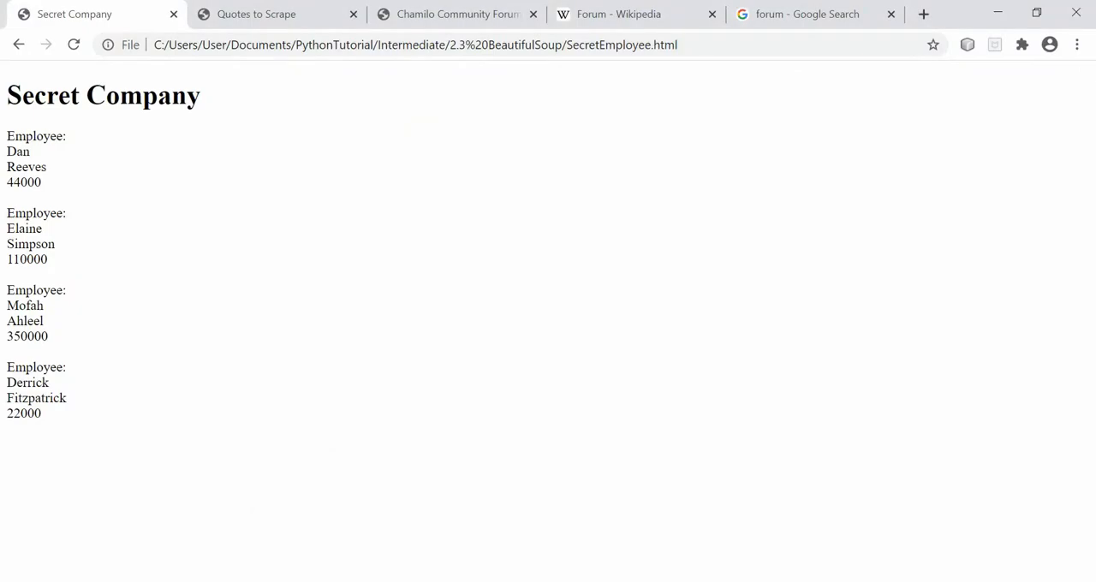
{"action": "mouse_move", "coordinate": [123, 175]}
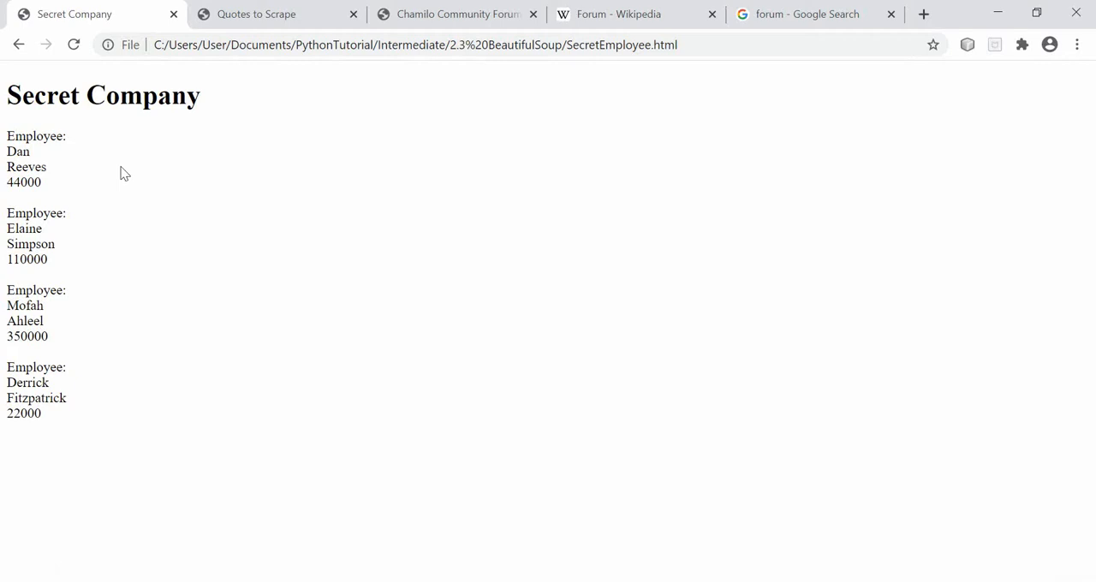
{"action": "right_click", "coordinate": [123, 175]}
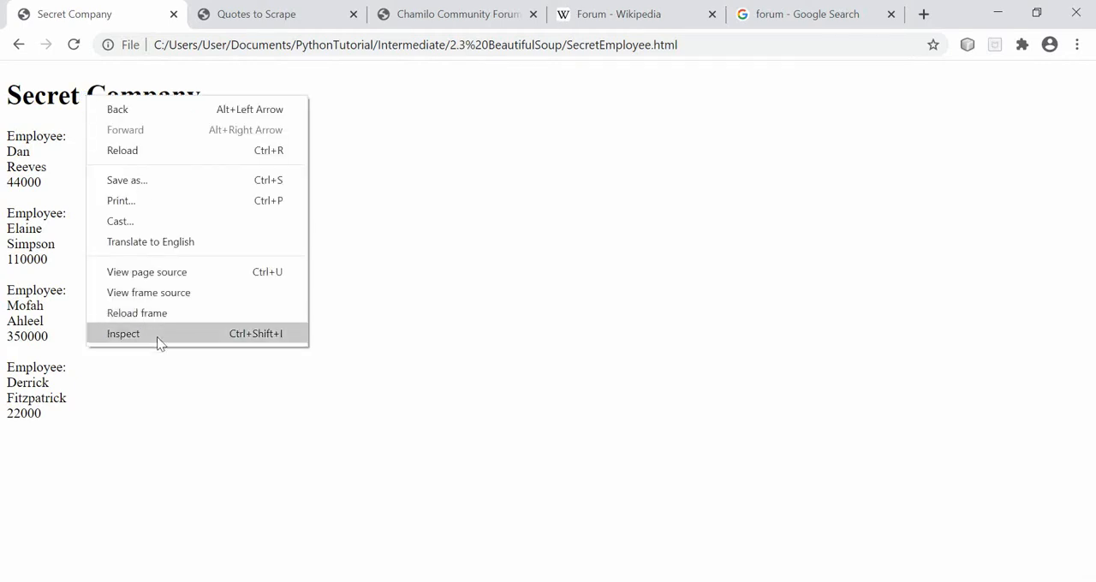
{"action": "left_click", "coordinate": [123, 332]}
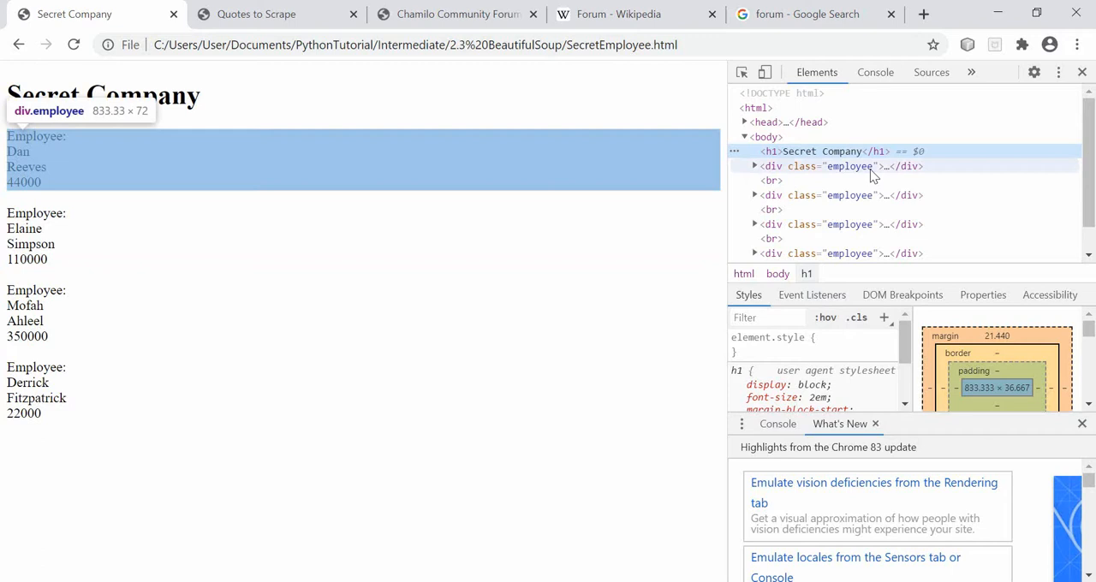
{"action": "left_click", "coordinate": [771, 166]}
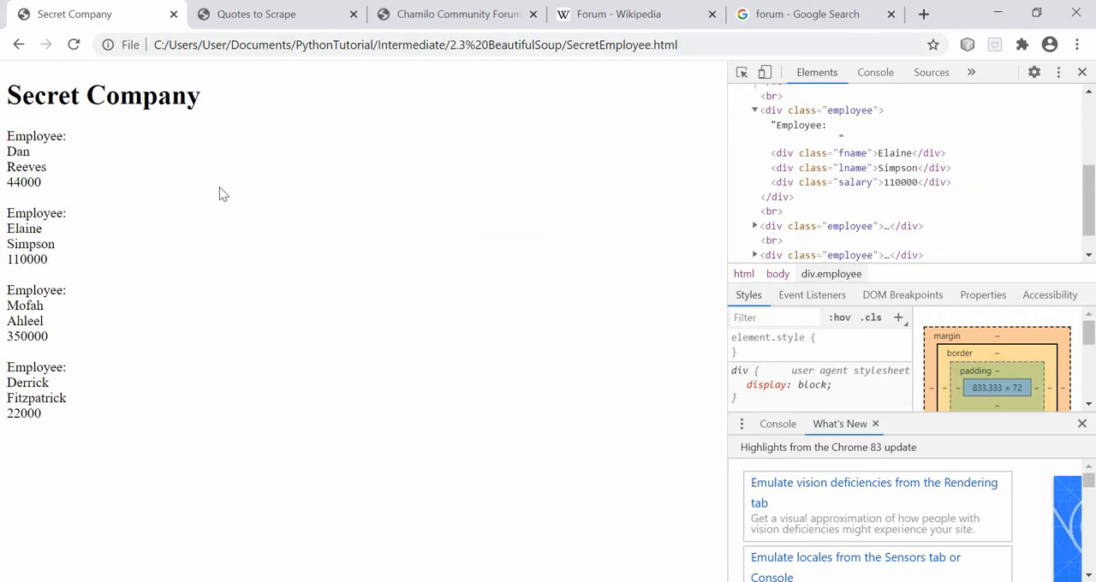
{"action": "mouse_move", "coordinate": [214, 204]}
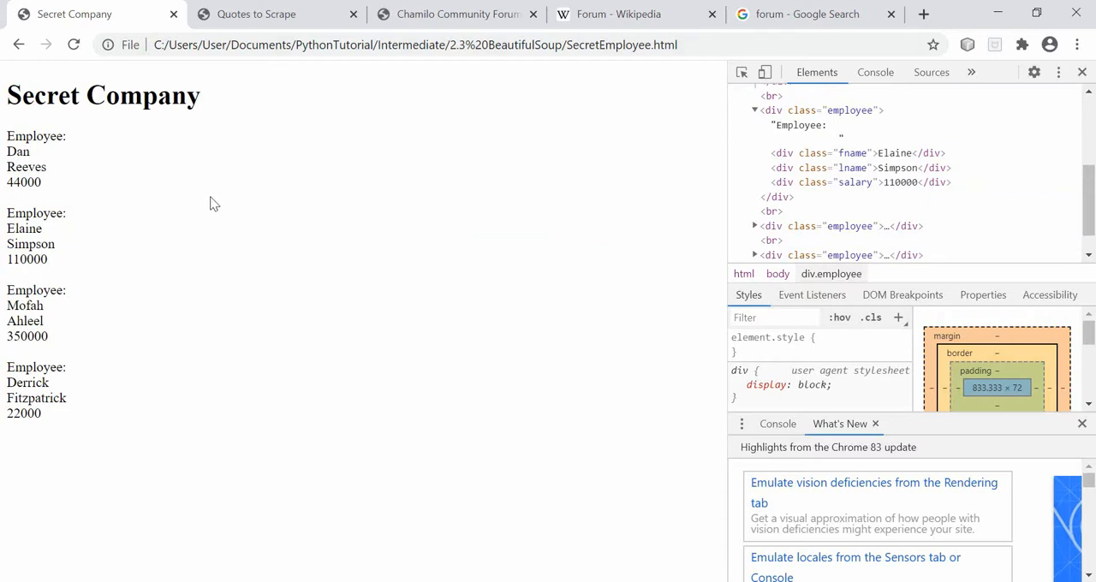
{"action": "mouse_move", "coordinate": [52, 162]}
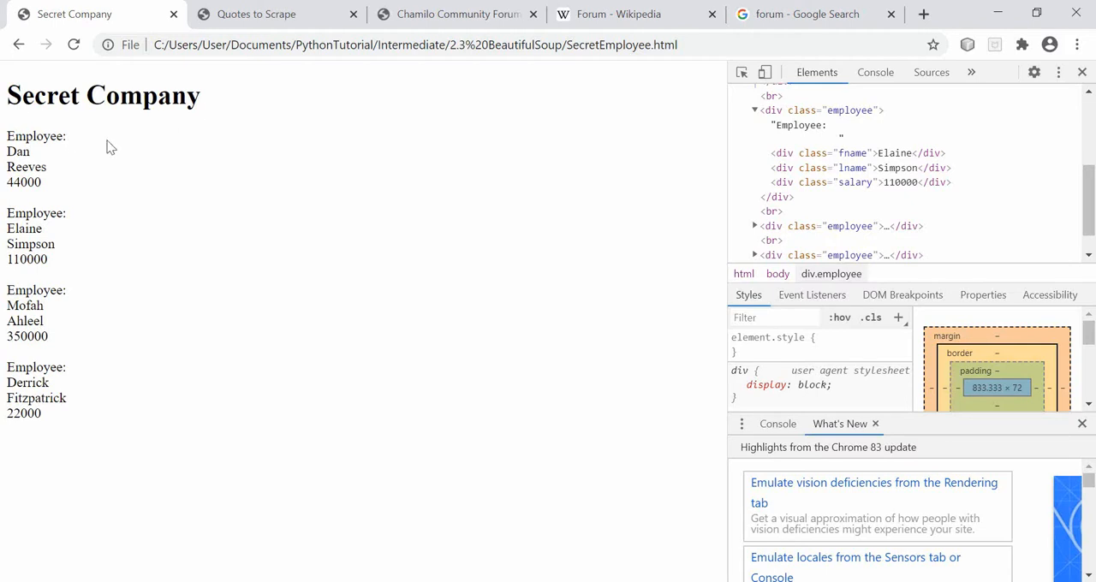
{"action": "mouse_move", "coordinate": [122, 185]}
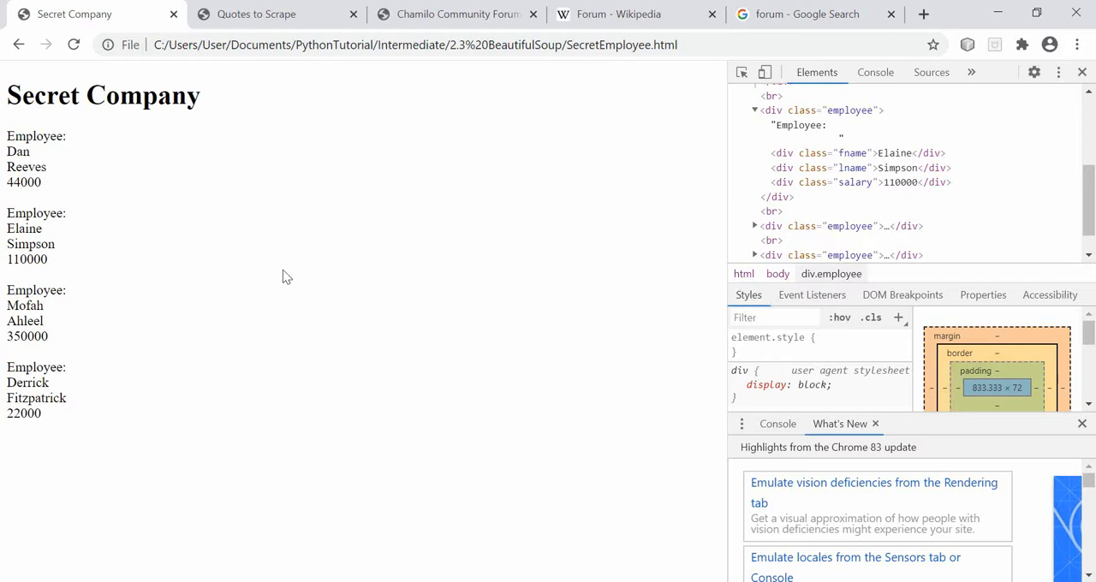
{"action": "mouse_move", "coordinate": [277, 259]}
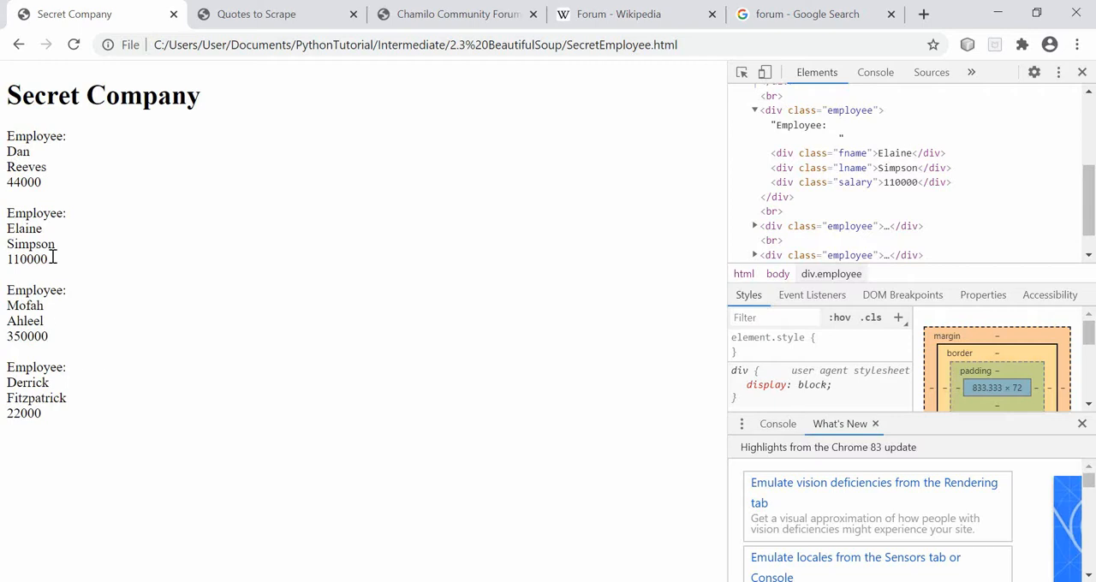
{"action": "mouse_move", "coordinate": [93, 271]}
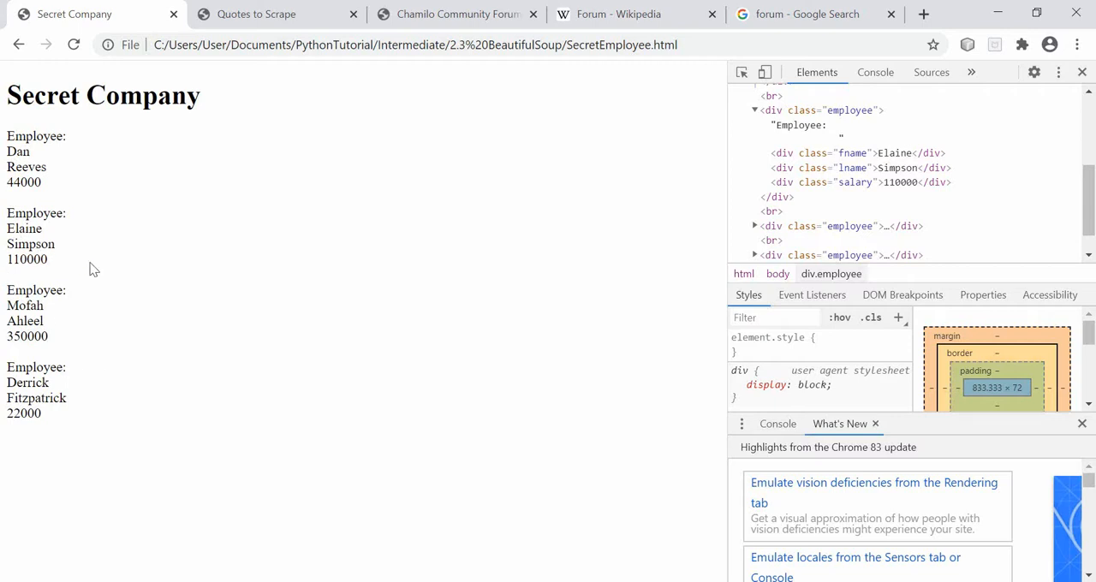
{"action": "mouse_move", "coordinate": [381, 311]}
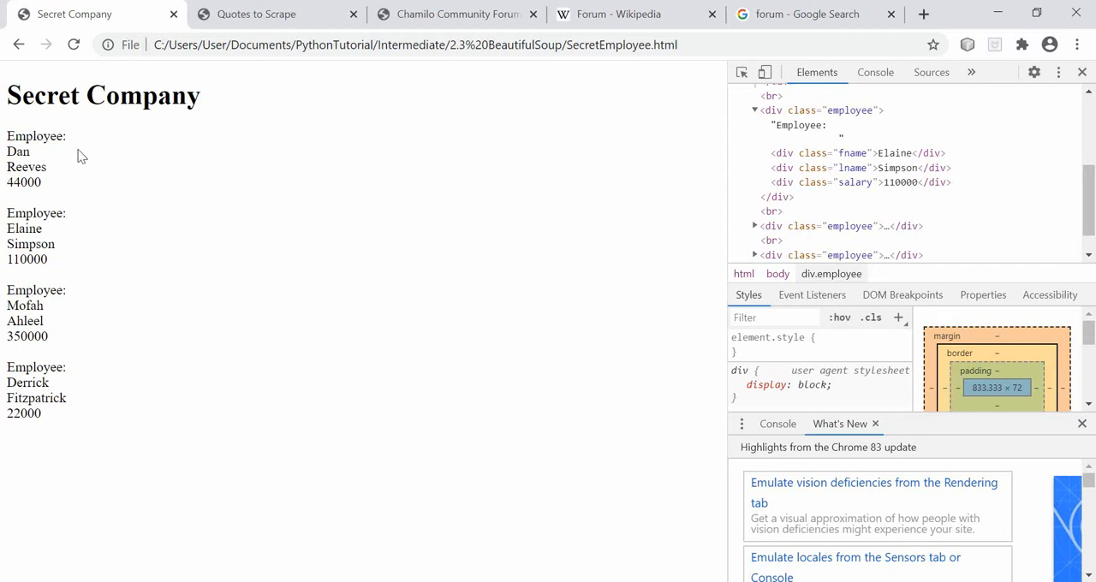
{"action": "mouse_move", "coordinate": [34, 139]}
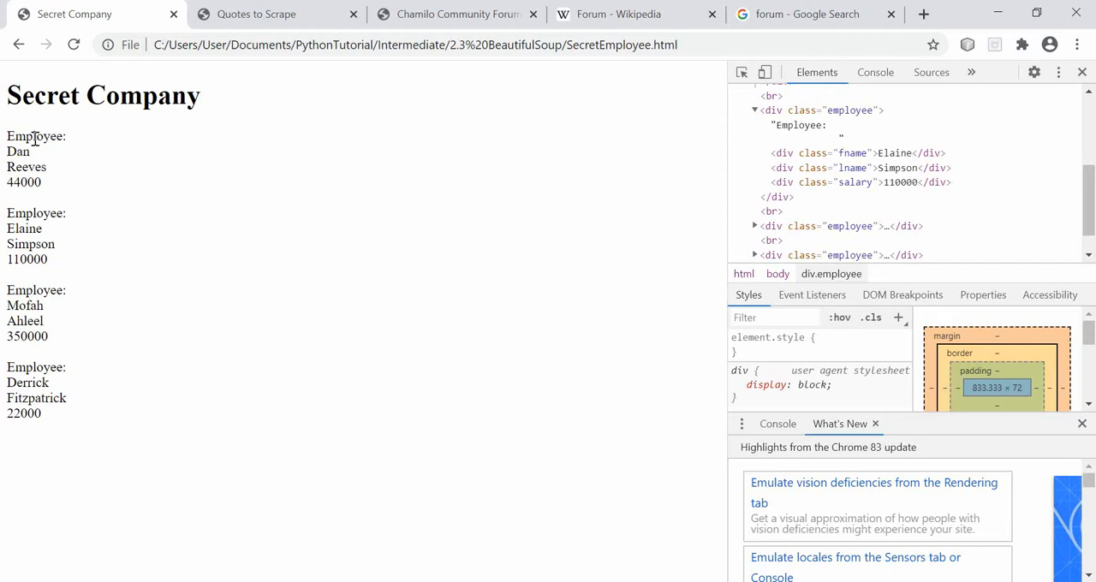
{"action": "mouse_move", "coordinate": [55, 276]}
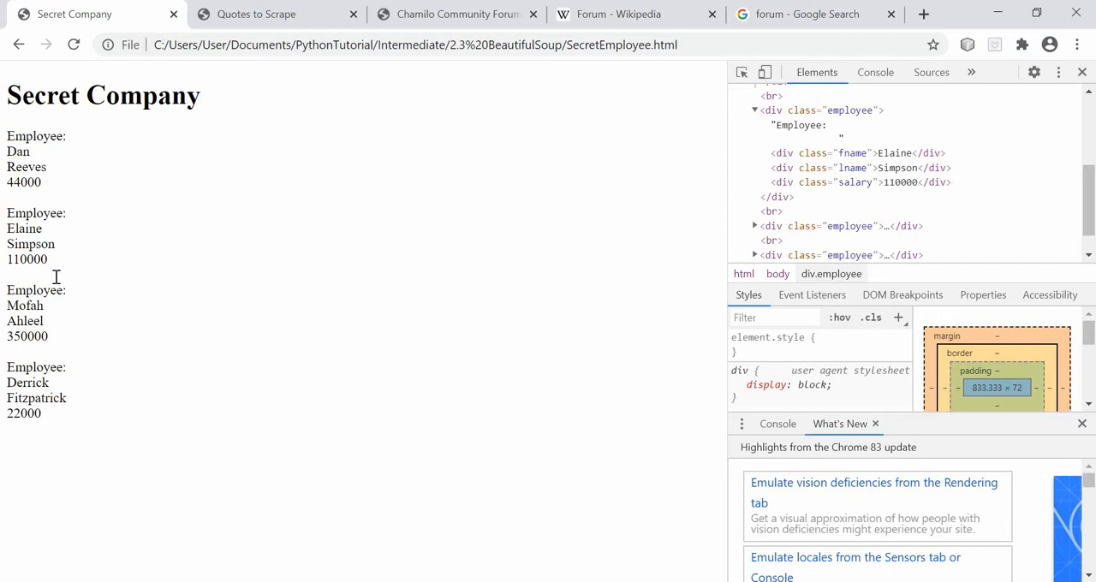
{"action": "mouse_move", "coordinate": [798, 110]}
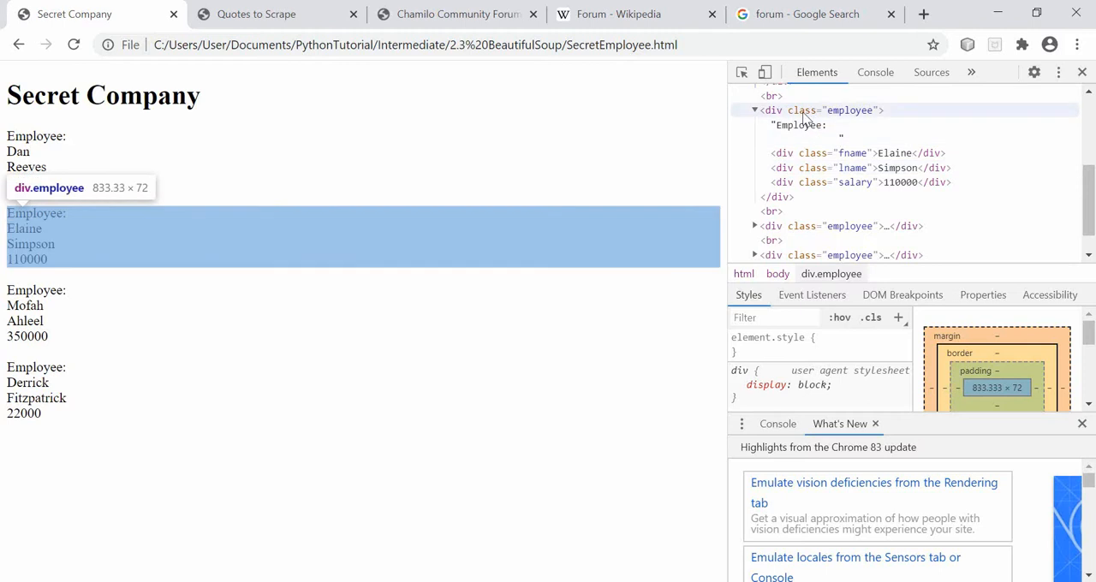
{"action": "mouse_move", "coordinate": [836, 113]}
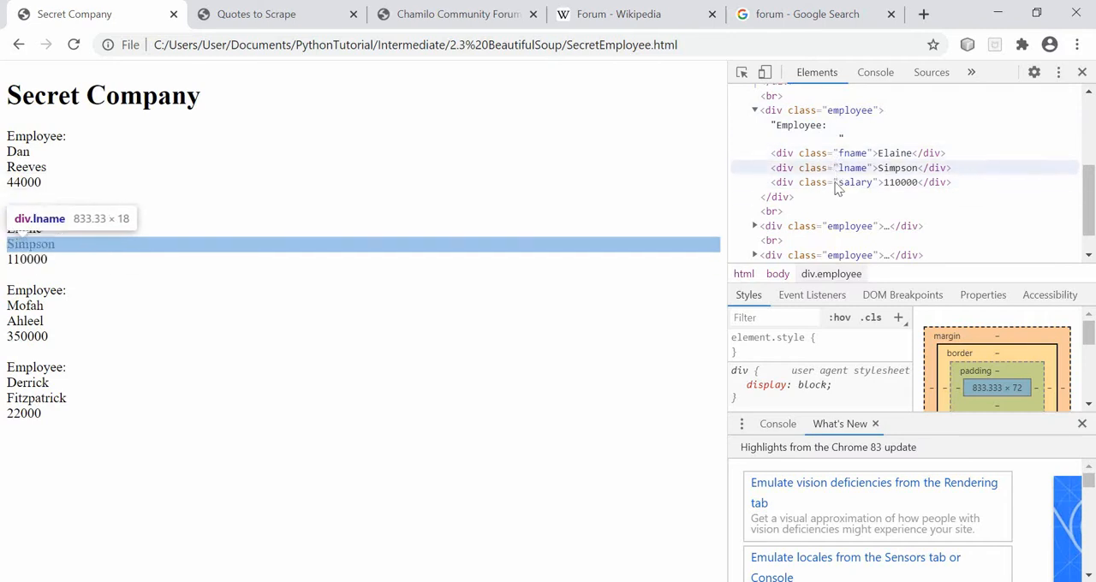
{"action": "mouse_move", "coordinate": [853, 181]}
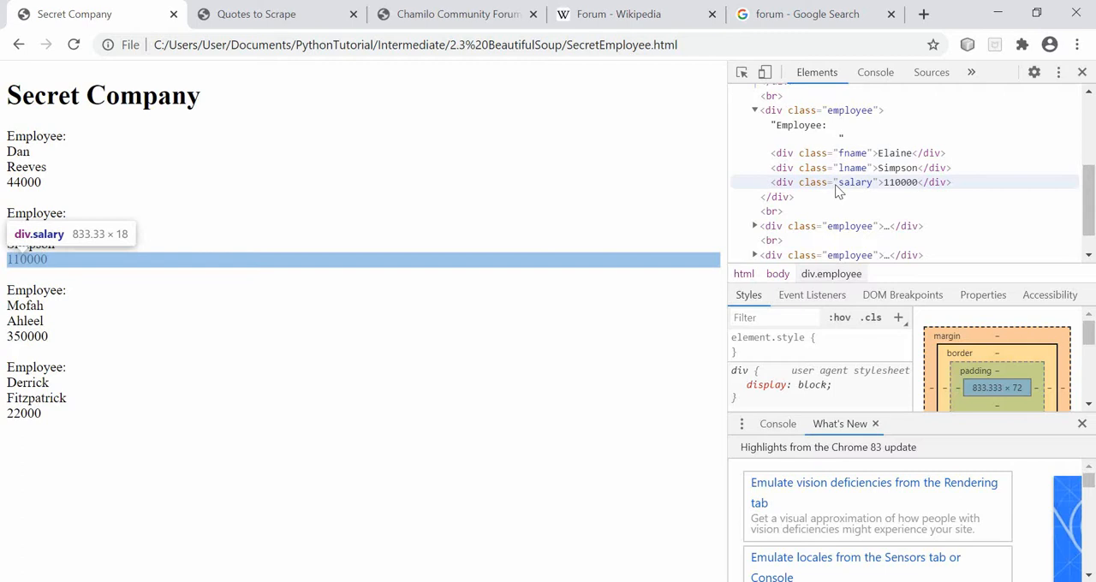
{"action": "mouse_move", "coordinate": [831, 182]}
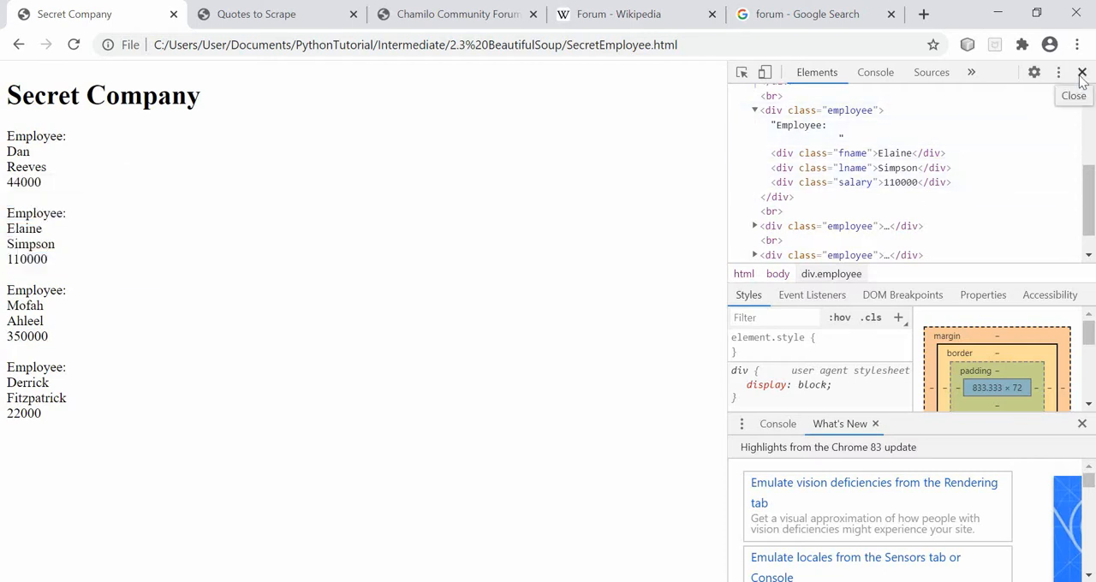
{"action": "left_click", "coordinate": [1082, 72]}
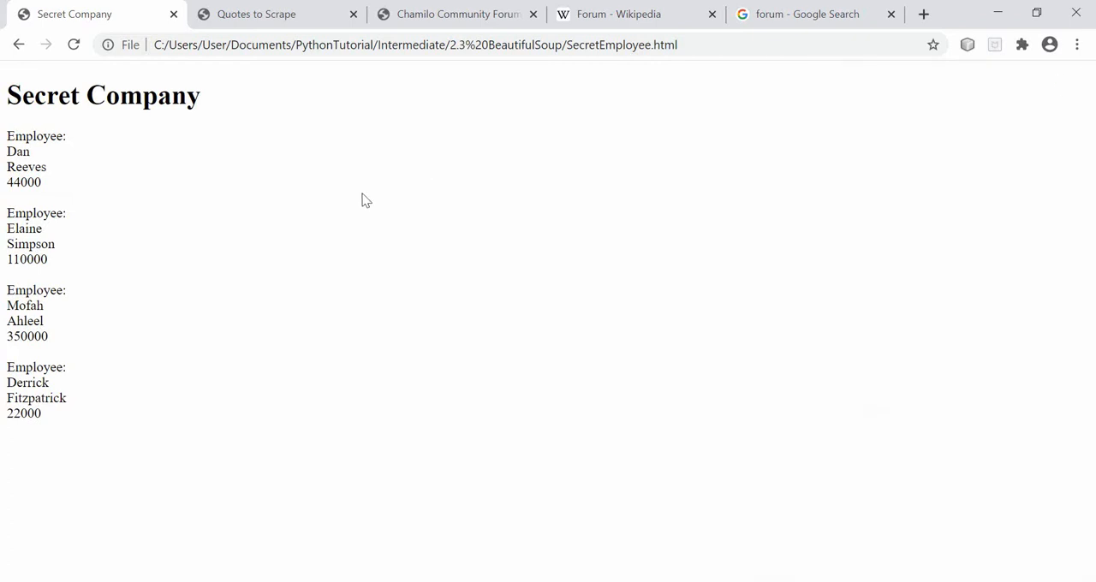
{"action": "left_click", "coordinate": [257, 13]}
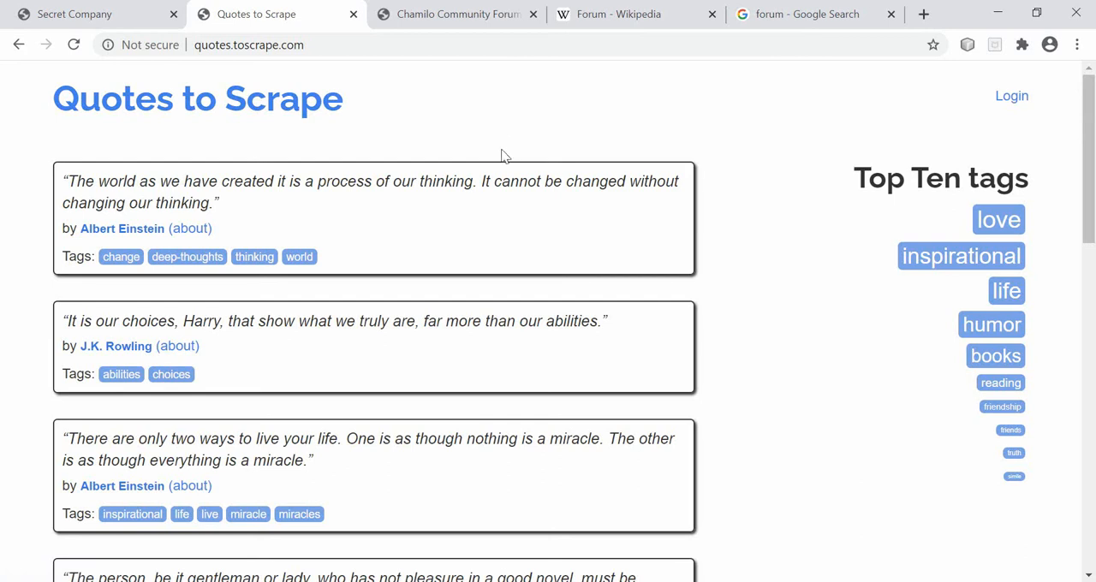
{"action": "mouse_move", "coordinate": [689, 253]}
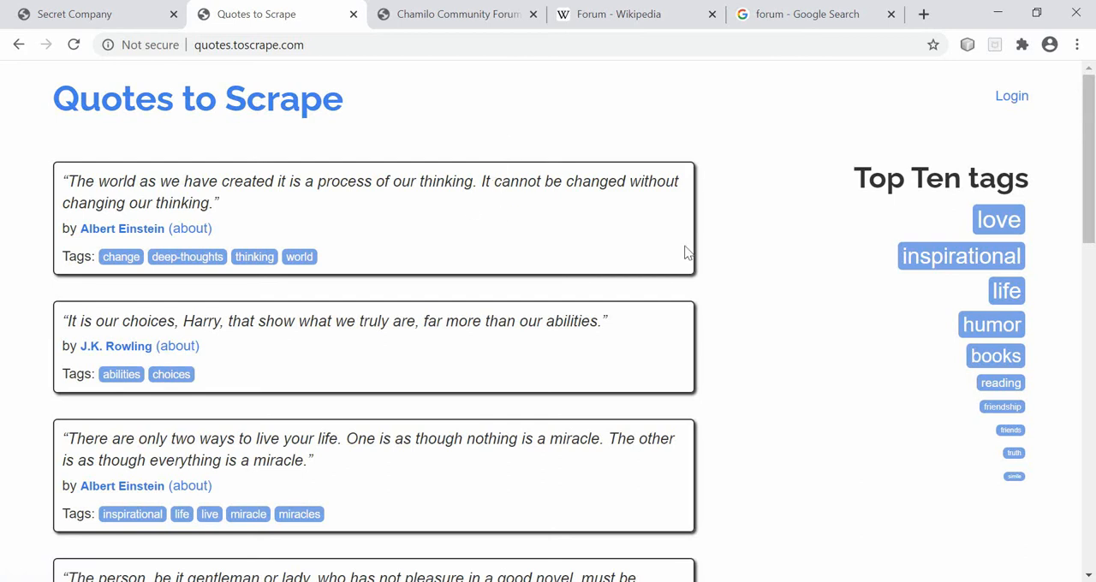
{"action": "mouse_move", "coordinate": [298, 257]}
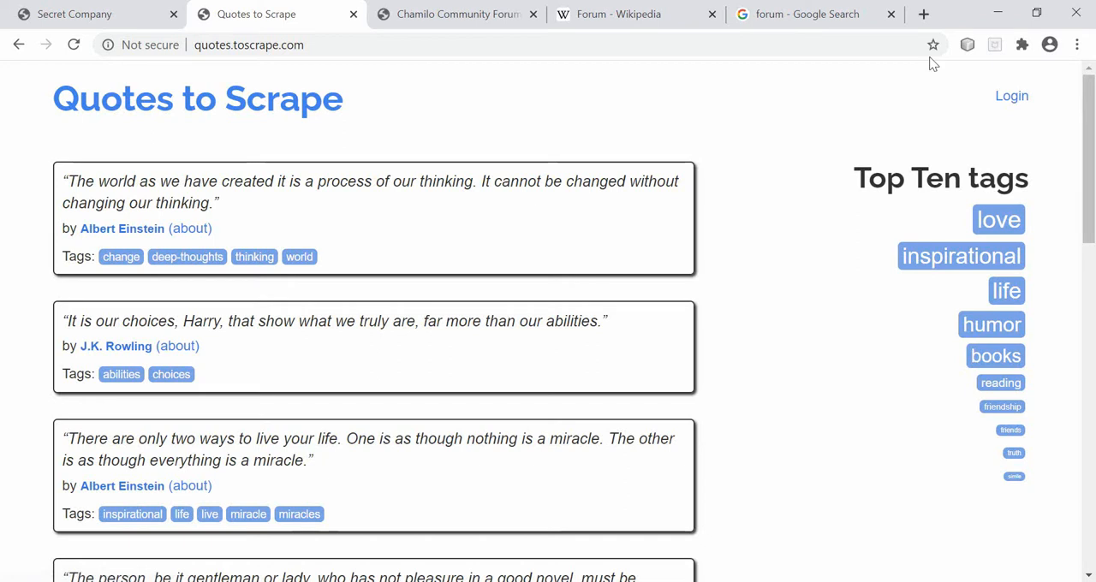
{"action": "mouse_move", "coordinate": [181, 178]}
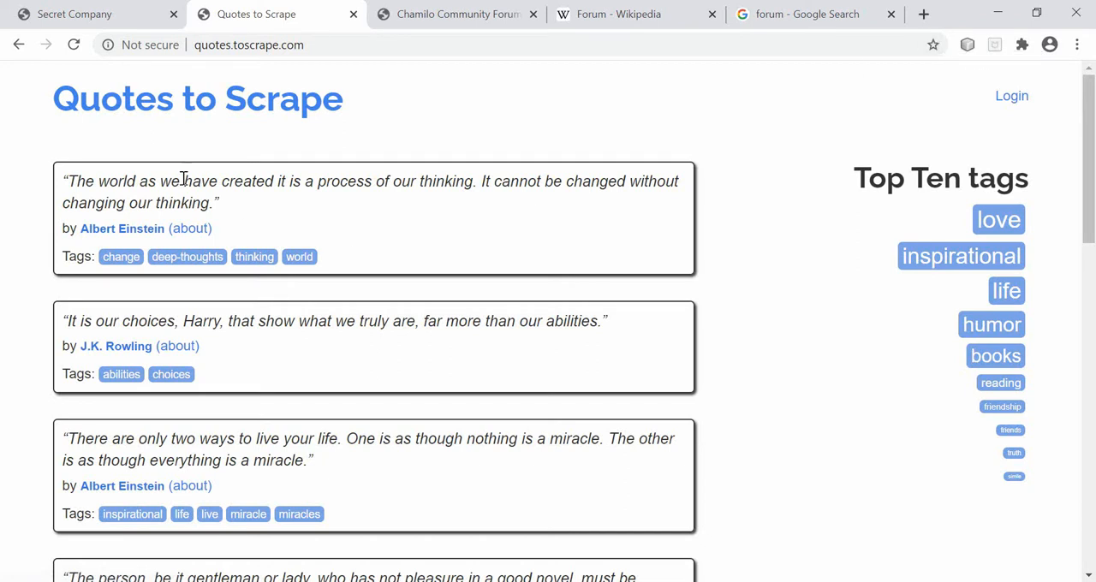
{"action": "mouse_move", "coordinate": [288, 224]}
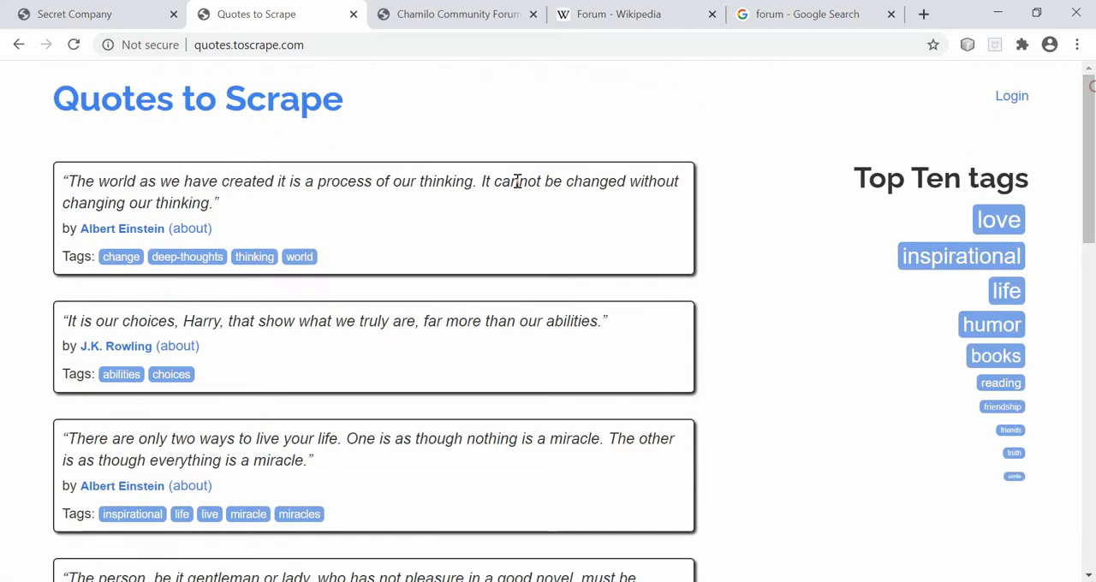
{"action": "mouse_move", "coordinate": [625, 137]}
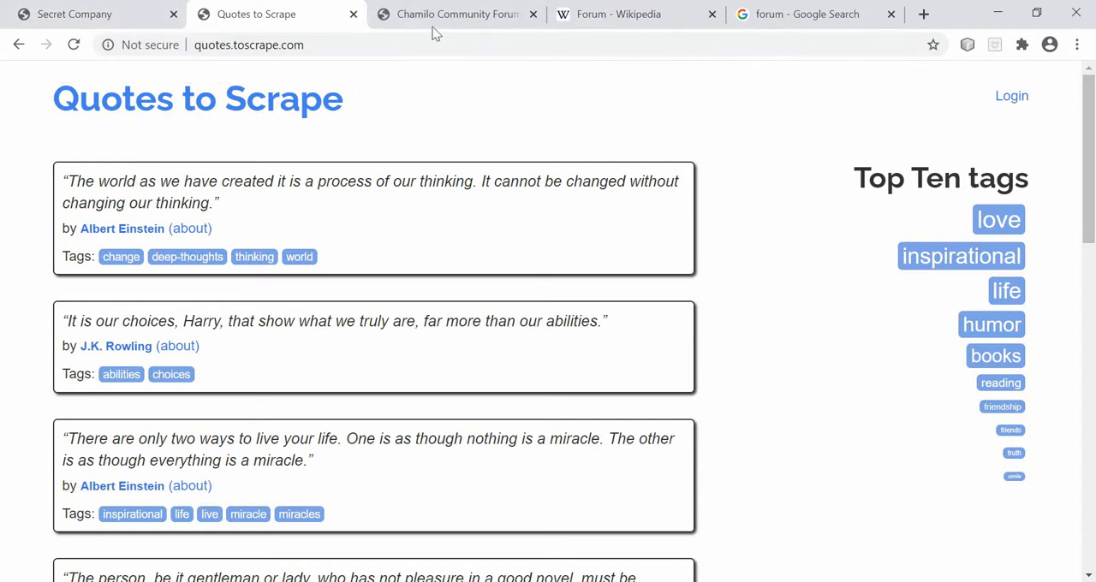
{"action": "left_click", "coordinate": [76, 14]}
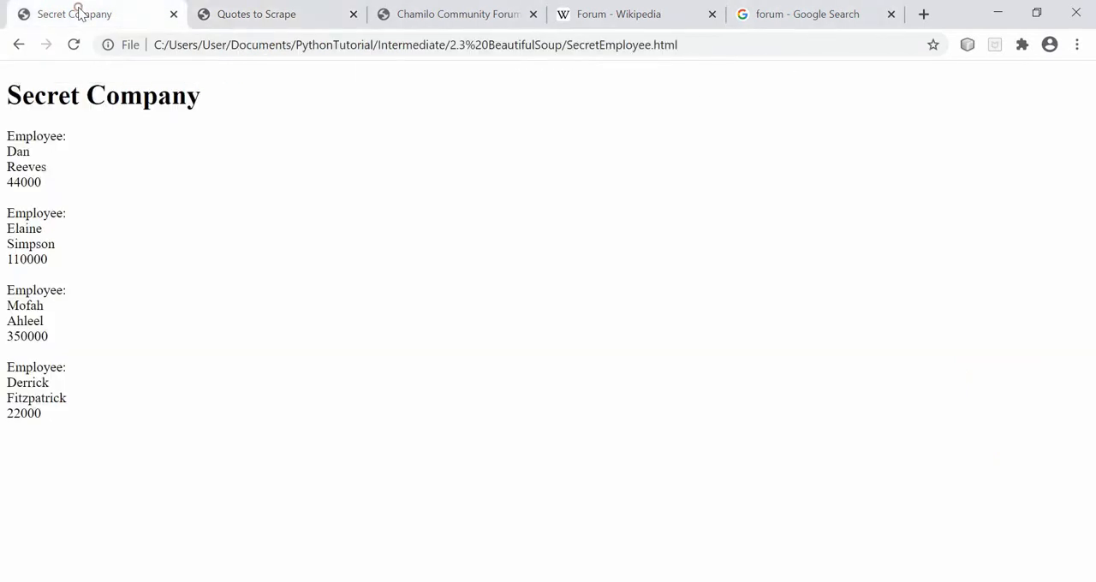
{"action": "left_click", "coordinate": [257, 14]}
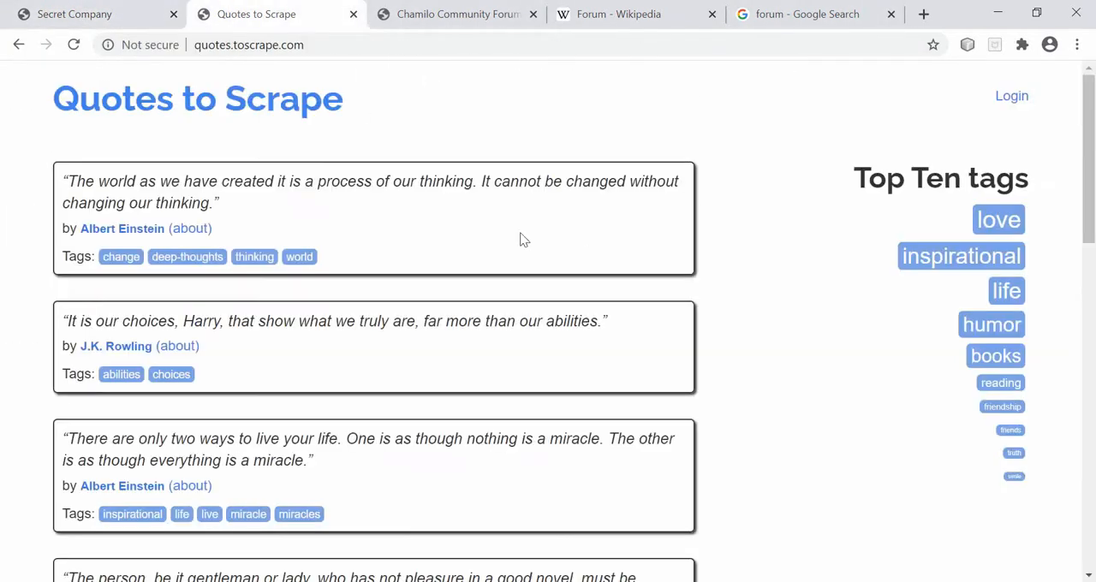
{"action": "mouse_move", "coordinate": [420, 212]}
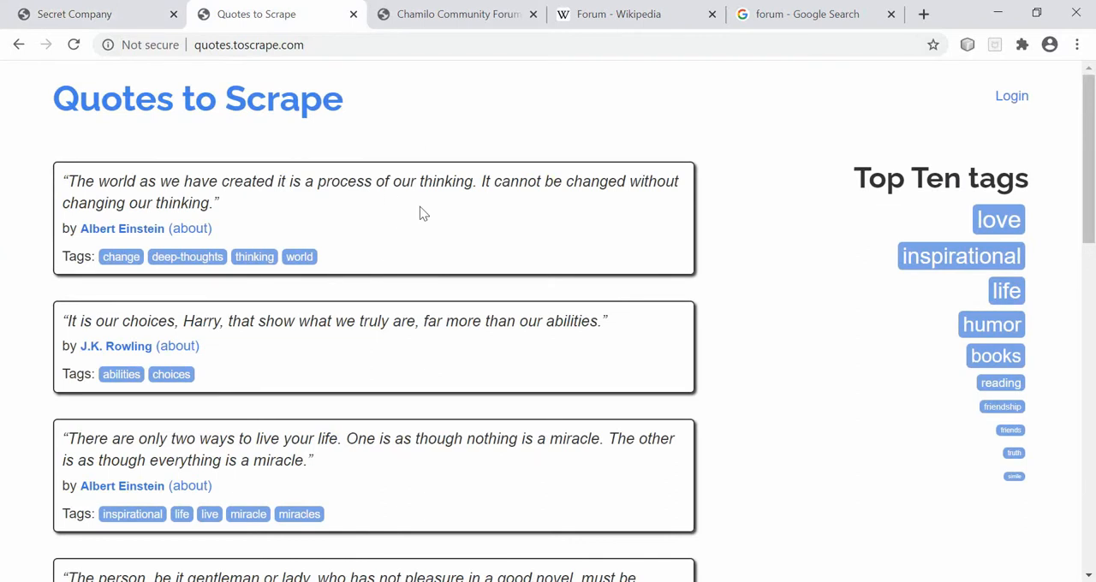
{"action": "mouse_move", "coordinate": [860, 96]}
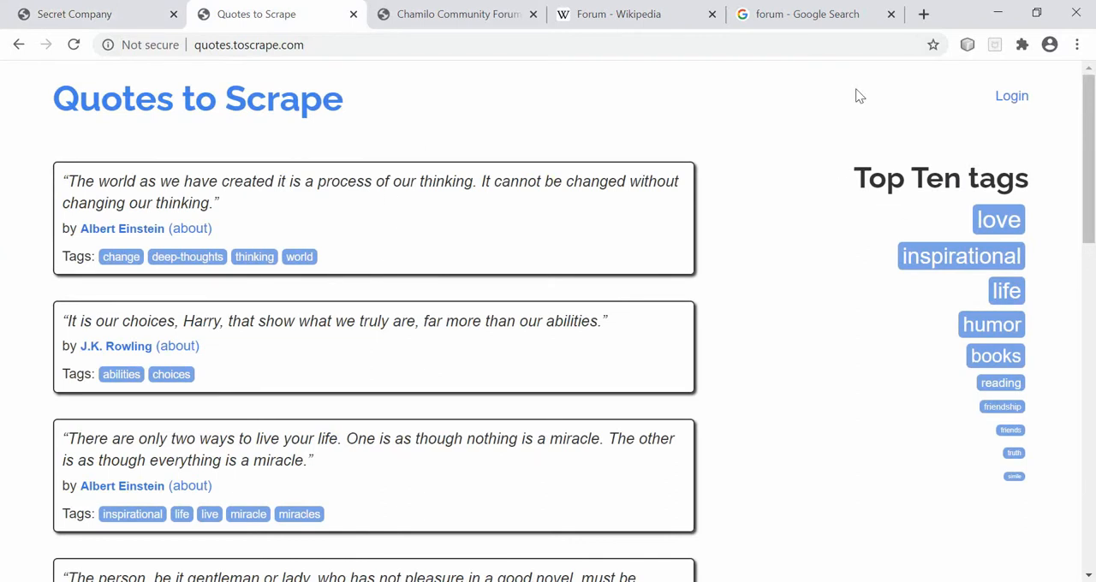
{"action": "mouse_move", "coordinate": [670, 67]}
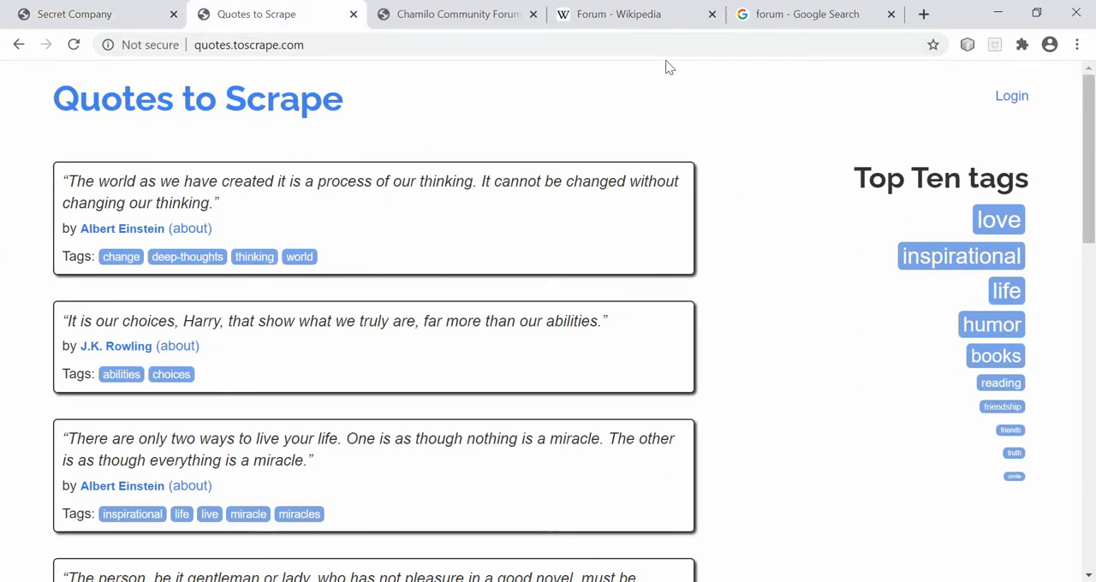
{"action": "type", "text": "??"}
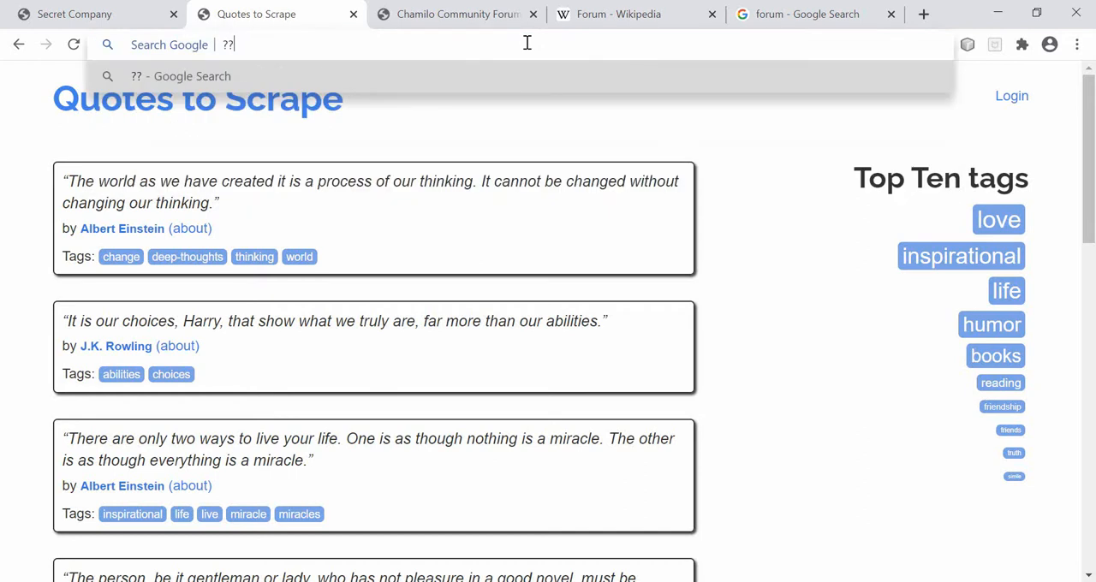
{"action": "type", "text": "???"}
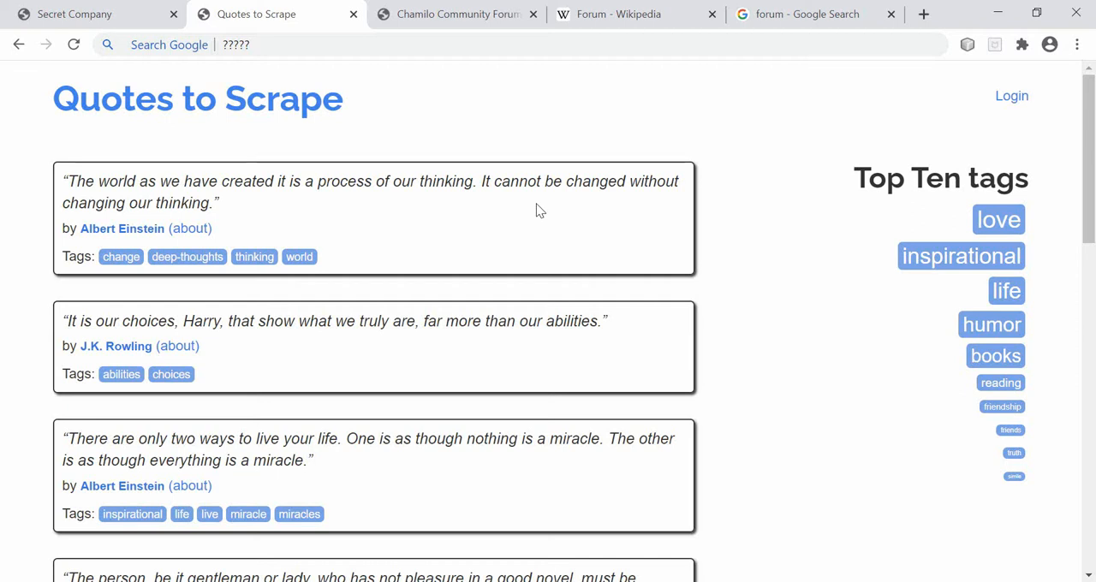
{"action": "mouse_move", "coordinate": [466, 219]}
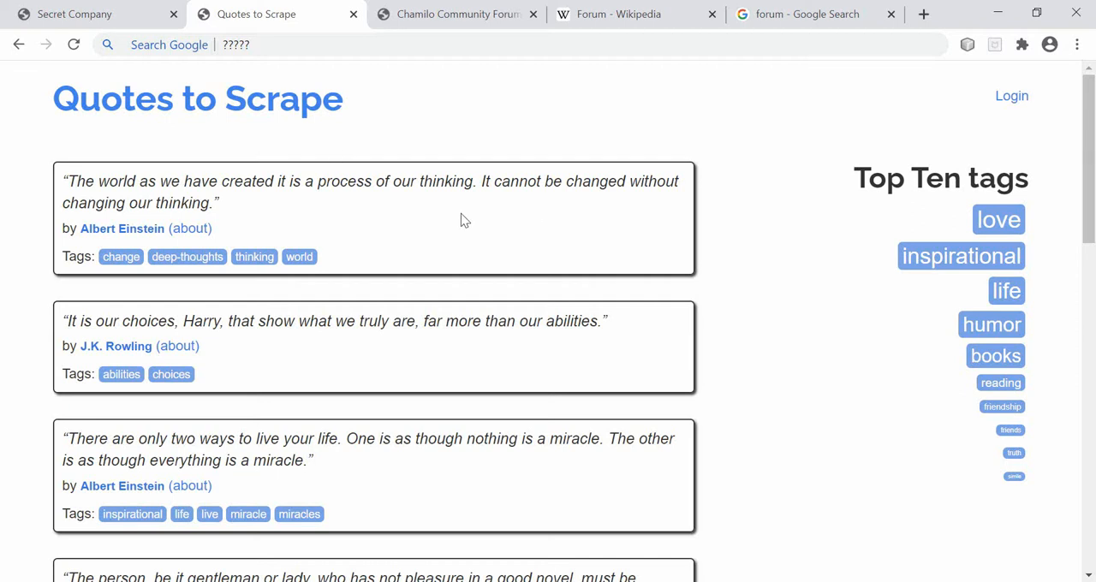
{"action": "left_click", "coordinate": [75, 14]}
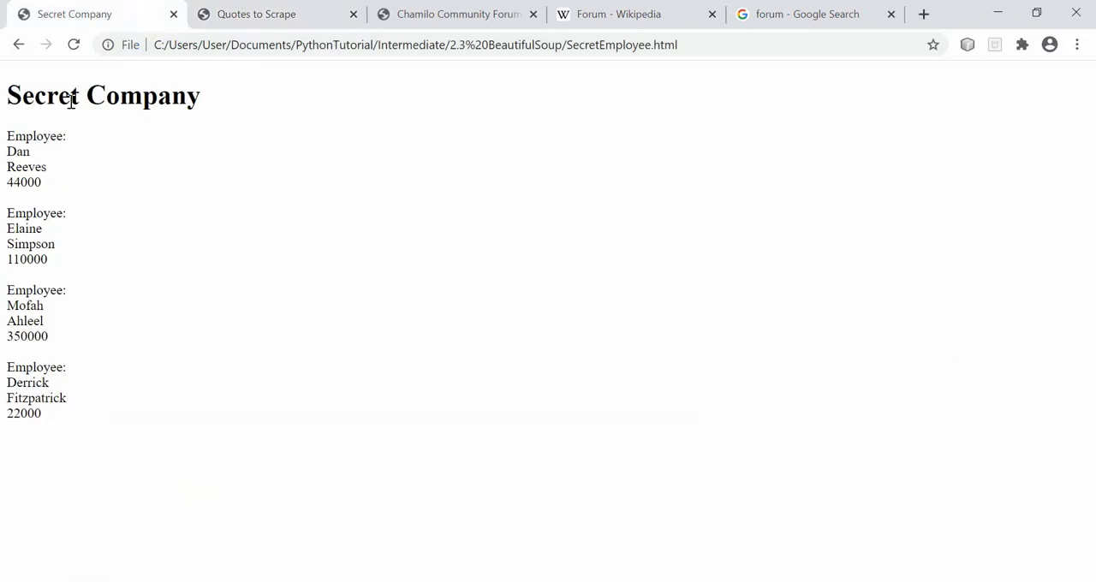
{"action": "mouse_move", "coordinate": [60, 100]}
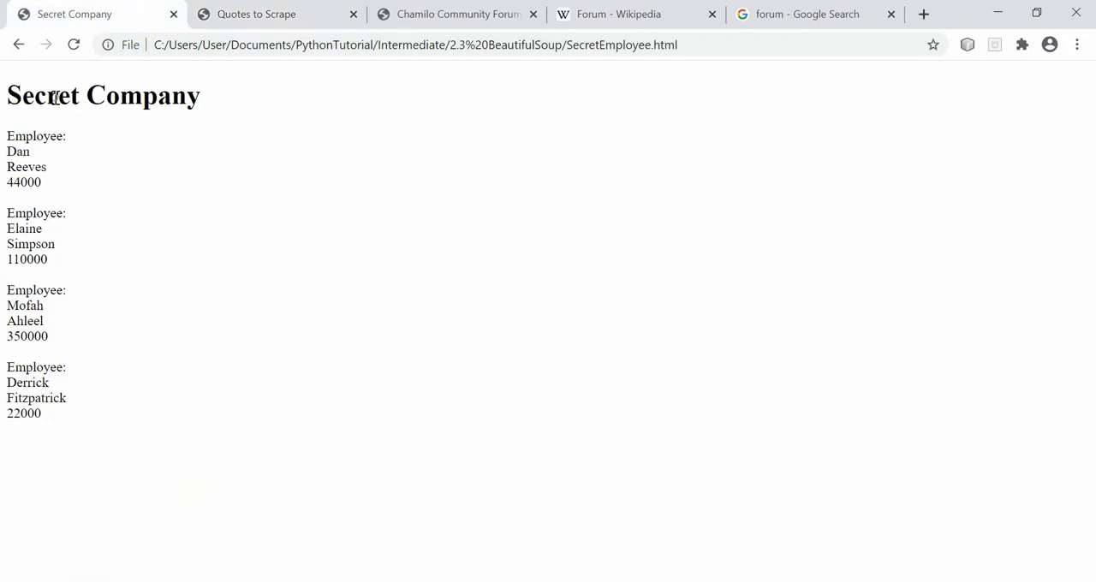
{"action": "double_click", "coordinate": [43, 96]}
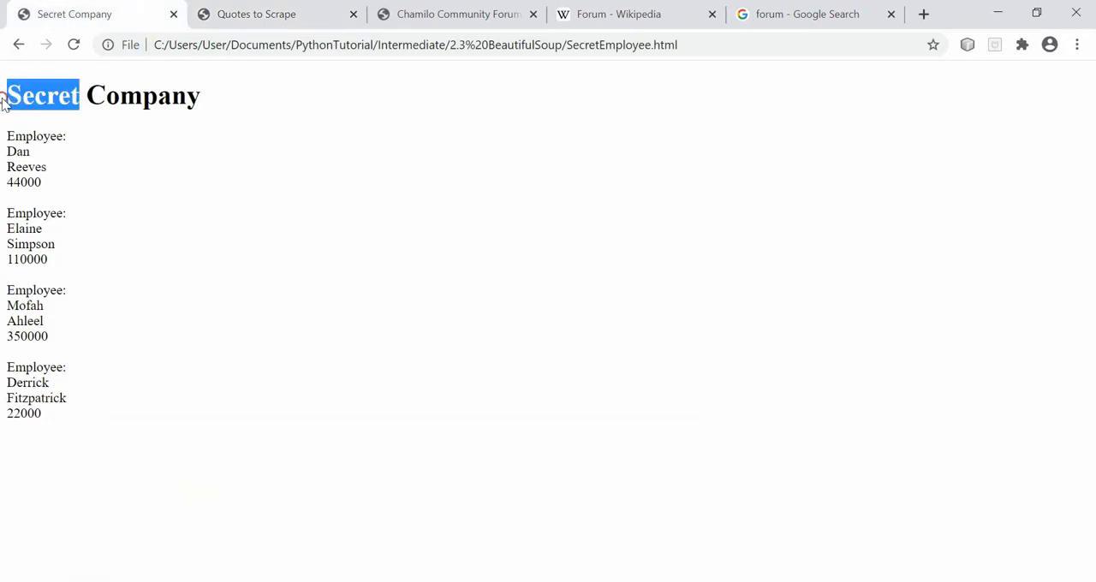
{"action": "left_click", "coordinate": [493, 348]}
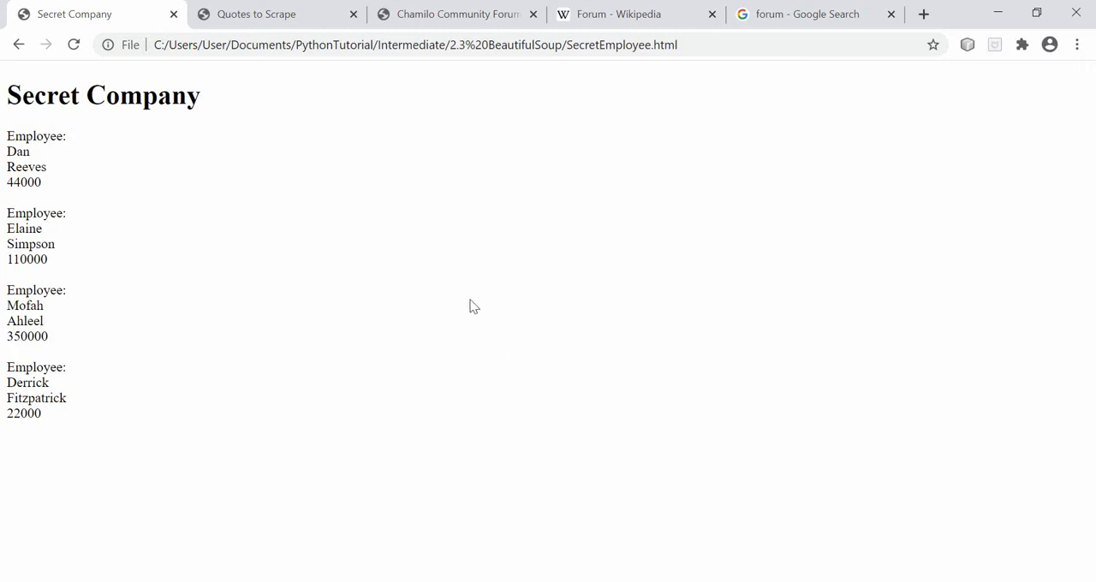
{"action": "mouse_move", "coordinate": [500, 250]}
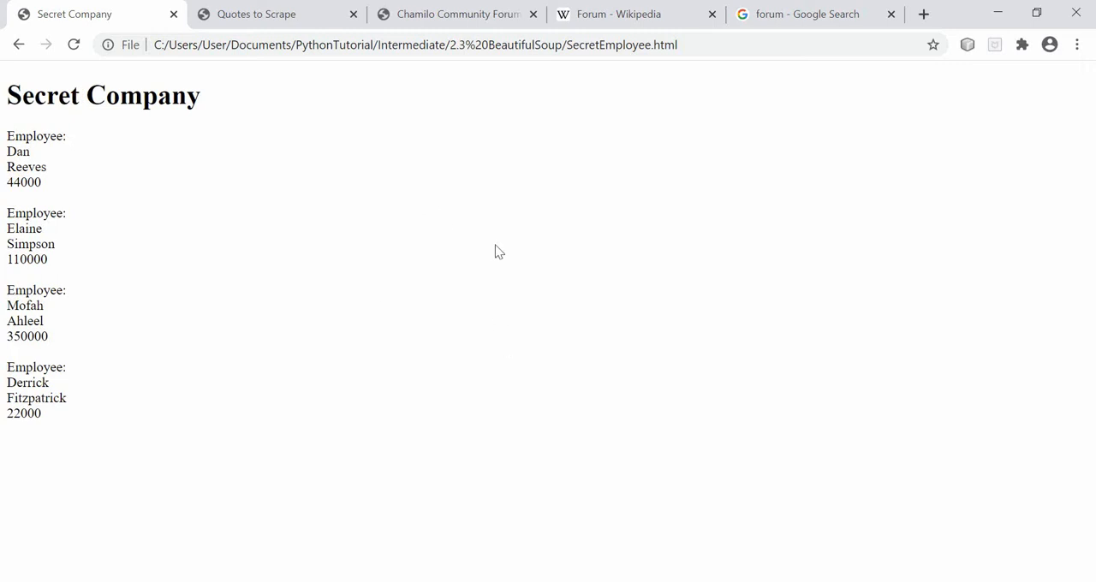
{"action": "mouse_move", "coordinate": [112, 128]}
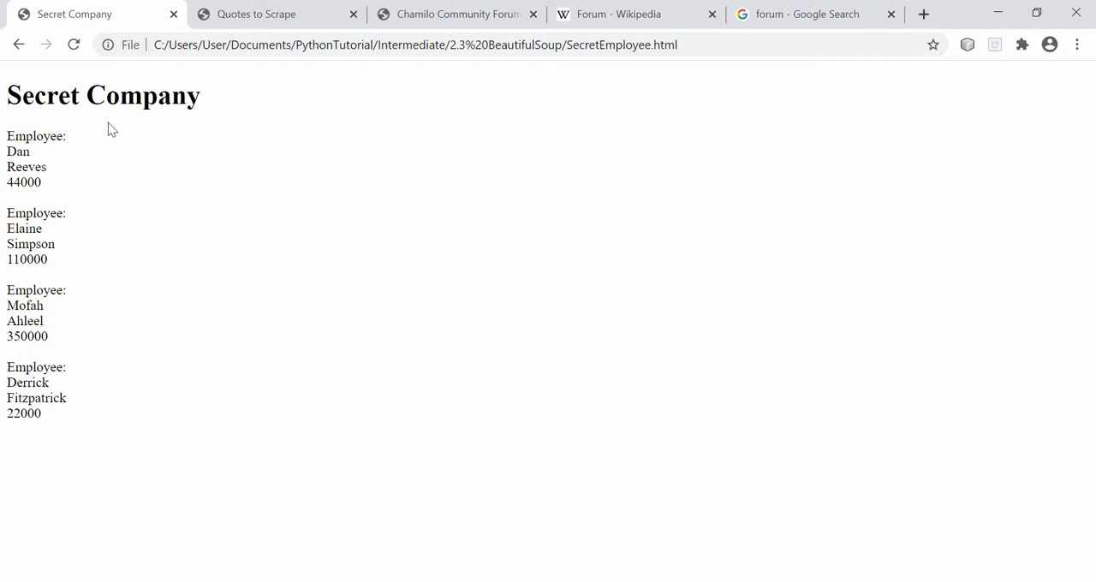
{"action": "double_click", "coordinate": [41, 96]}
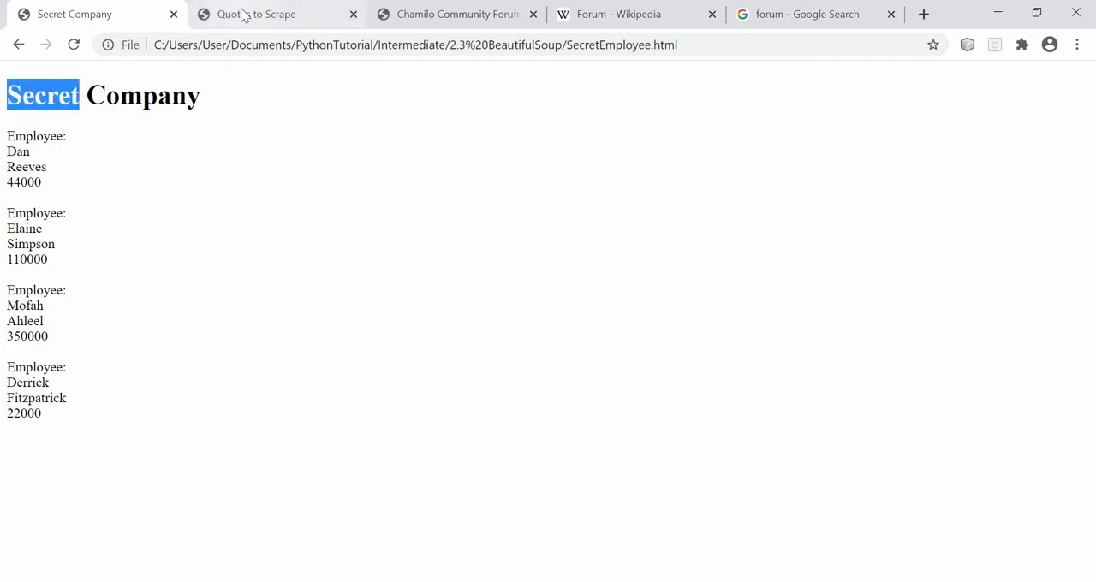
{"action": "left_click", "coordinate": [257, 14]}
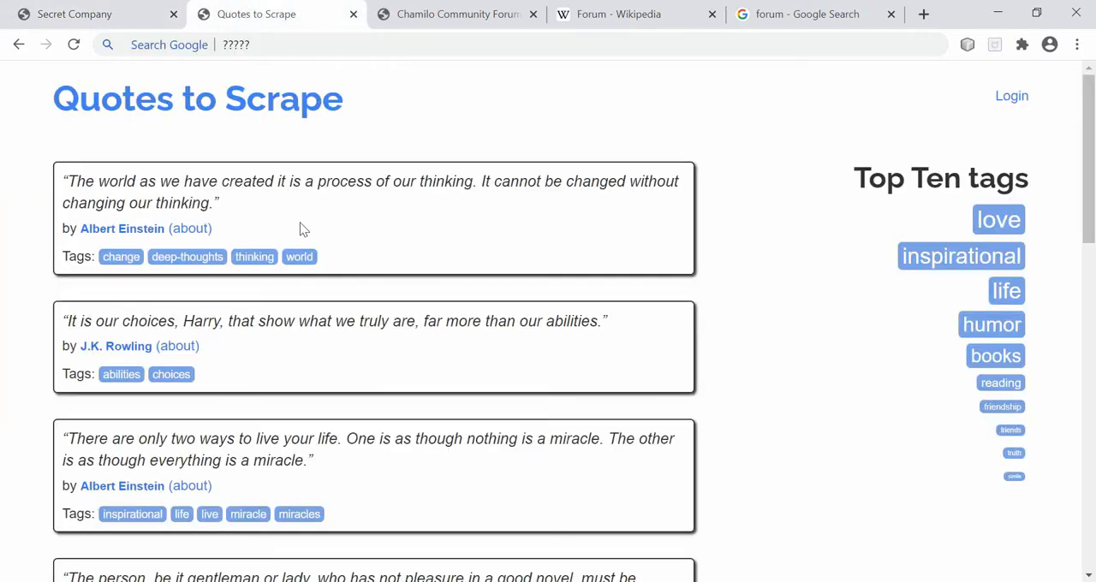
{"action": "mouse_move", "coordinate": [45, 199]}
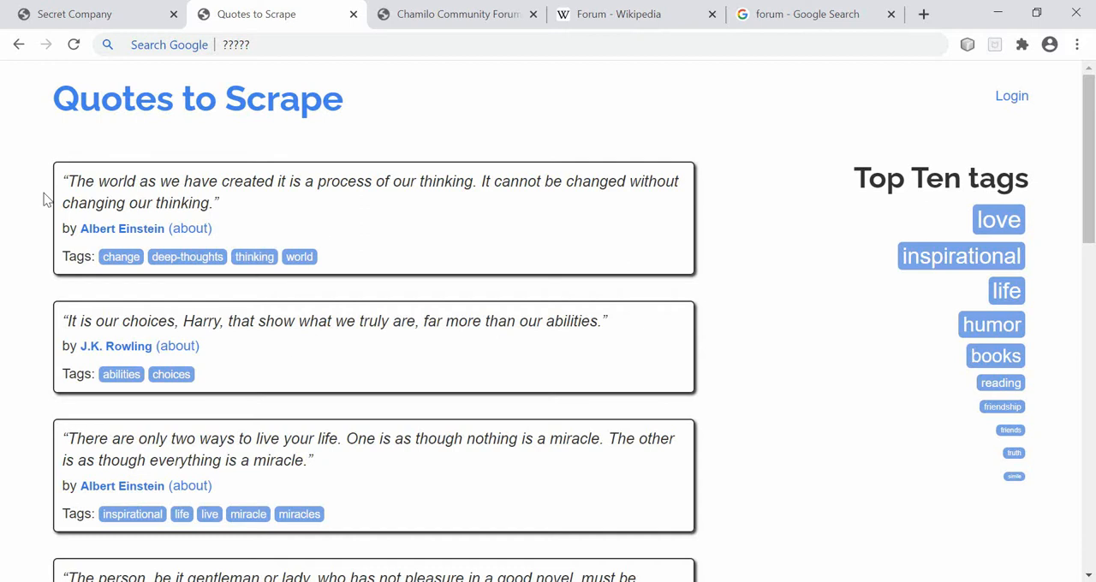
{"action": "mouse_move", "coordinate": [459, 172]}
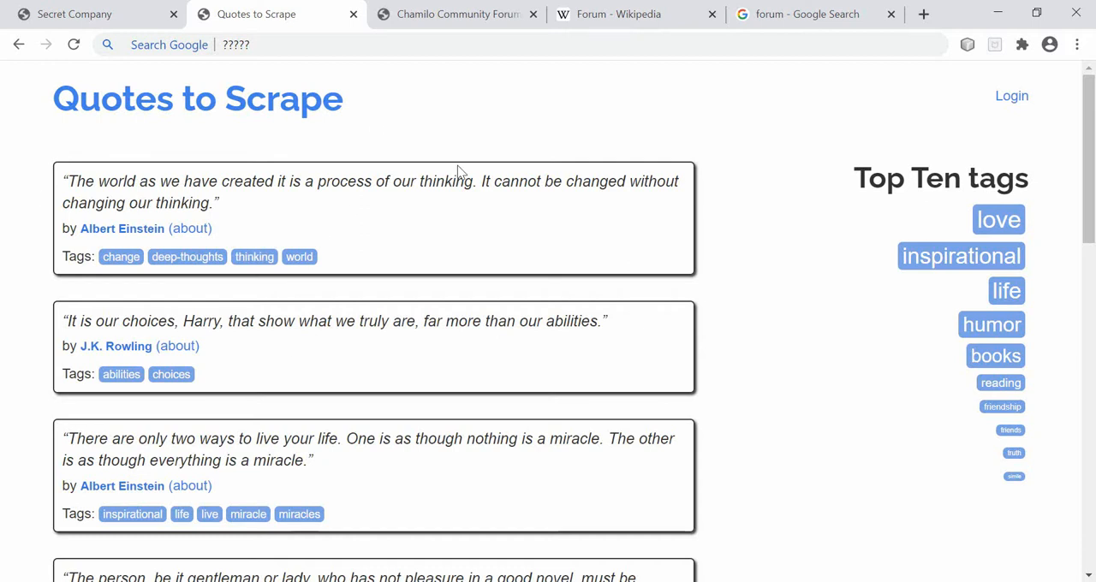
{"action": "mouse_move", "coordinate": [240, 10]}
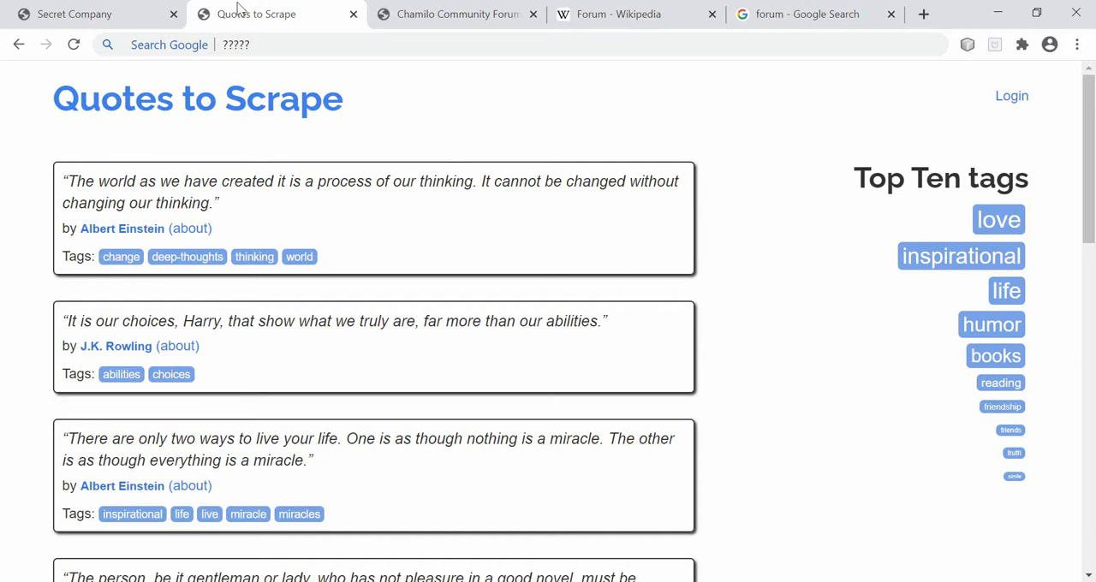
{"action": "left_click", "coordinate": [75, 14]}
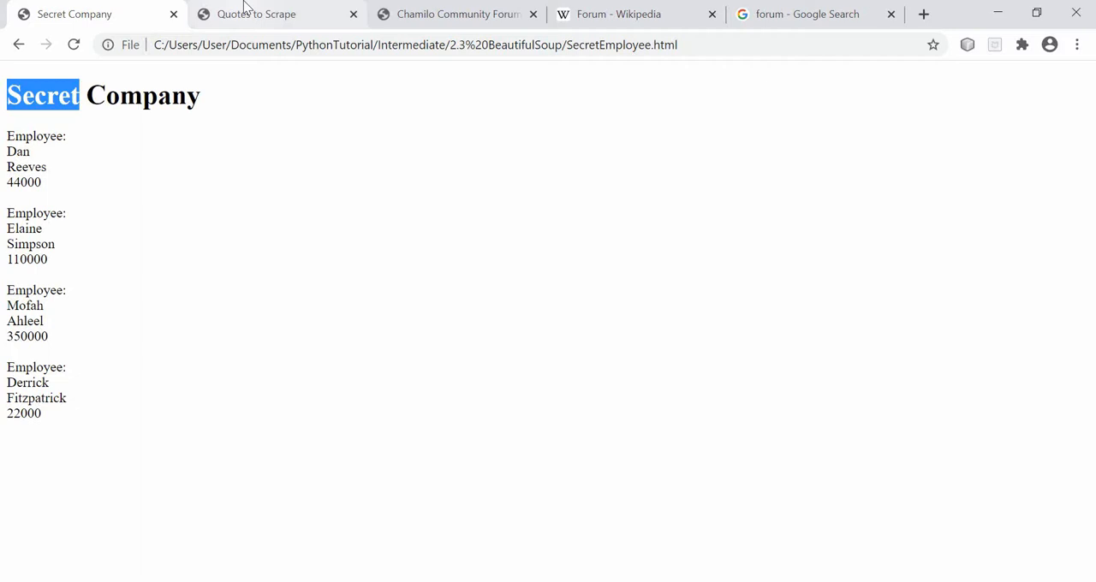
{"action": "left_click", "coordinate": [255, 13]}
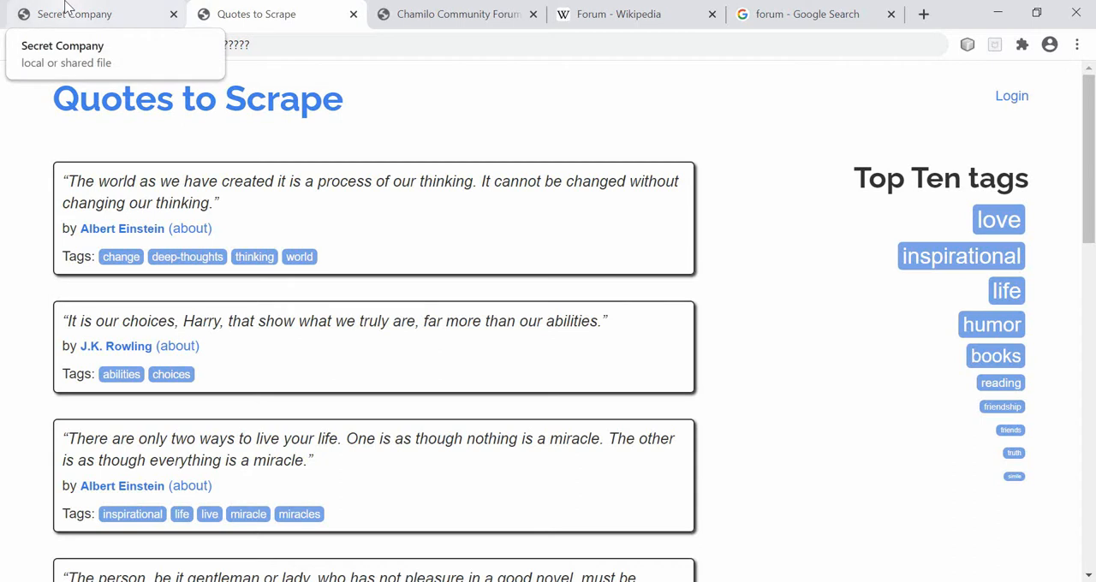
{"action": "mouse_move", "coordinate": [459, 14]}
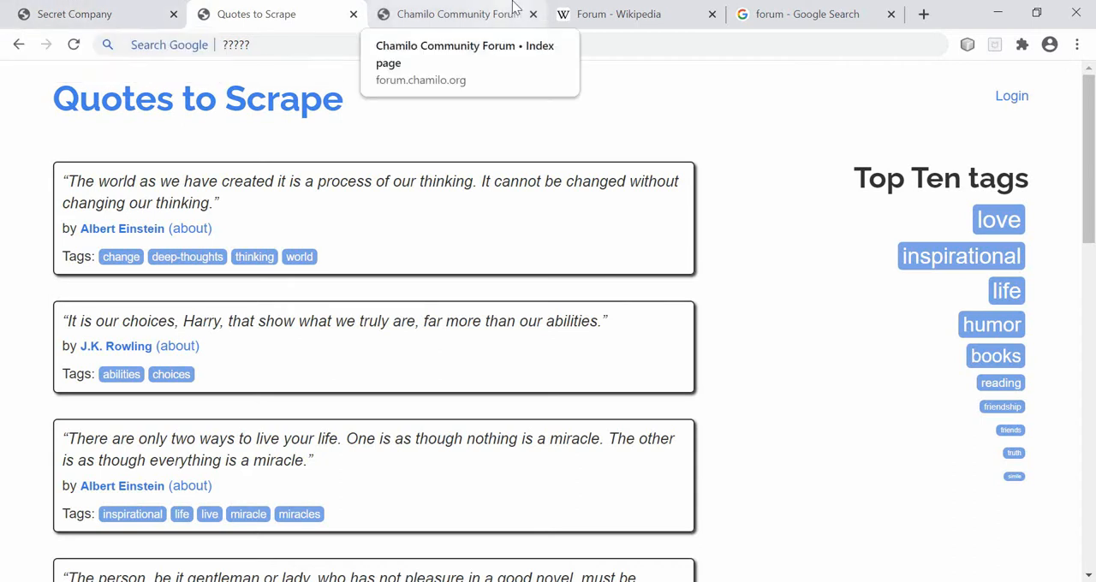
{"action": "left_click", "coordinate": [456, 14]}
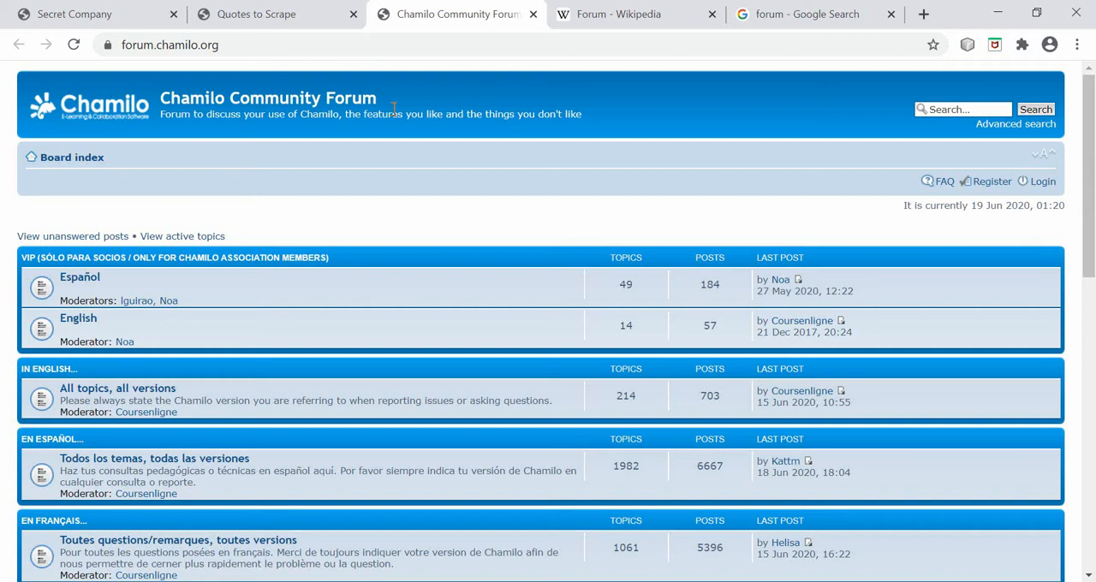
{"action": "left_click", "coordinate": [805, 13]}
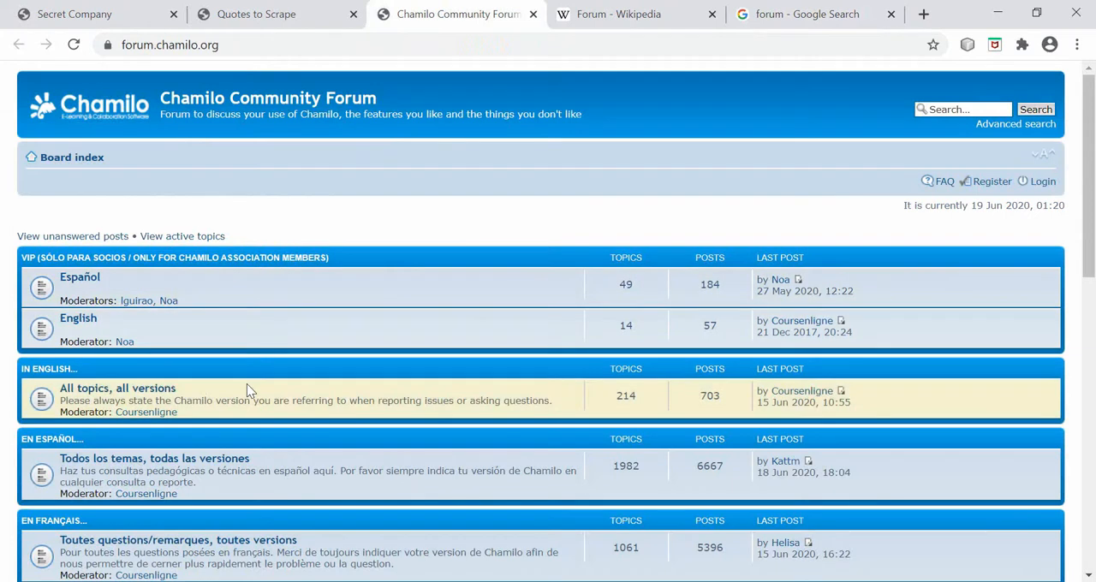
{"action": "mouse_move", "coordinate": [109, 284]}
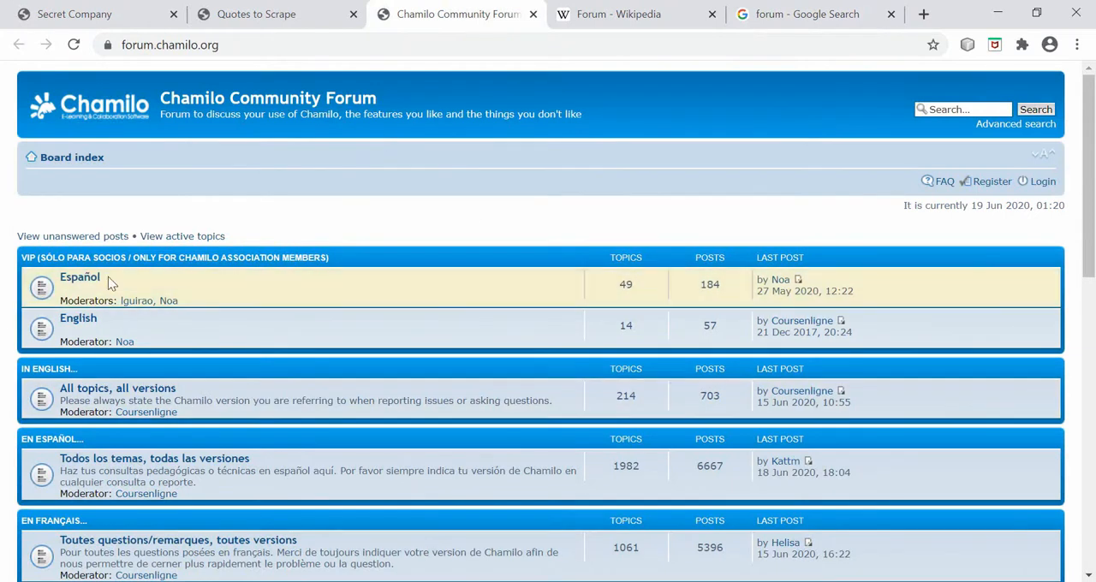
{"action": "mouse_move", "coordinate": [779, 281]}
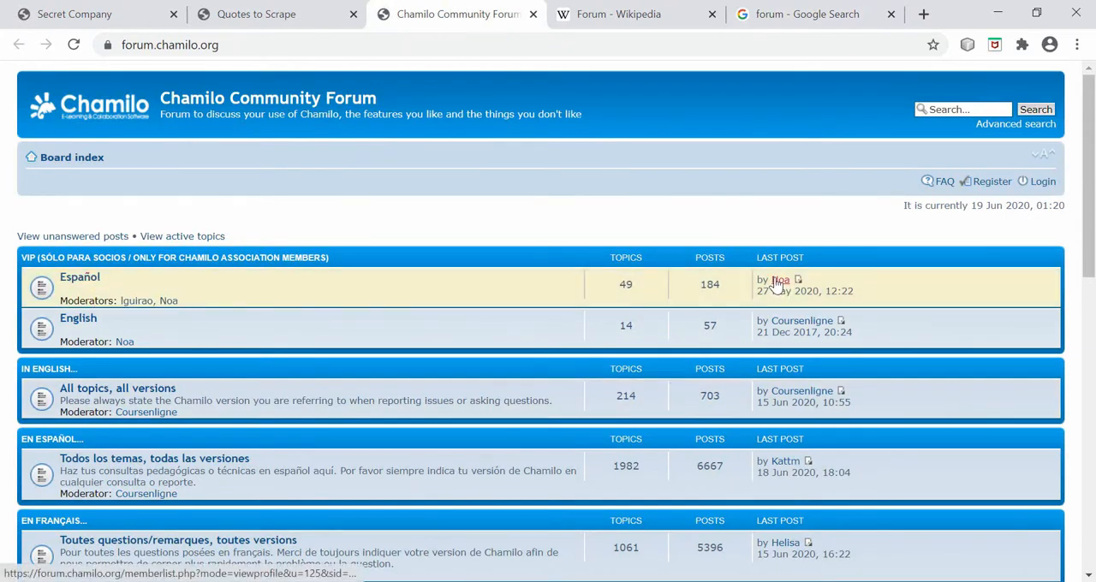
{"action": "mouse_move", "coordinate": [801, 321]}
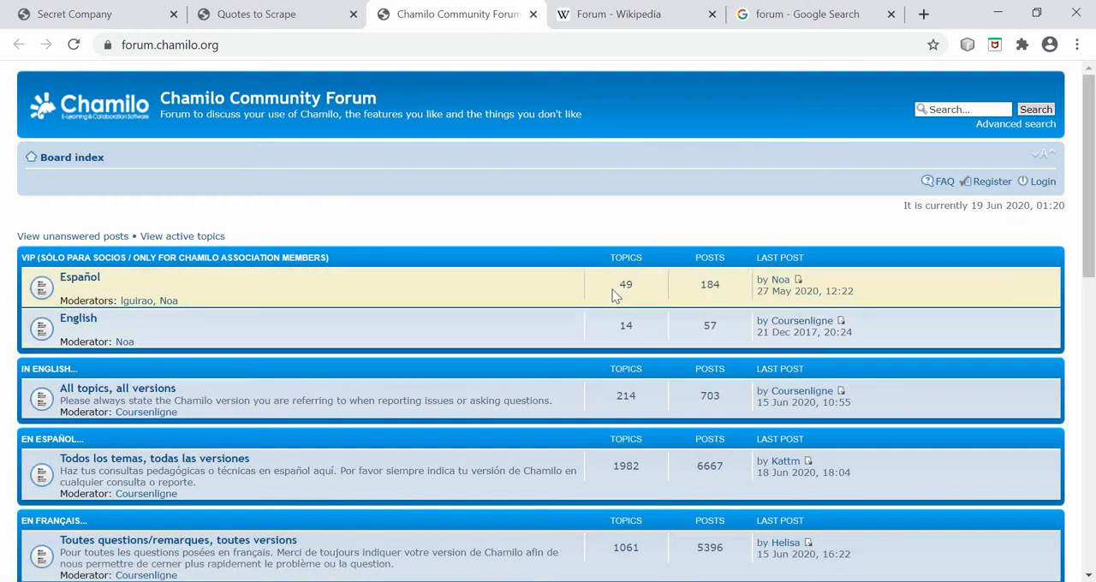
{"action": "mouse_move", "coordinate": [404, 263]}
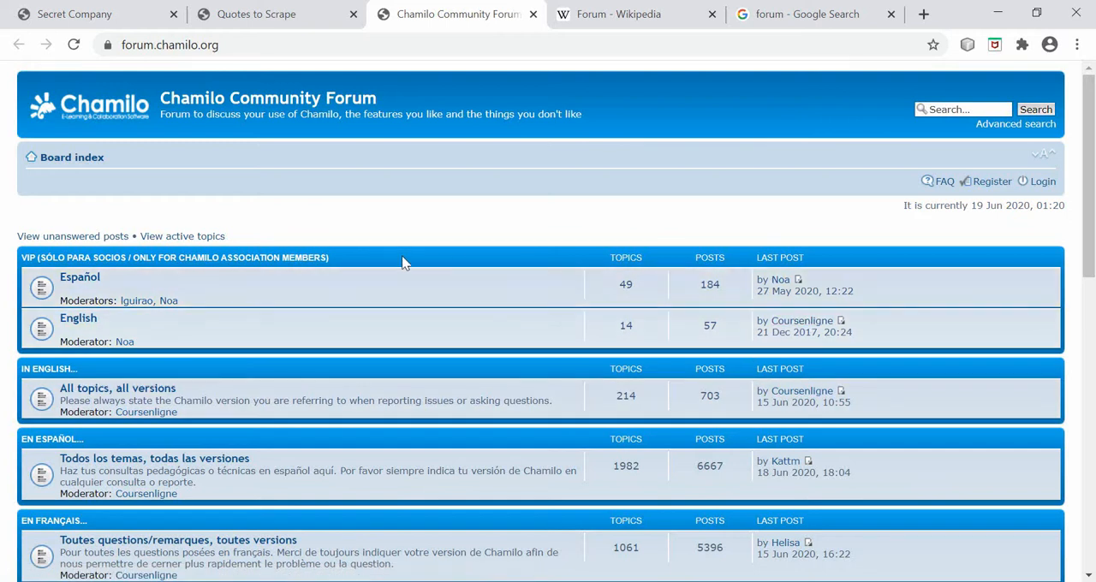
{"action": "mouse_move", "coordinate": [405, 204]}
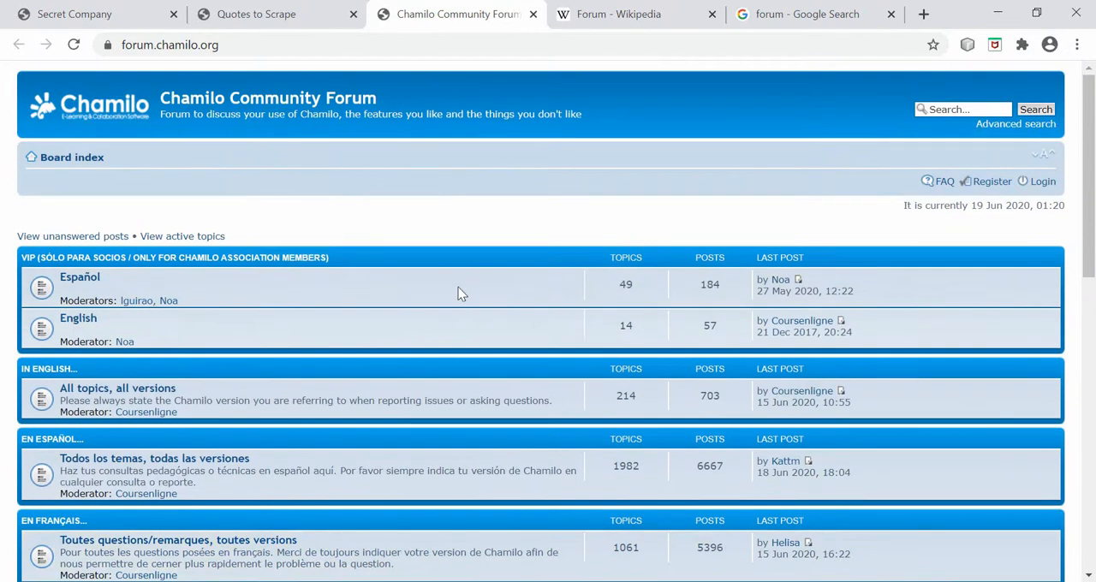
{"action": "mouse_move", "coordinate": [137, 264]}
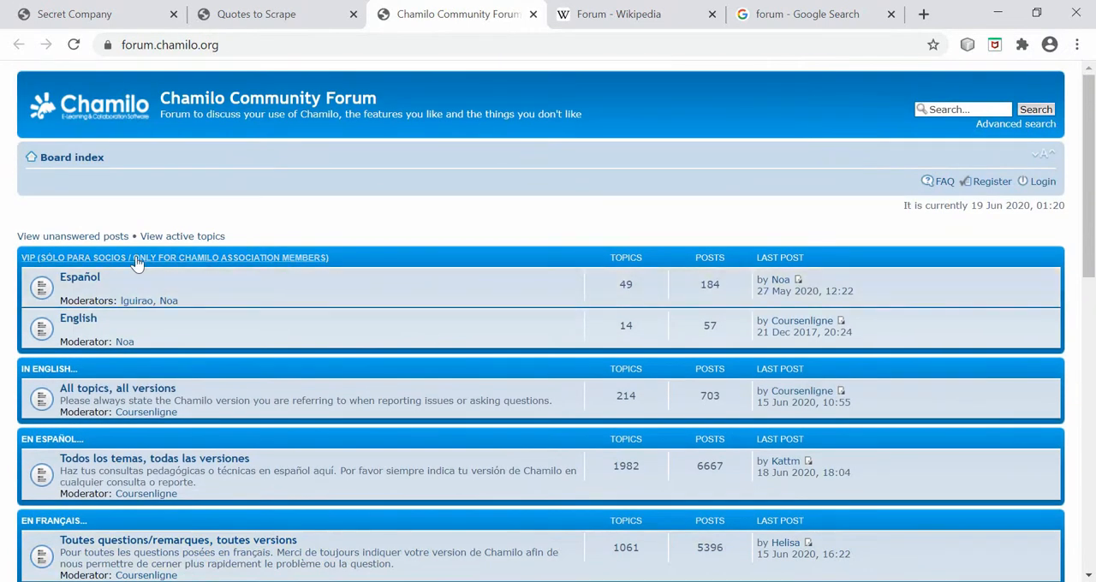
{"action": "mouse_move", "coordinate": [774, 326]}
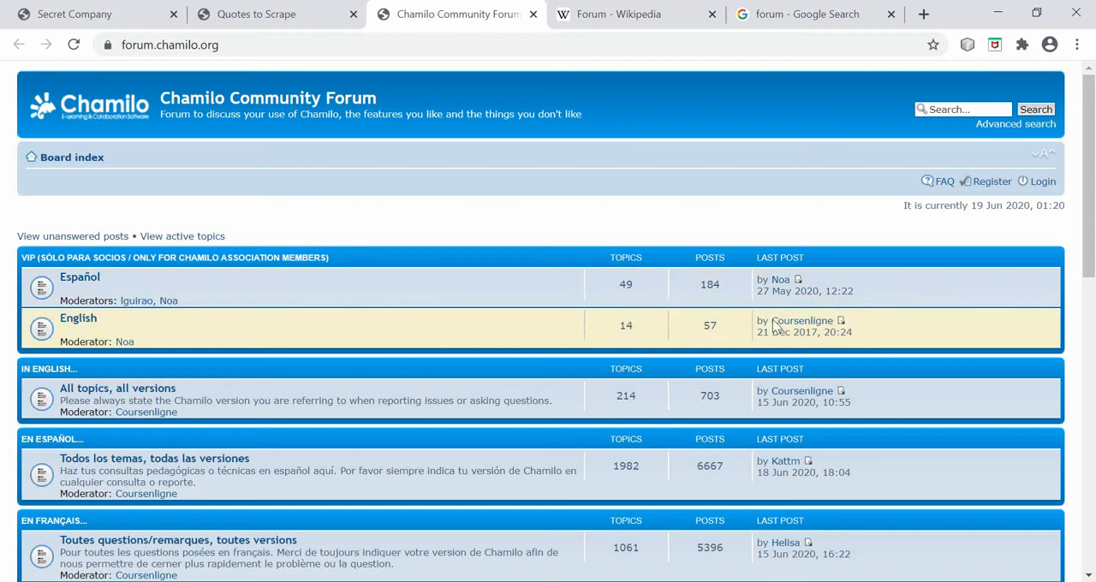
{"action": "mouse_move", "coordinate": [802, 324]}
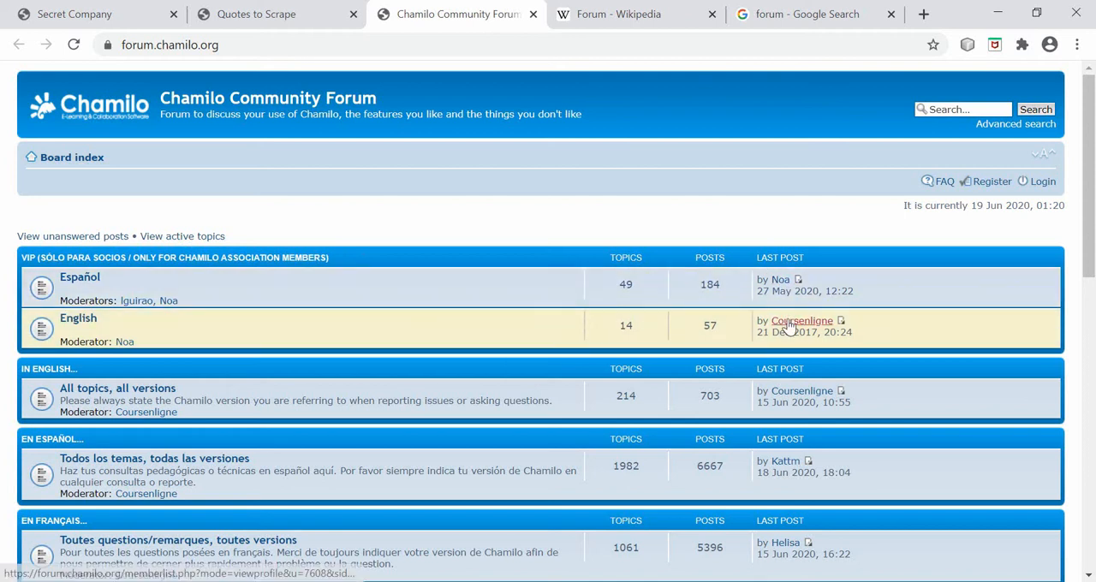
{"action": "mouse_move", "coordinate": [295, 182]}
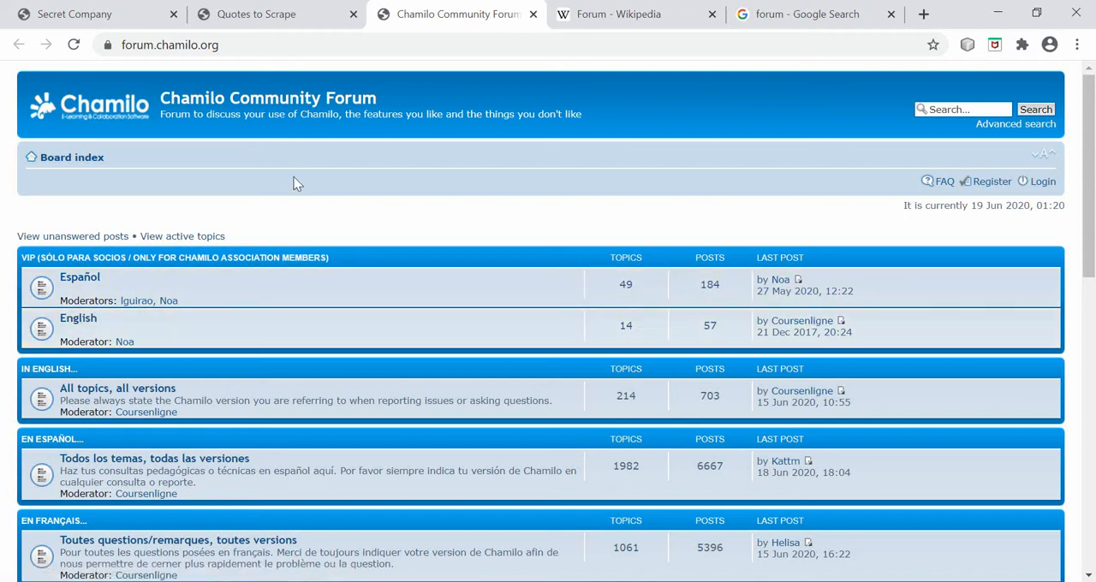
{"action": "mouse_move", "coordinate": [295, 128]}
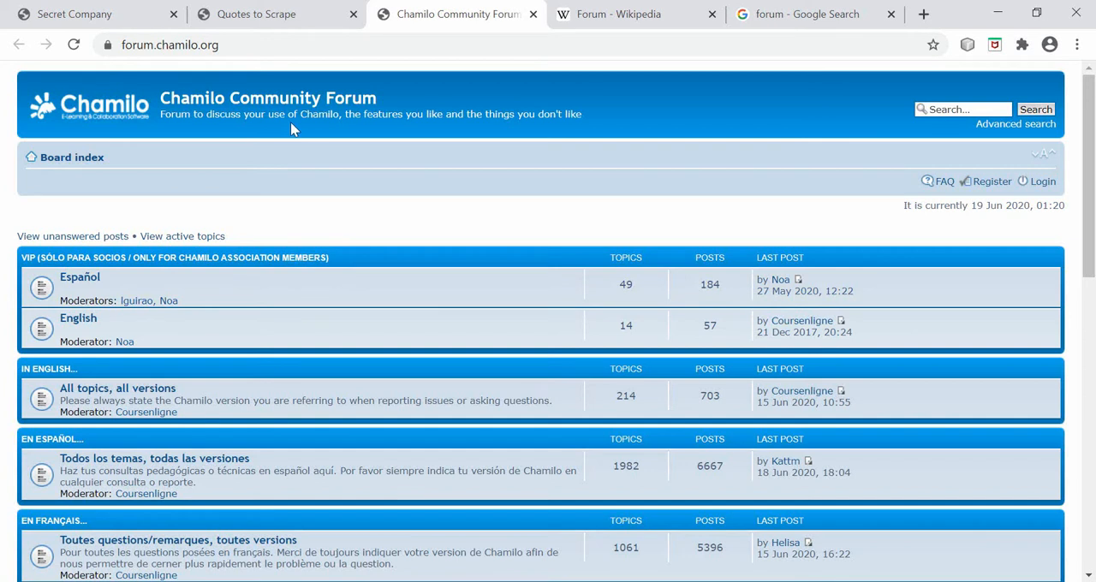
{"action": "mouse_move", "coordinate": [288, 88]}
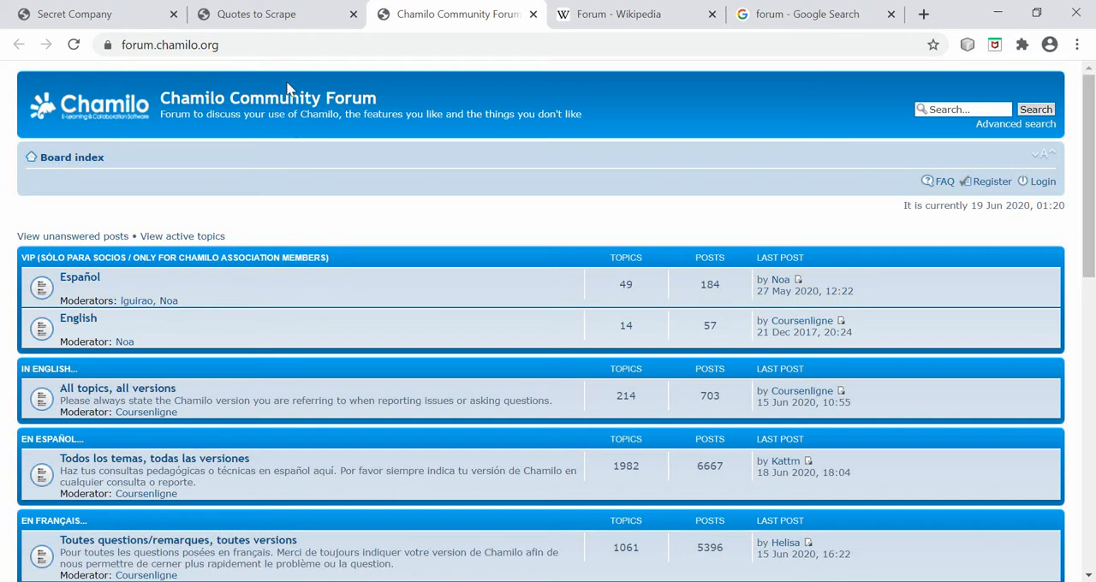
{"action": "mouse_move", "coordinate": [283, 95]}
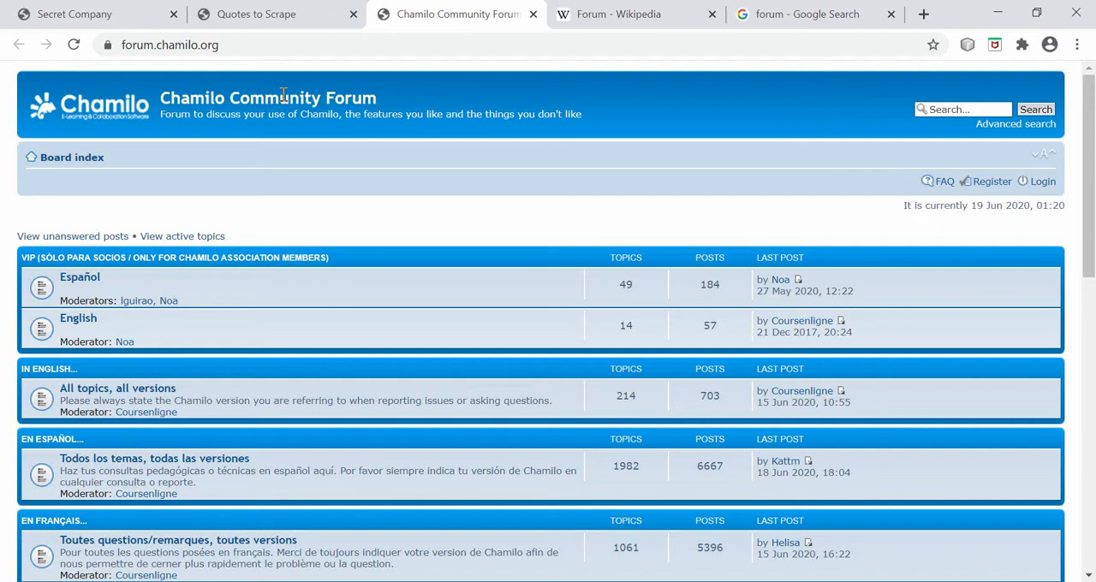
Switch to the Forum disambiguation article and scroll to its Populated places section.
{"action": "left_click", "coordinate": [635, 14]}
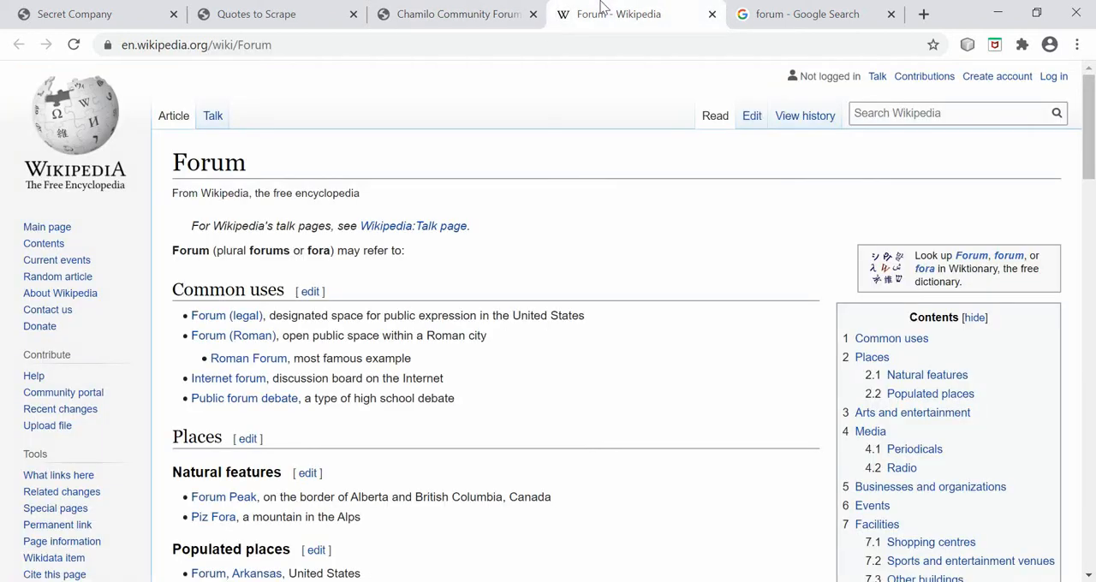
{"action": "scroll", "scroll_direction": "down", "scroll_amount": 3}
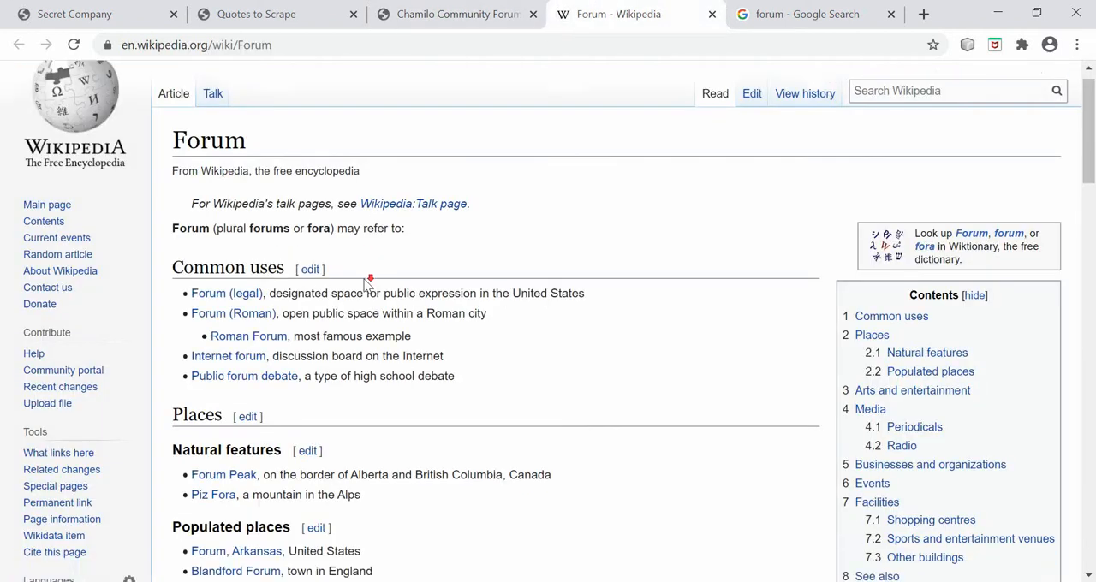
{"action": "scroll", "scroll_direction": "down", "scroll_amount": 3}
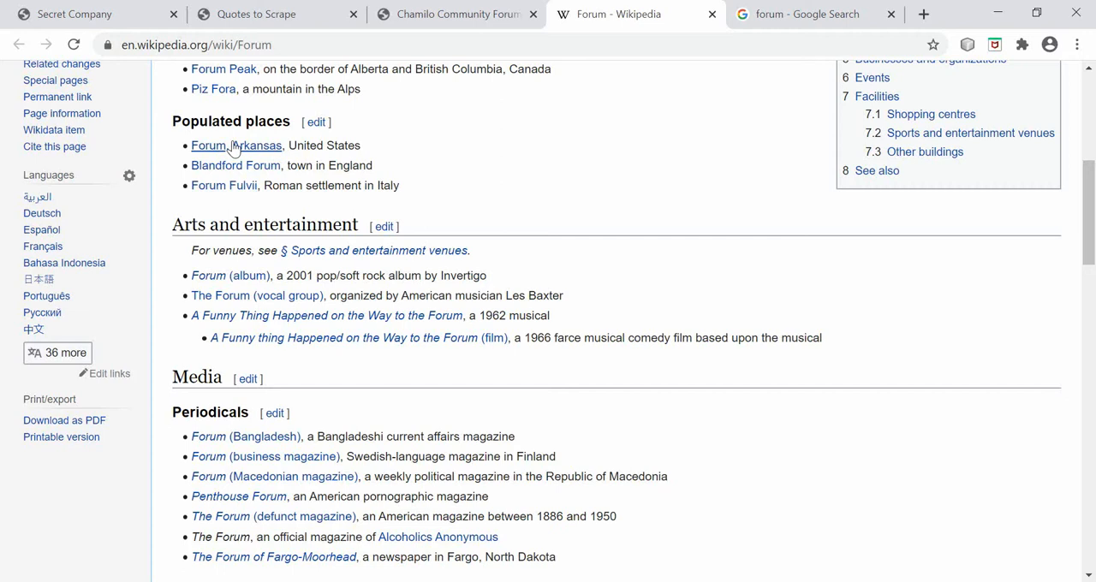
{"action": "right_click", "coordinate": [235, 165]}
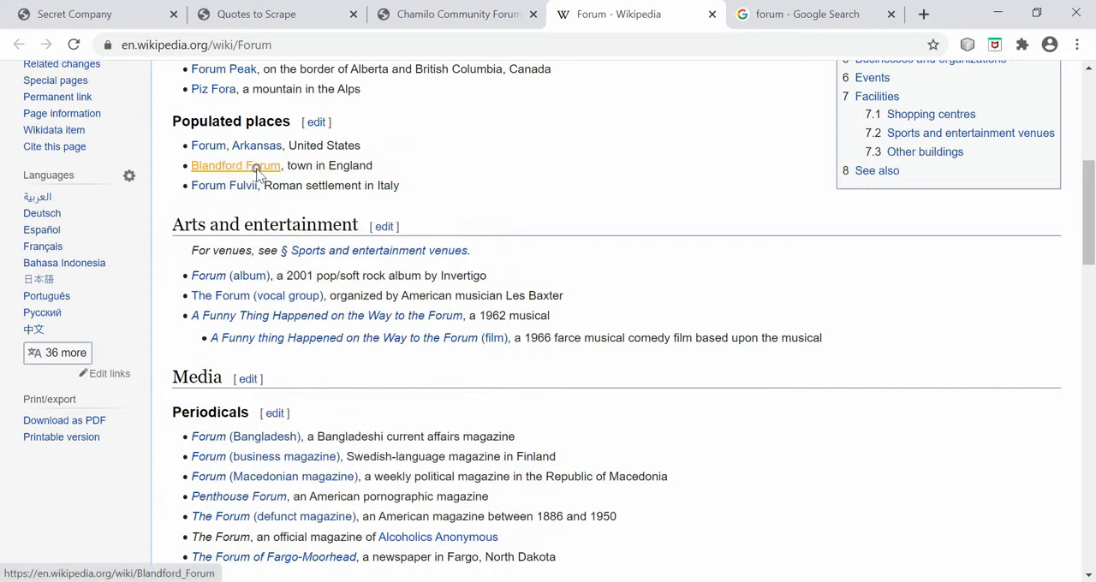
Open the Blandford Forum article and scroll down to its References list.
{"action": "left_click", "coordinate": [236, 165]}
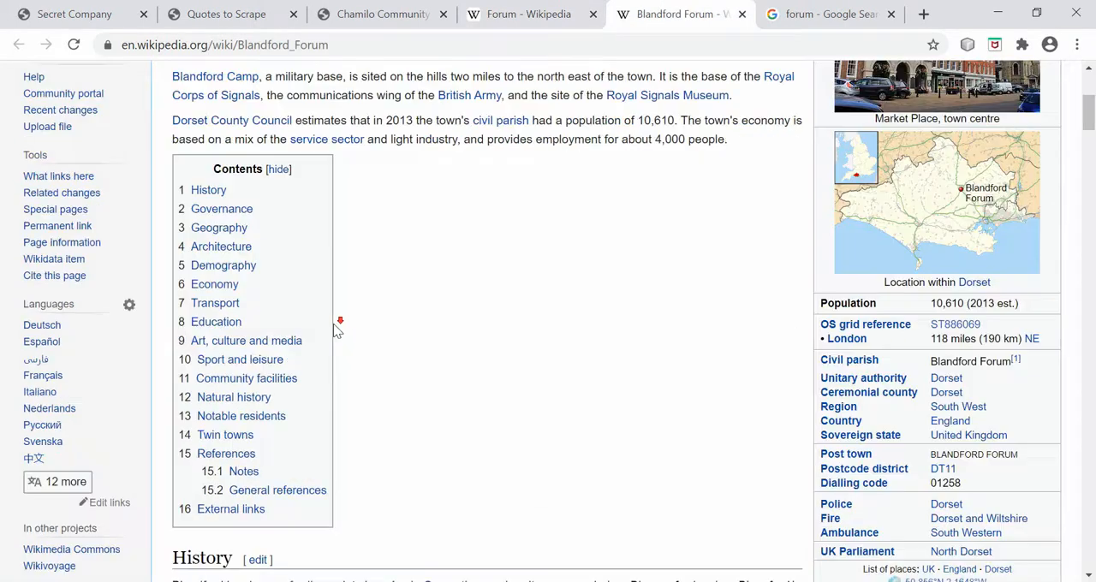
{"action": "scroll", "scroll_direction": "down", "scroll_amount": 3}
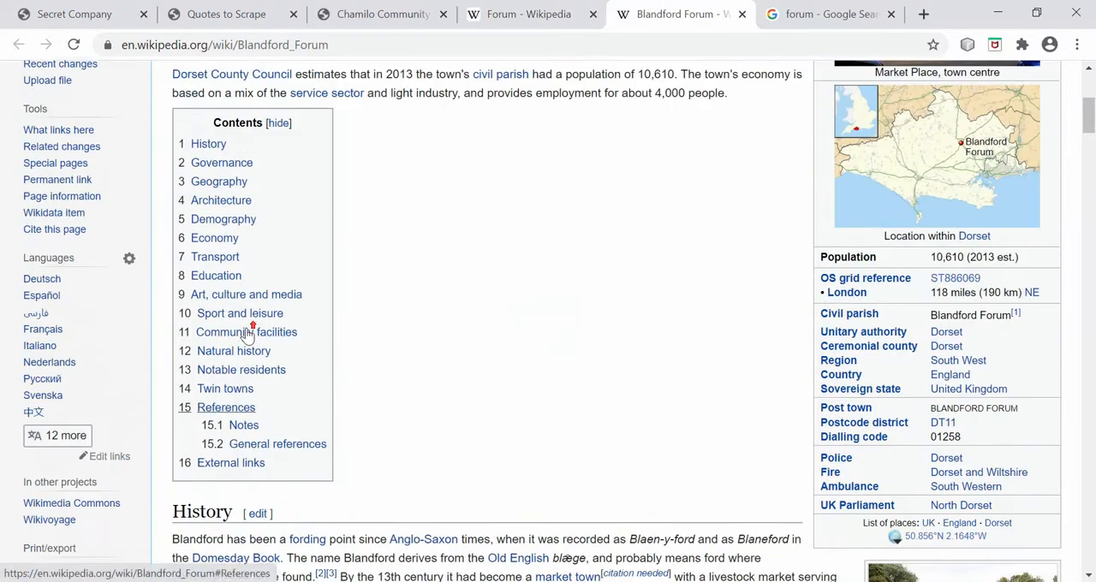
{"action": "scroll", "scroll_direction": "down", "scroll_amount": 3}
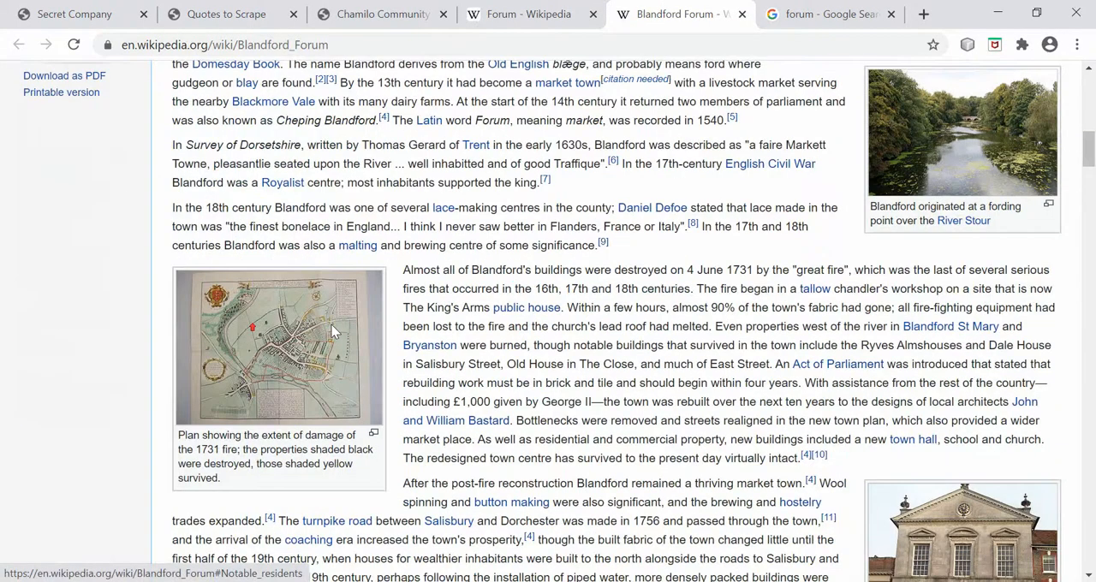
{"action": "scroll", "scroll_direction": "down", "scroll_amount": 3}
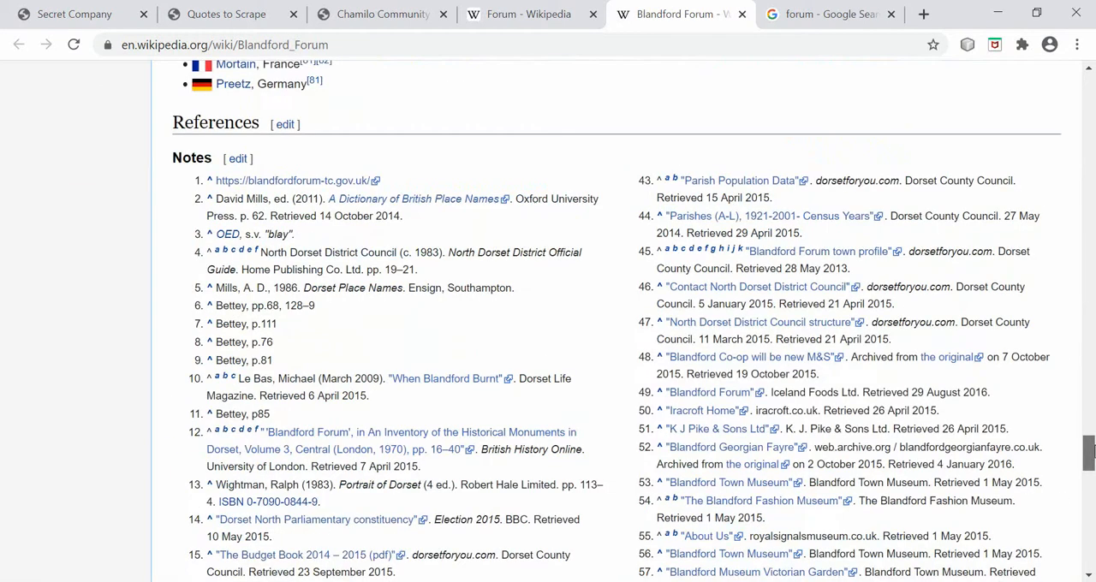
{"action": "scroll", "scroll_direction": "down", "scroll_amount": 3}
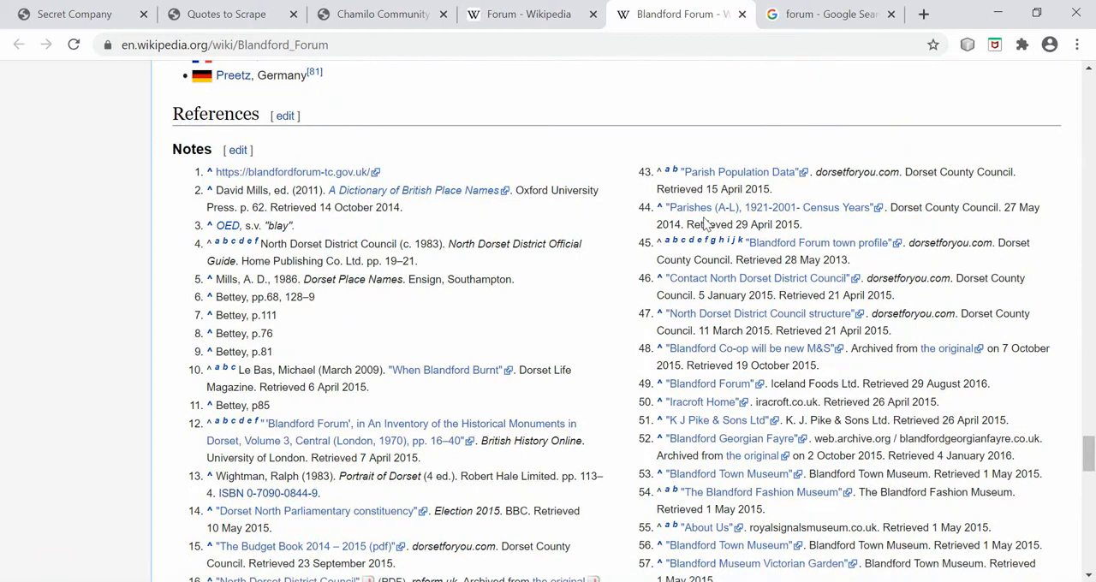
{"action": "scroll", "scroll_direction": "down", "scroll_amount": 3}
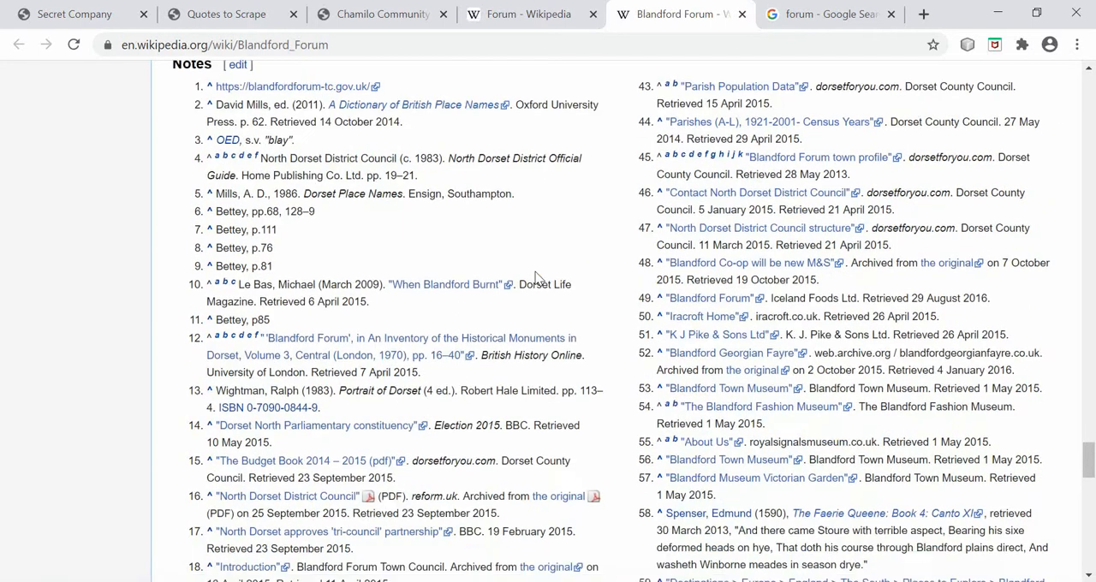
{"action": "scroll", "scroll_direction": "down", "scroll_amount": 3}
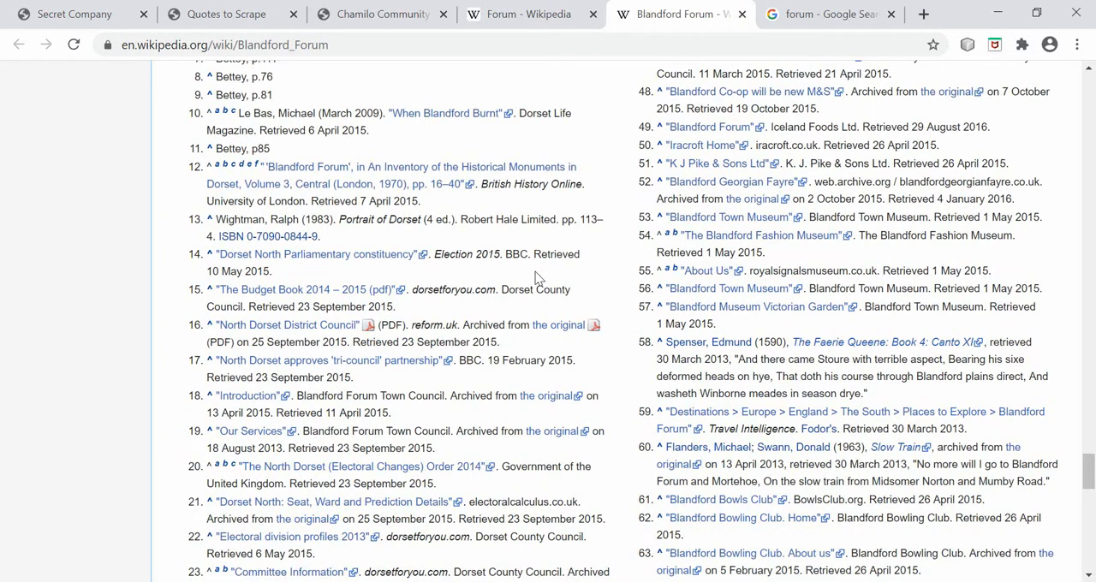
{"action": "mouse_move", "coordinate": [638, 192]}
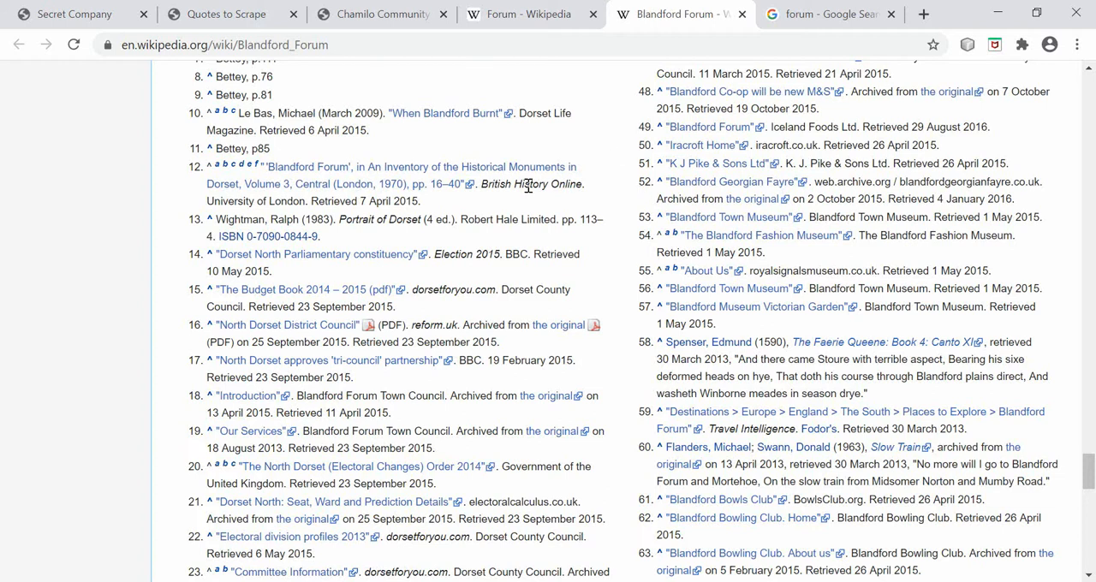
{"action": "mouse_move", "coordinate": [625, 161]}
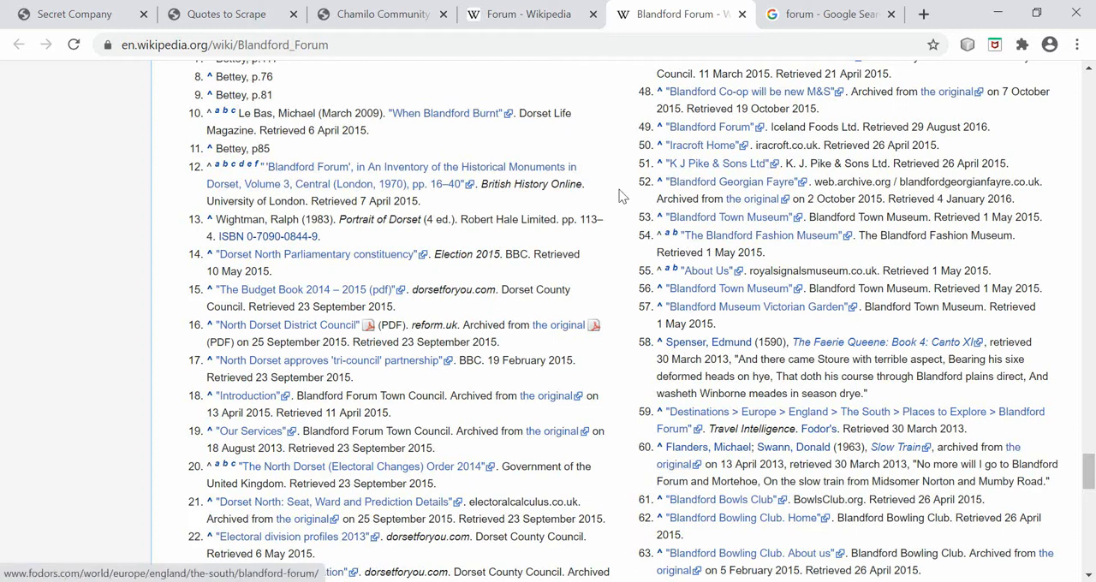
Return to the Forum disambiguation page with its common uses and places sections.
{"action": "left_click", "coordinate": [528, 13]}
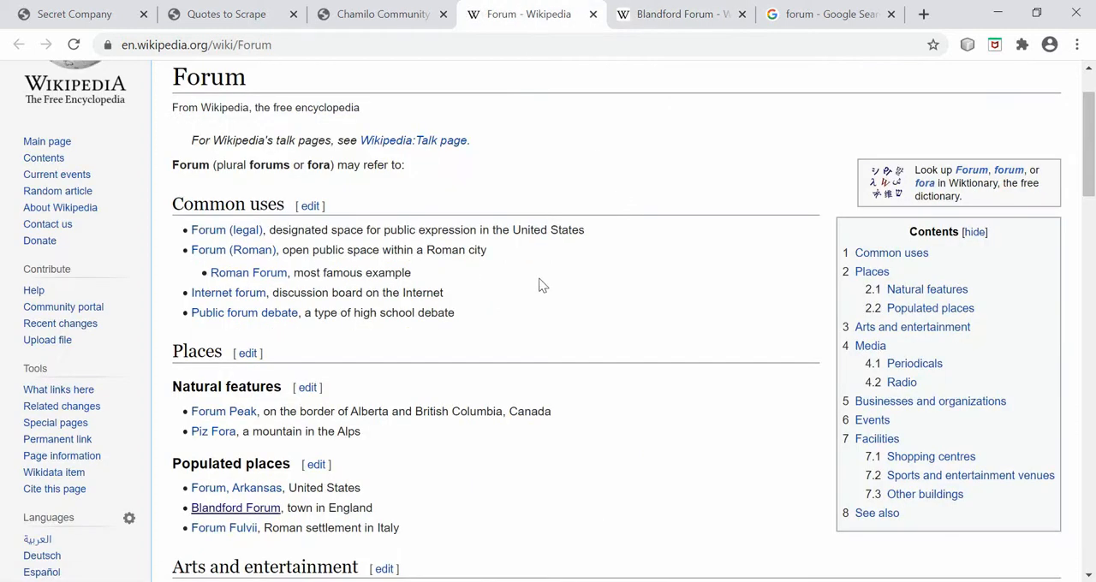
{"action": "mouse_move", "coordinate": [665, 154]}
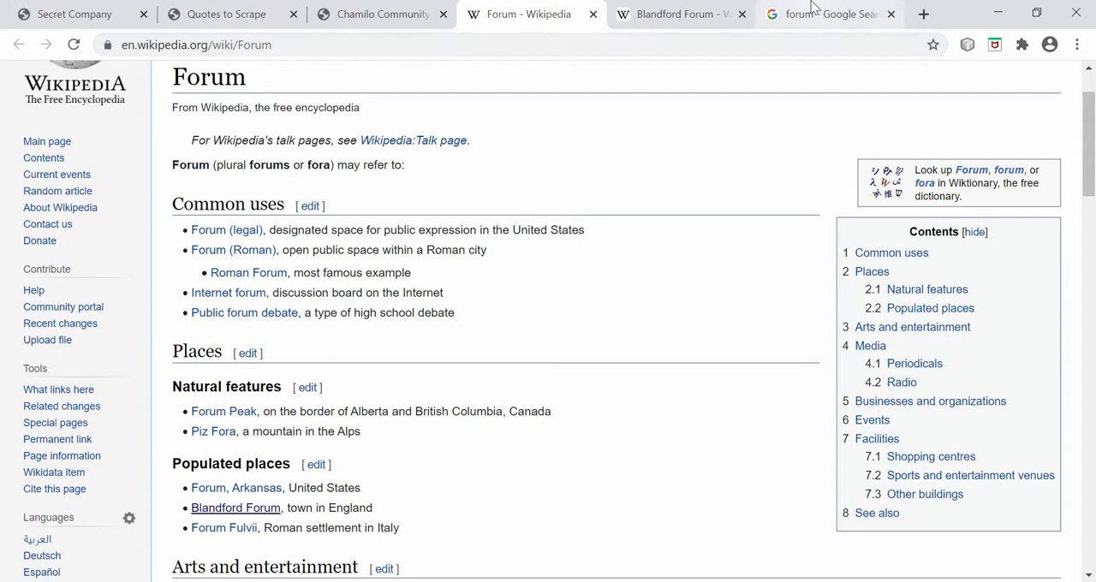
{"action": "mouse_move", "coordinate": [677, 13]}
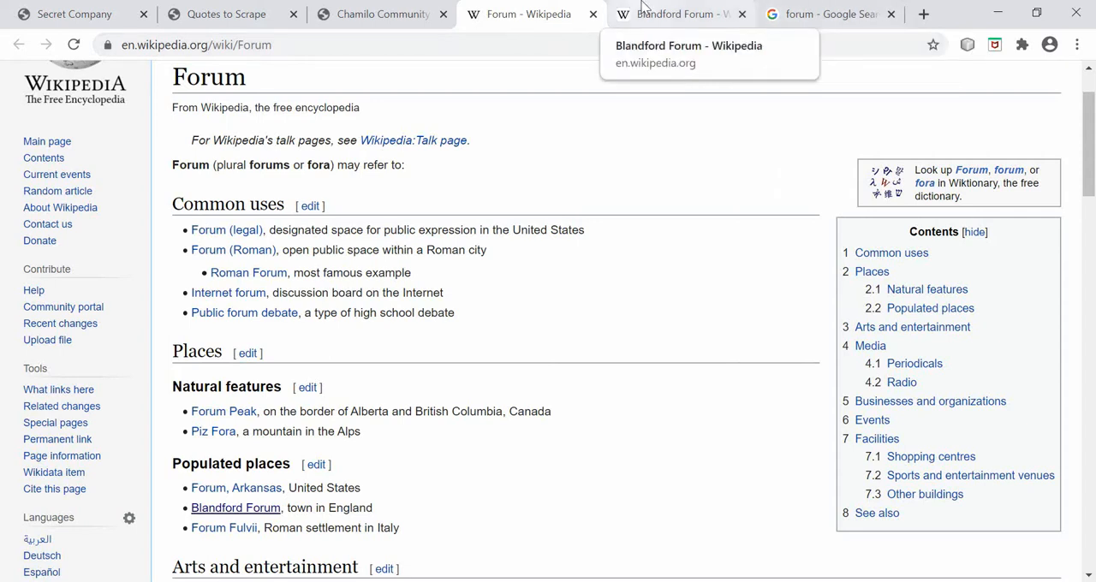
{"action": "mouse_move", "coordinate": [505, 14]}
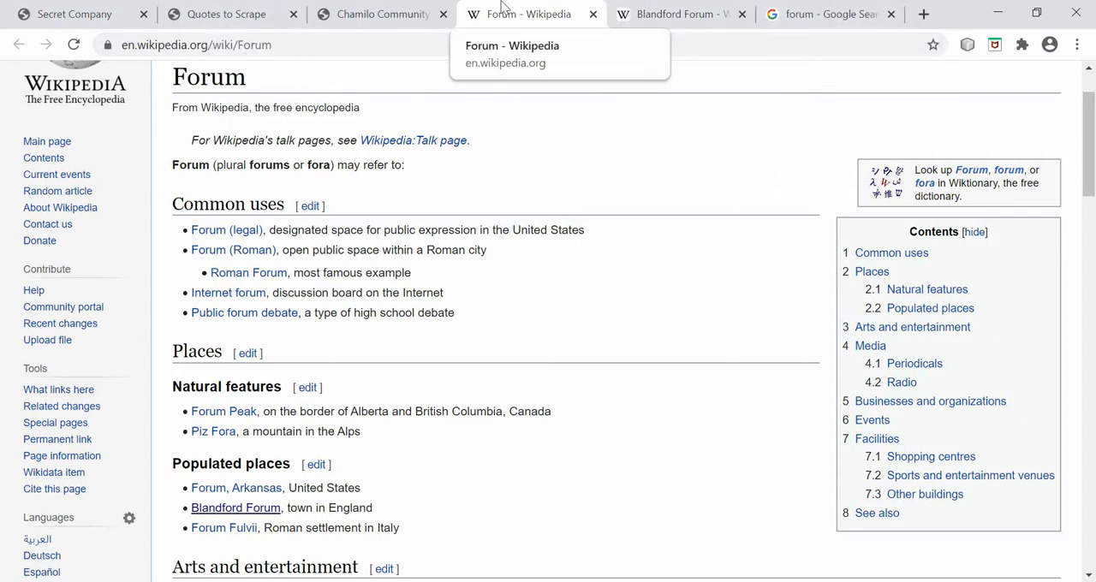
Inspect the Forum and Blandford Forum page titles, both h1 elements with class firstHeading.
{"action": "right_click", "coordinate": [240, 168]}
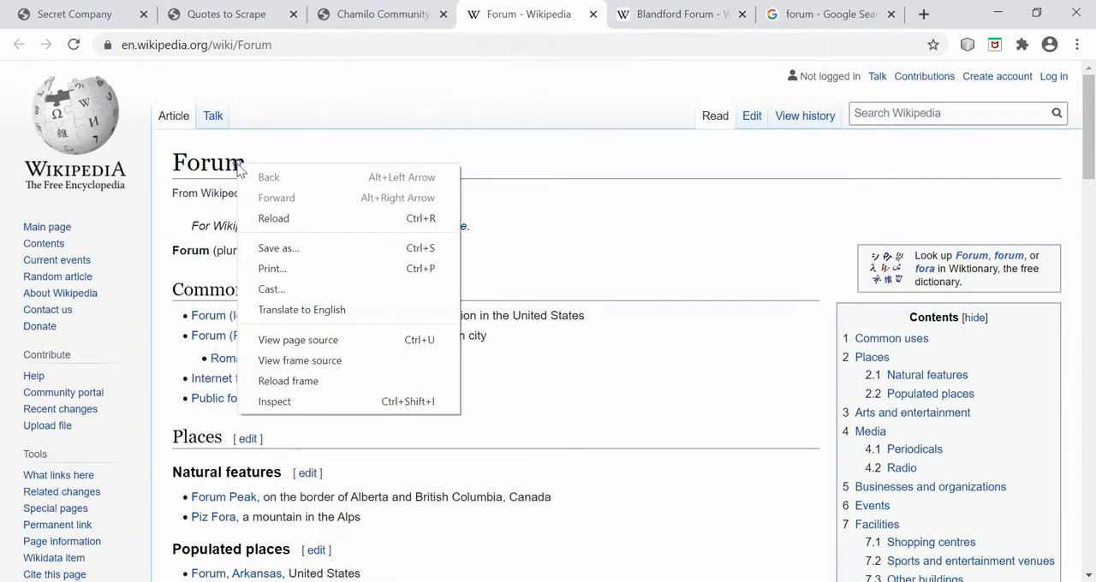
{"action": "left_click", "coordinate": [274, 401]}
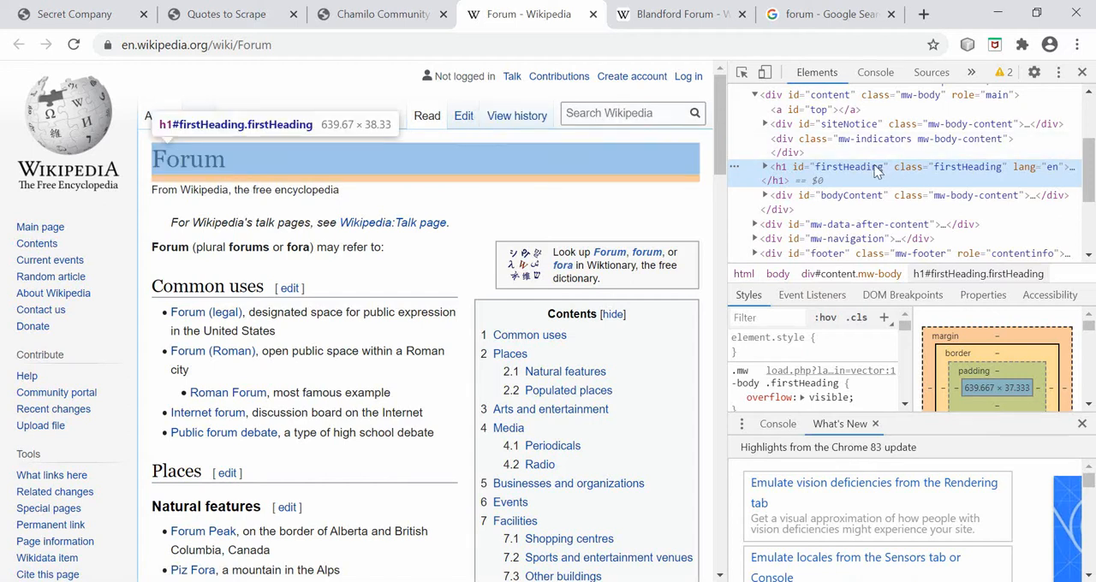
{"action": "left_click", "coordinate": [677, 14]}
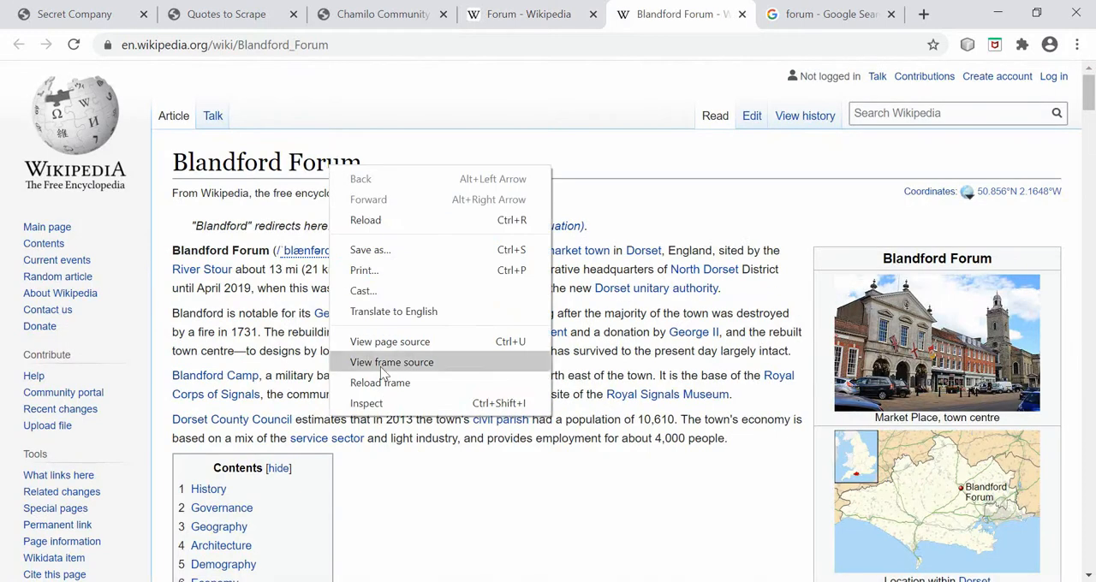
{"action": "left_click", "coordinate": [367, 403]}
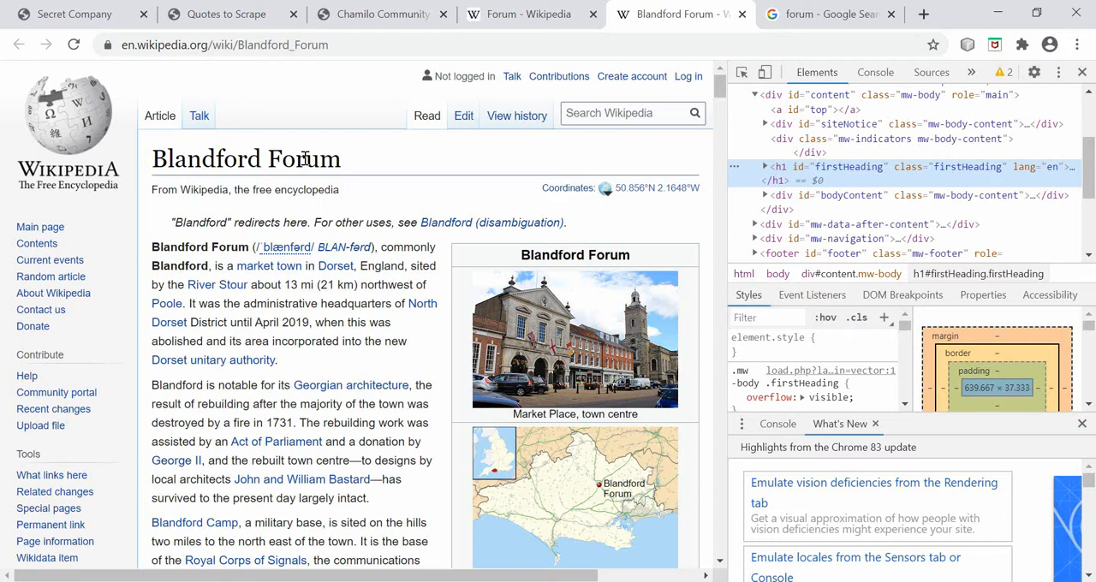
{"action": "left_click", "coordinate": [531, 14]}
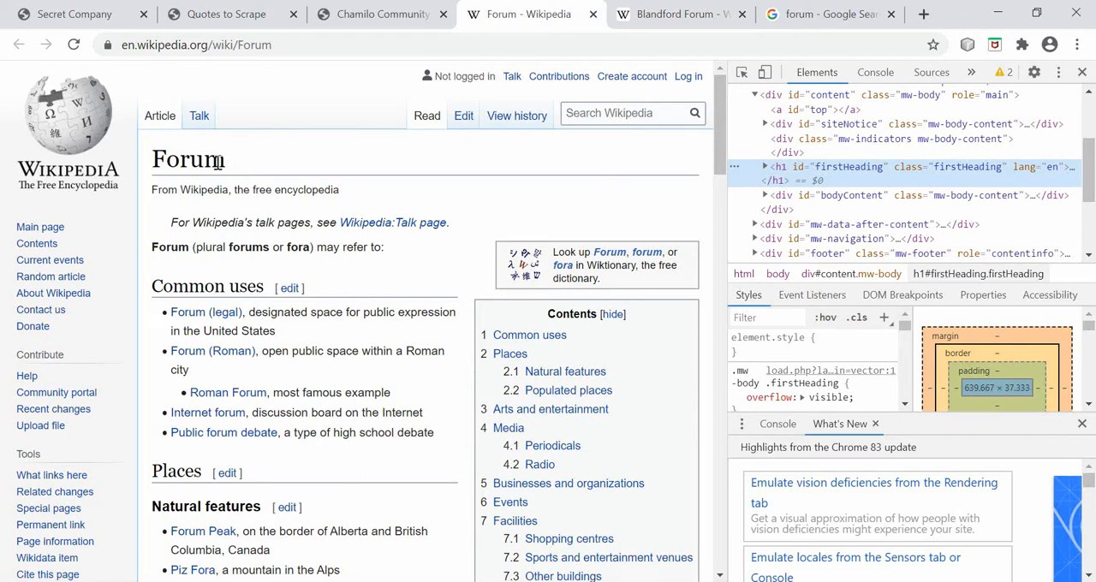
{"action": "mouse_move", "coordinate": [120, 111]}
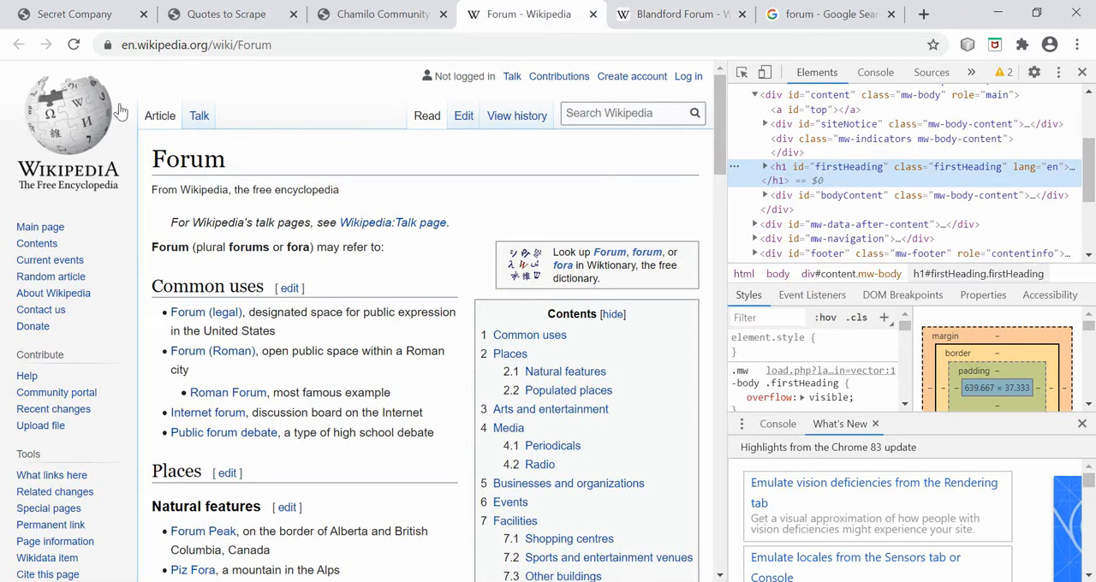
{"action": "mouse_move", "coordinate": [299, 170]}
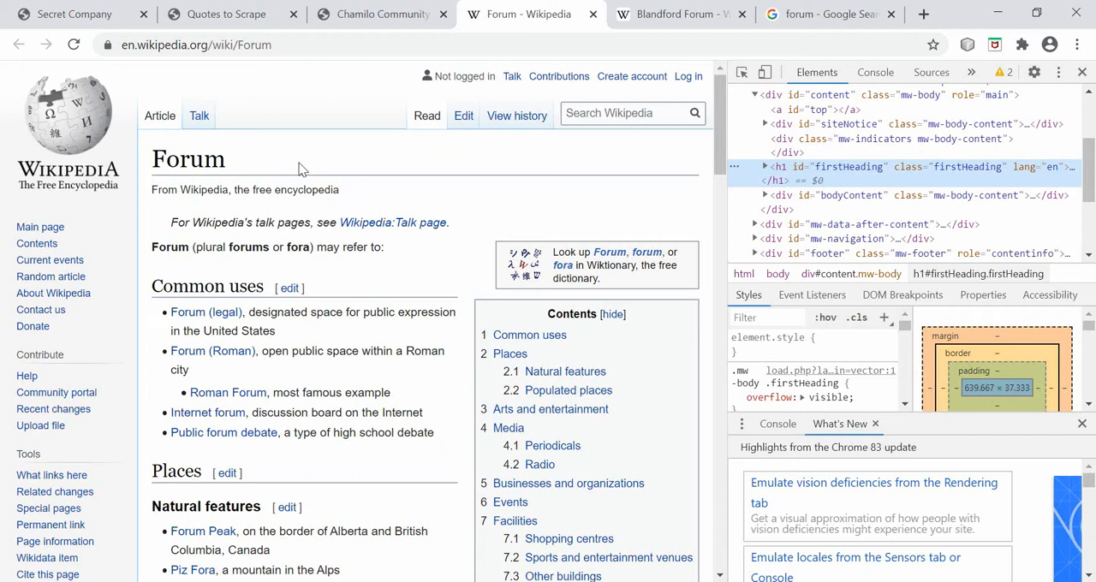
{"action": "mouse_move", "coordinate": [524, 189]}
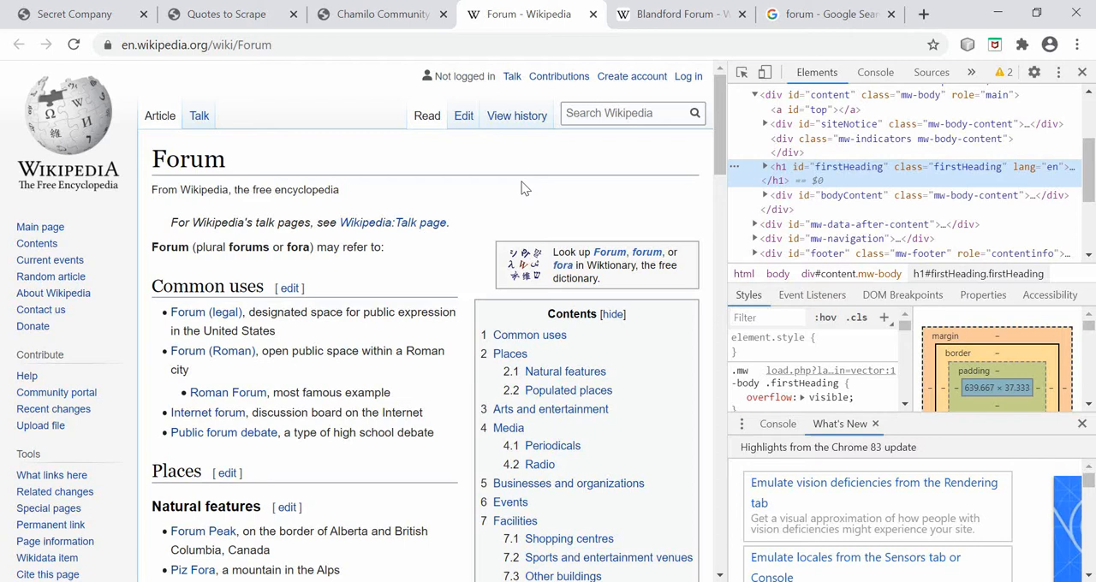
{"action": "mouse_move", "coordinate": [848, 166]}
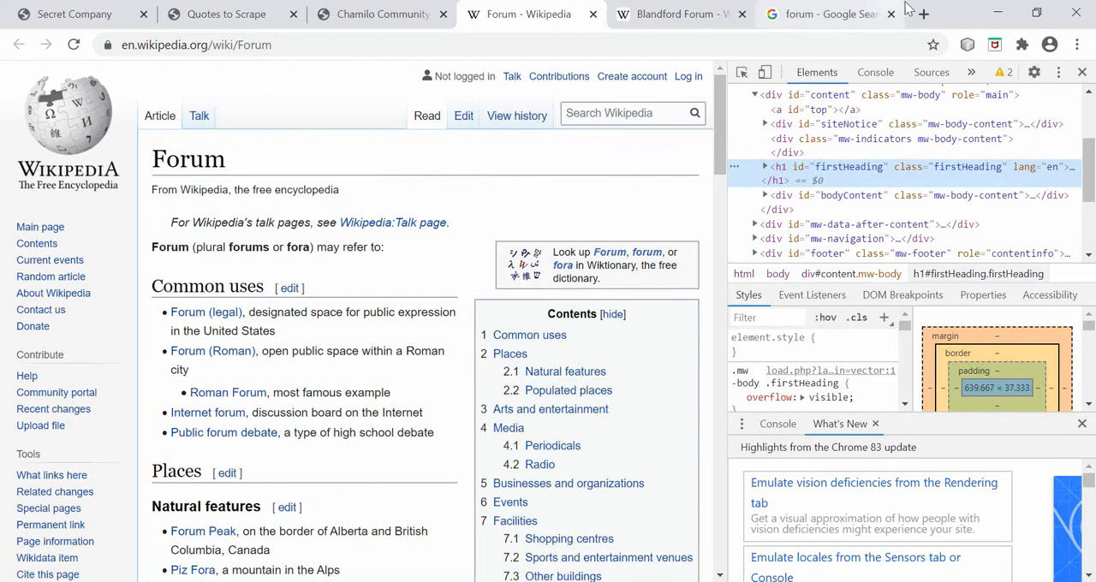
In a new tab's address bar, draft pseudo-code selecting h1 elements with class firsthead or kejfiejfri.
{"action": "left_click", "coordinate": [924, 14]}
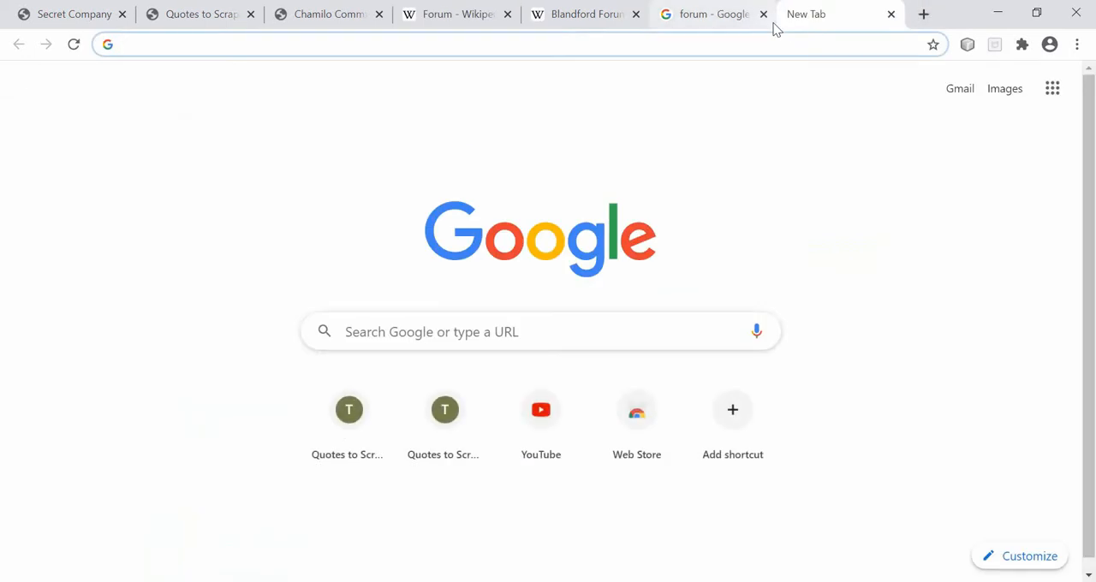
{"action": "type", "text": "for h1 where h1.class="}
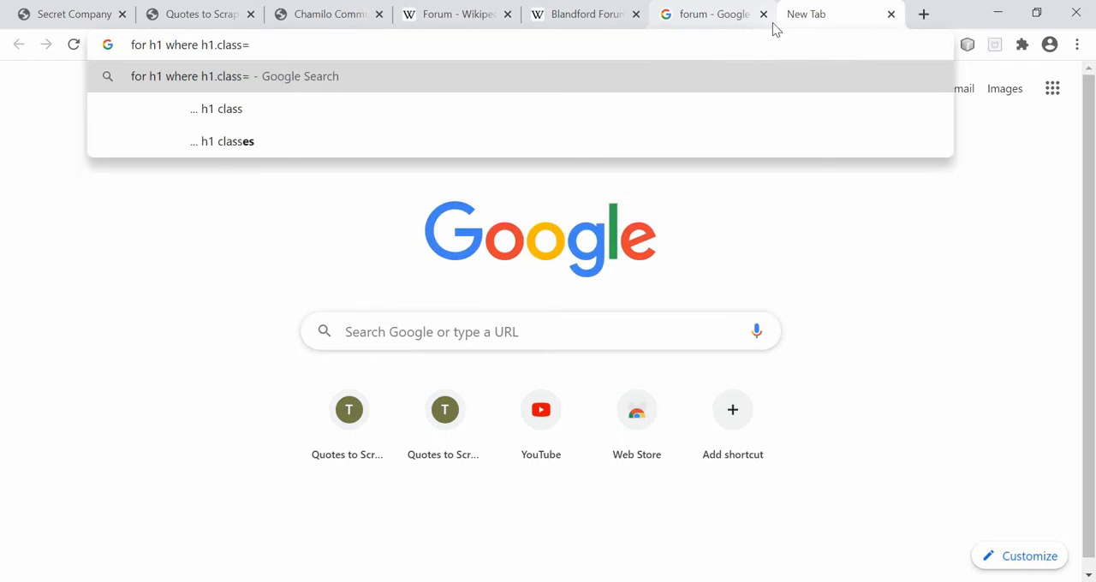
{"action": "type", "text": "firsthead"}
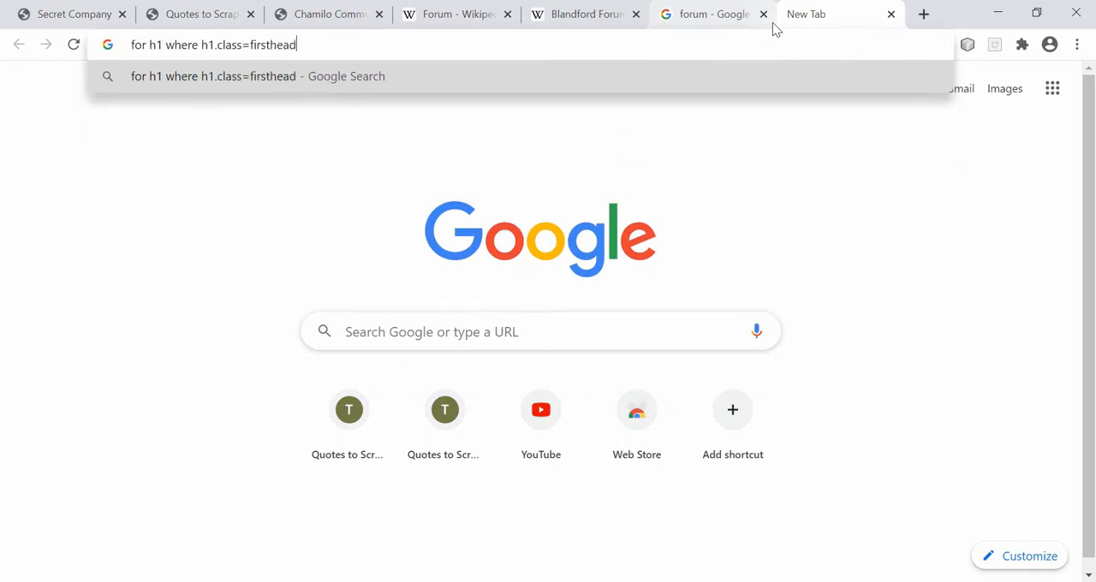
{"action": "type", "text": ","}
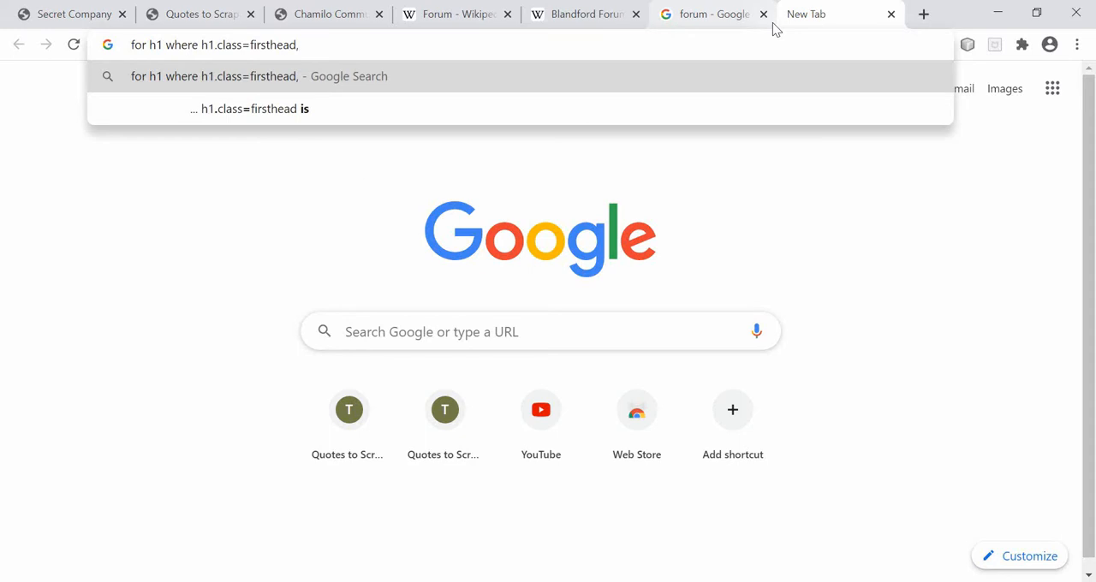
{"action": "type", "text": "h1.class=k"}
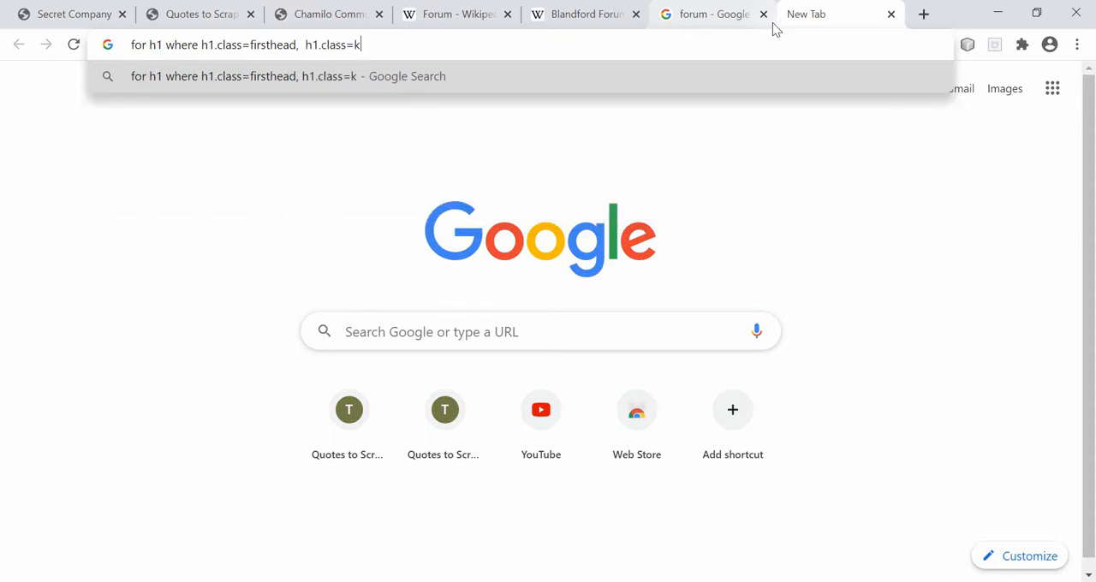
{"action": "type", "text": "ejfiejfri"}
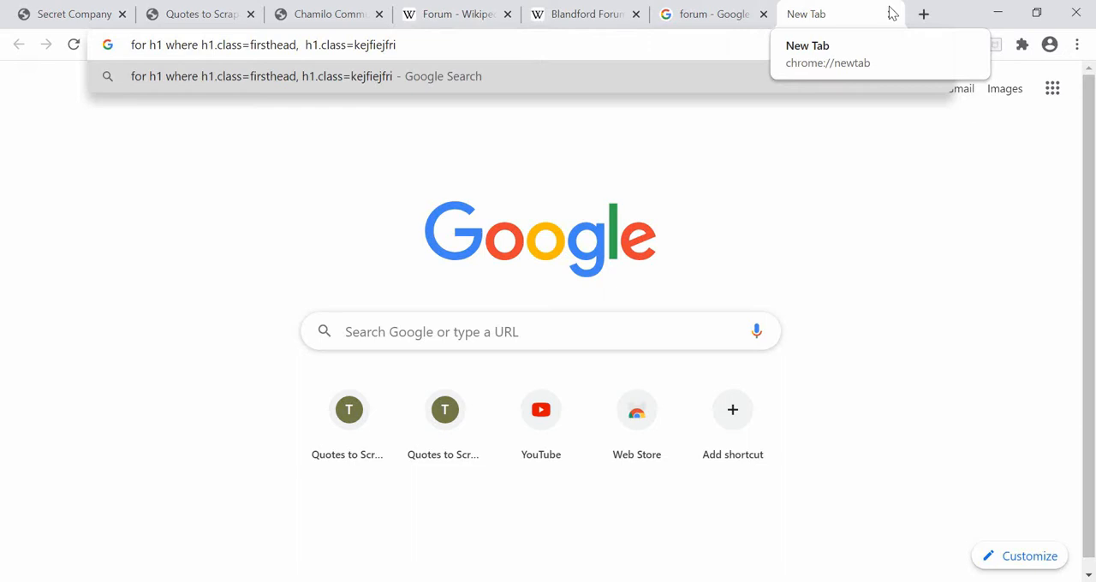
Return to the Forum tab showing its h1 firstHeading element in DevTools.
{"action": "left_click", "coordinate": [522, 13]}
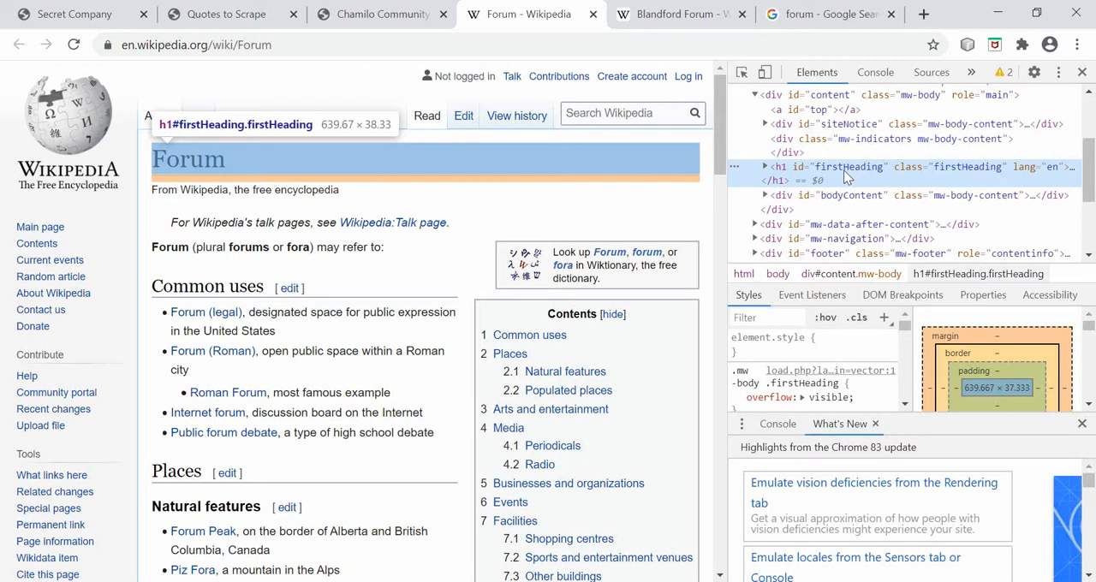
{"action": "mouse_move", "coordinate": [1018, 180]}
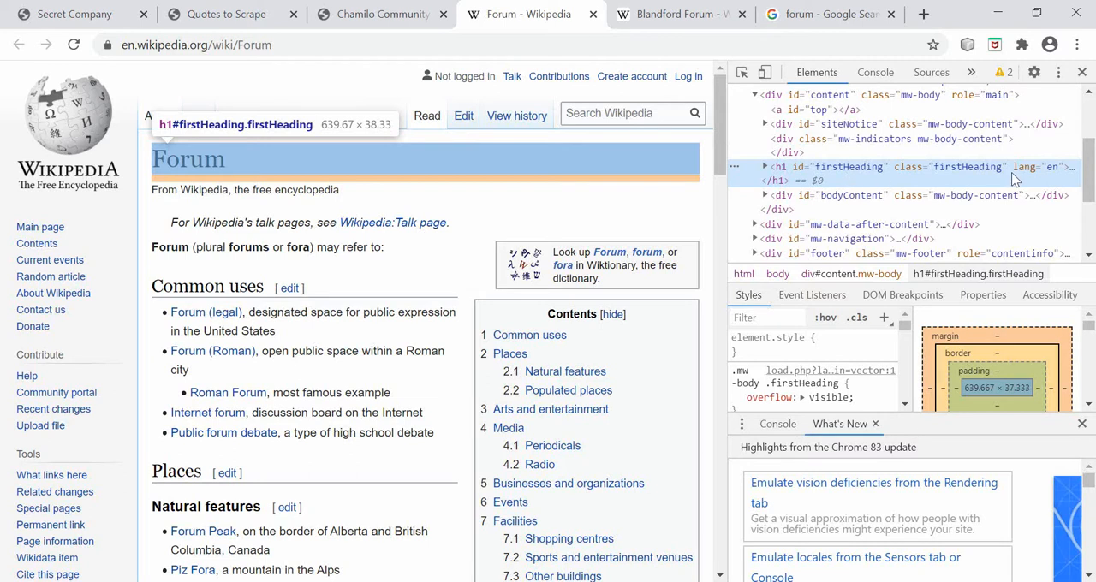
{"action": "mouse_move", "coordinate": [1014, 180]}
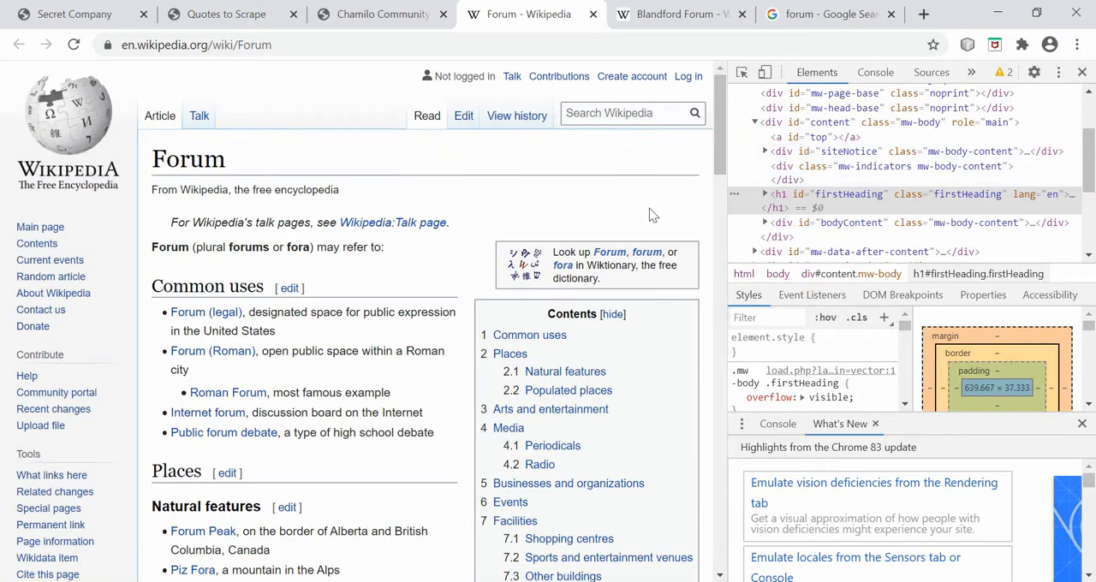
{"action": "mouse_move", "coordinate": [652, 212]}
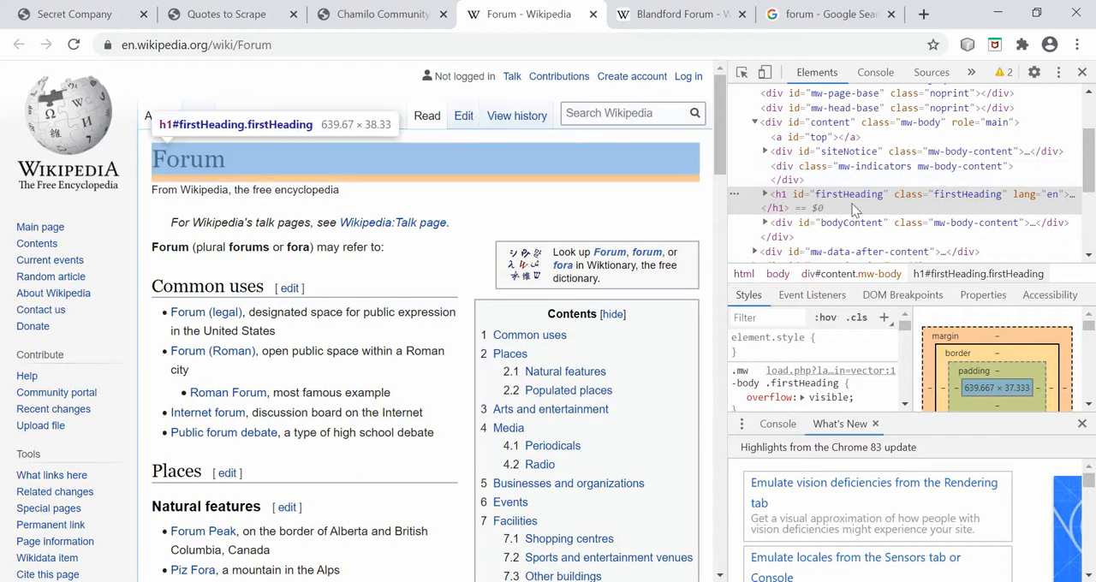
{"action": "mouse_move", "coordinate": [822, 209]}
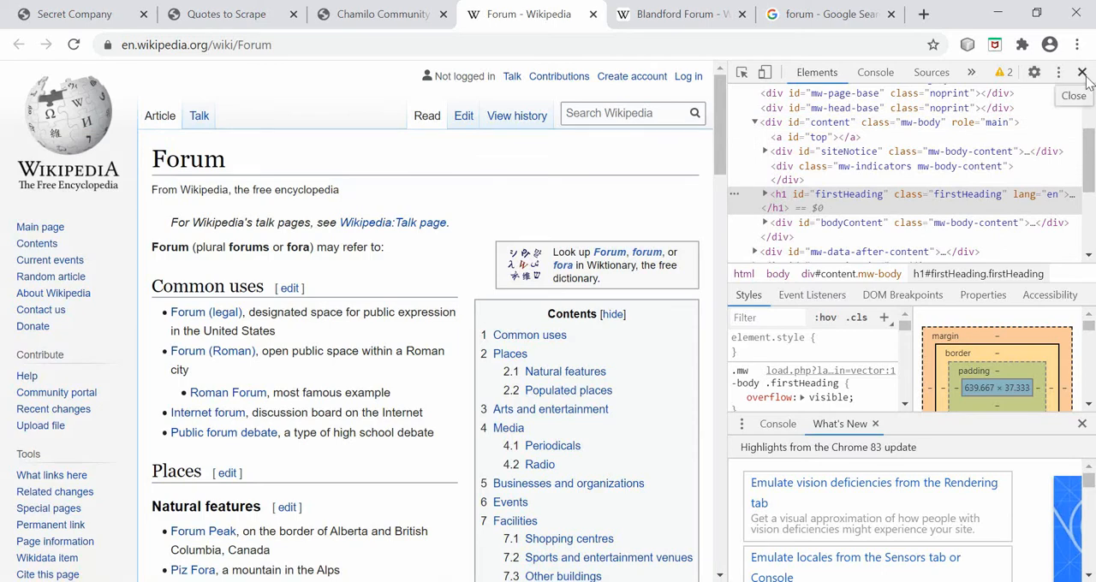
{"action": "left_click", "coordinate": [1083, 72]}
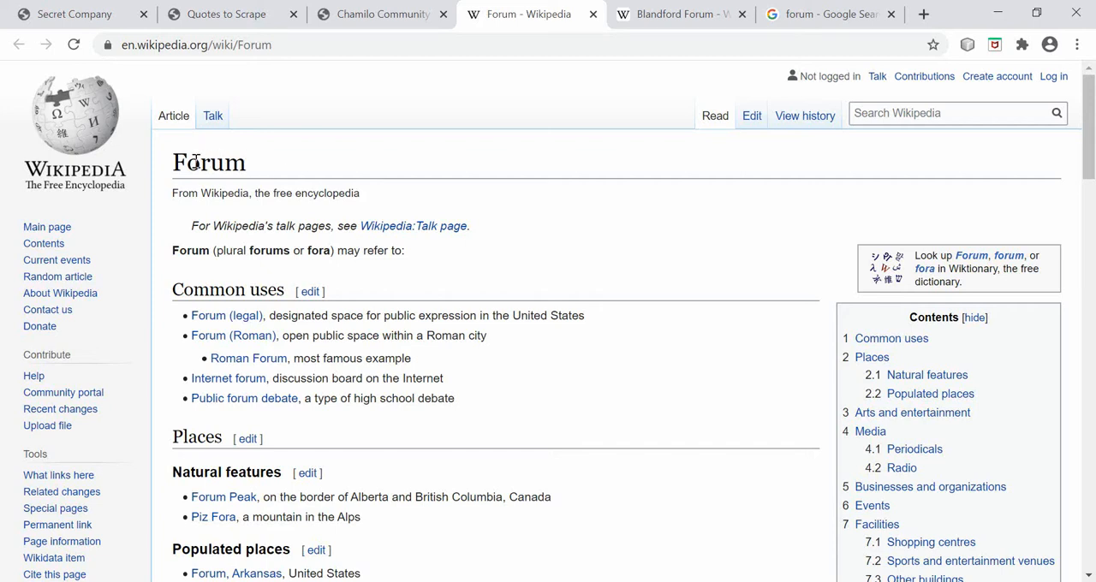
{"action": "double_click", "coordinate": [209, 163]}
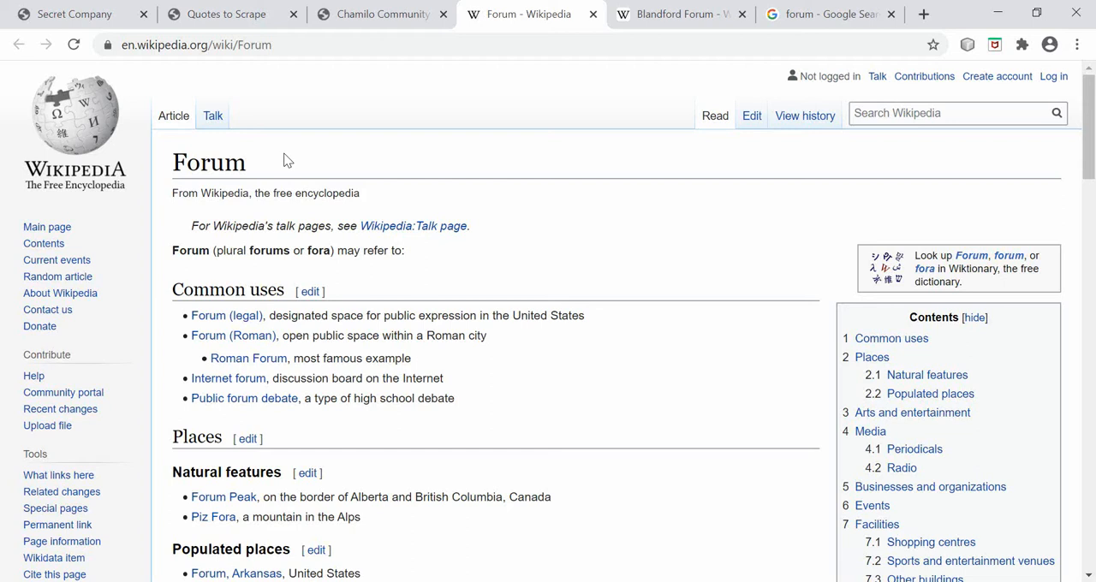
{"action": "mouse_move", "coordinate": [277, 156]}
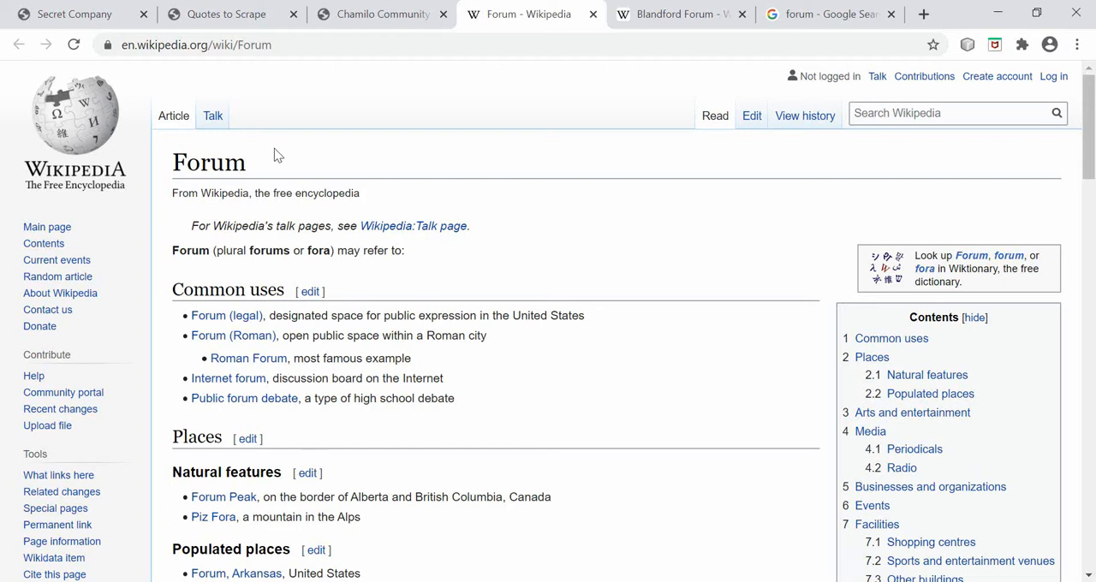
{"action": "mouse_move", "coordinate": [212, 117]}
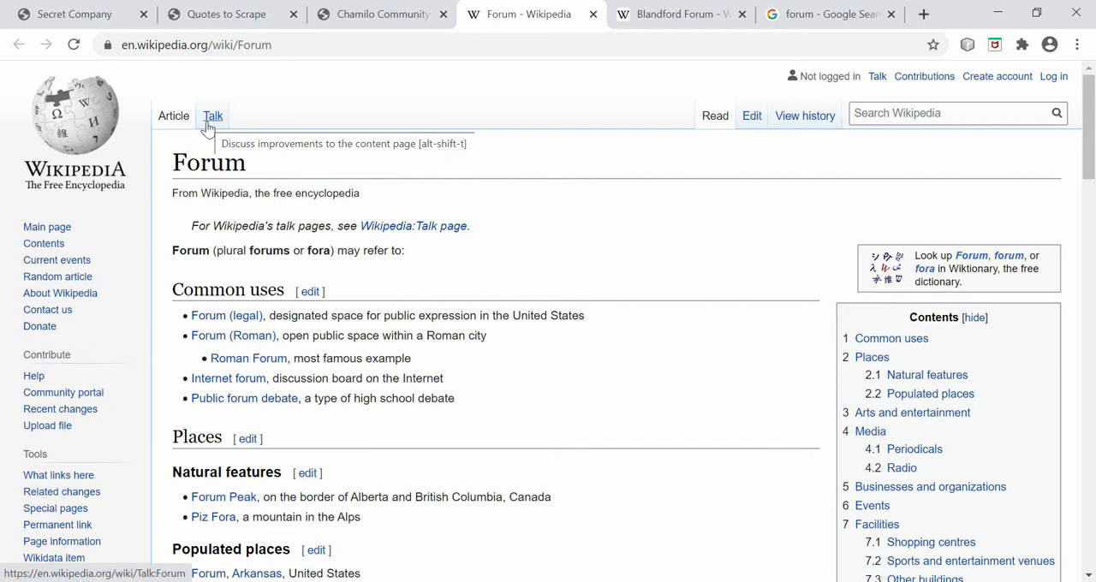
{"action": "mouse_move", "coordinate": [720, 185]}
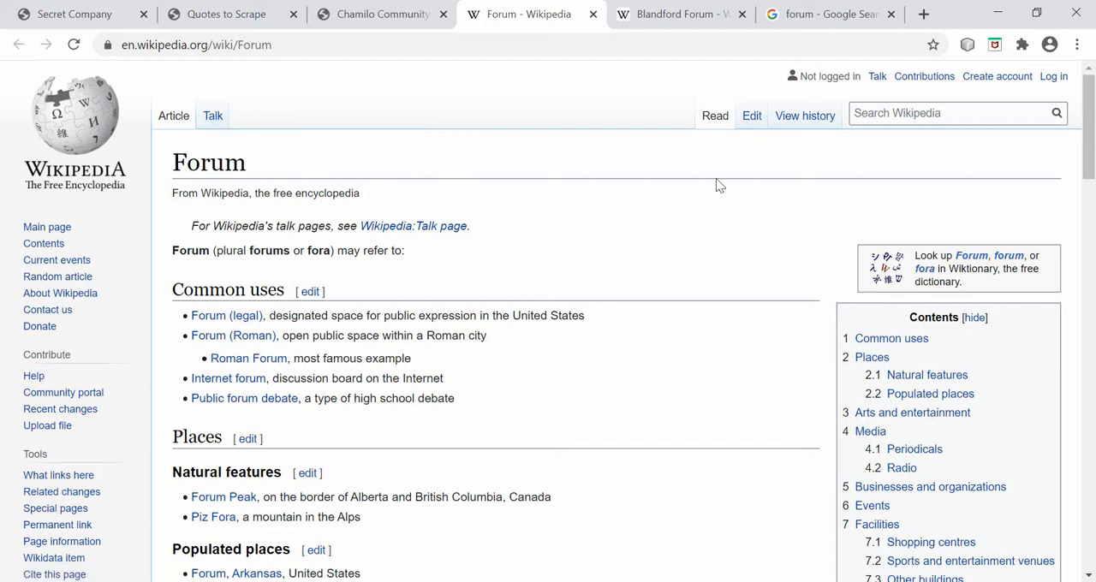
{"action": "mouse_move", "coordinate": [923, 14]}
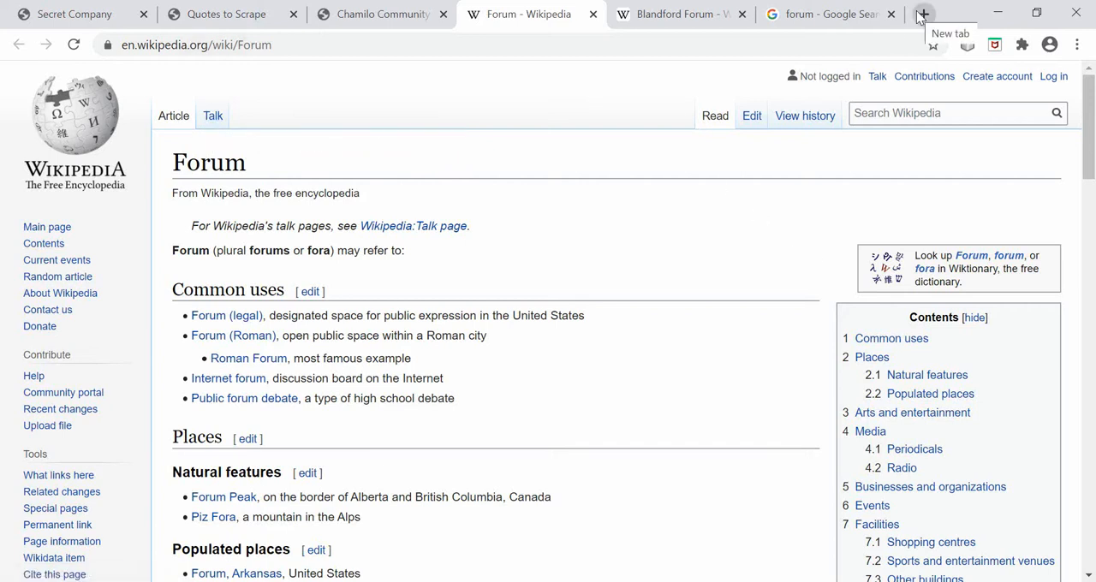
{"action": "left_click", "coordinate": [923, 14]}
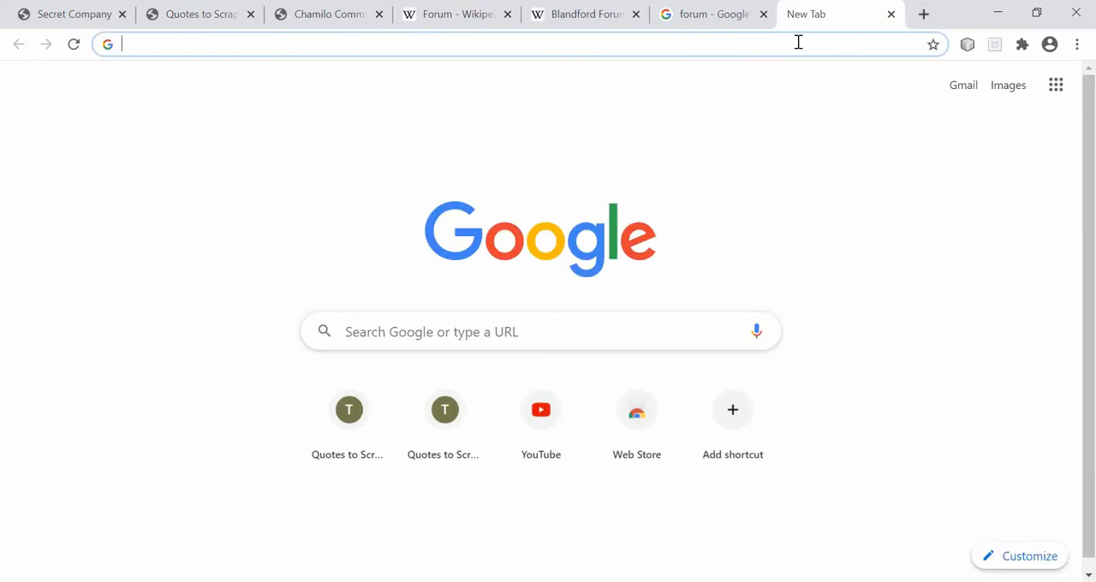
{"action": "type", "text": "api"}
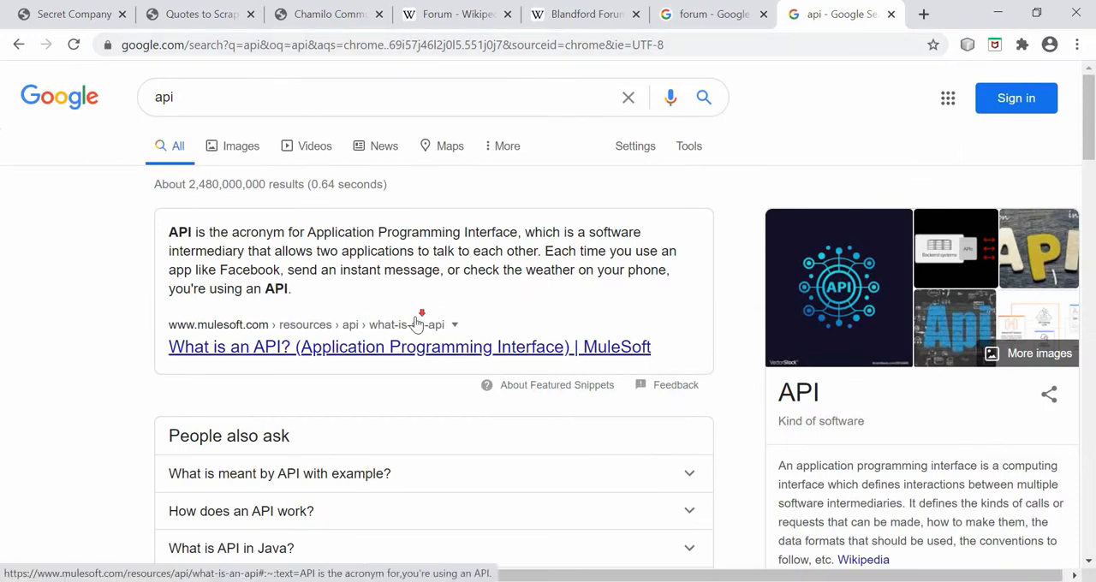
{"action": "scroll", "scroll_direction": "down", "scroll_amount": 3}
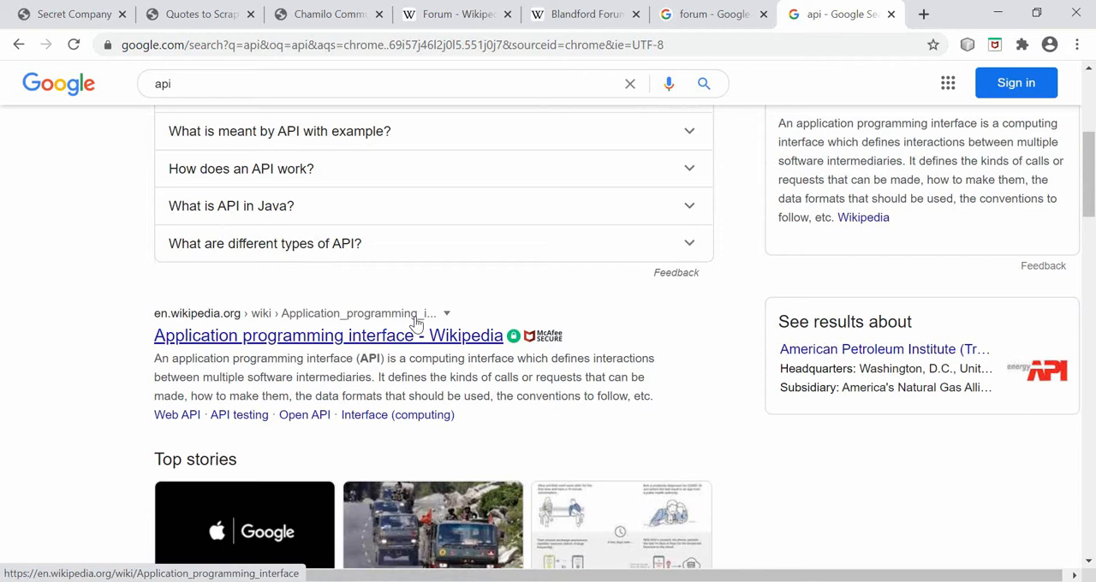
{"action": "mouse_move", "coordinate": [852, 161]}
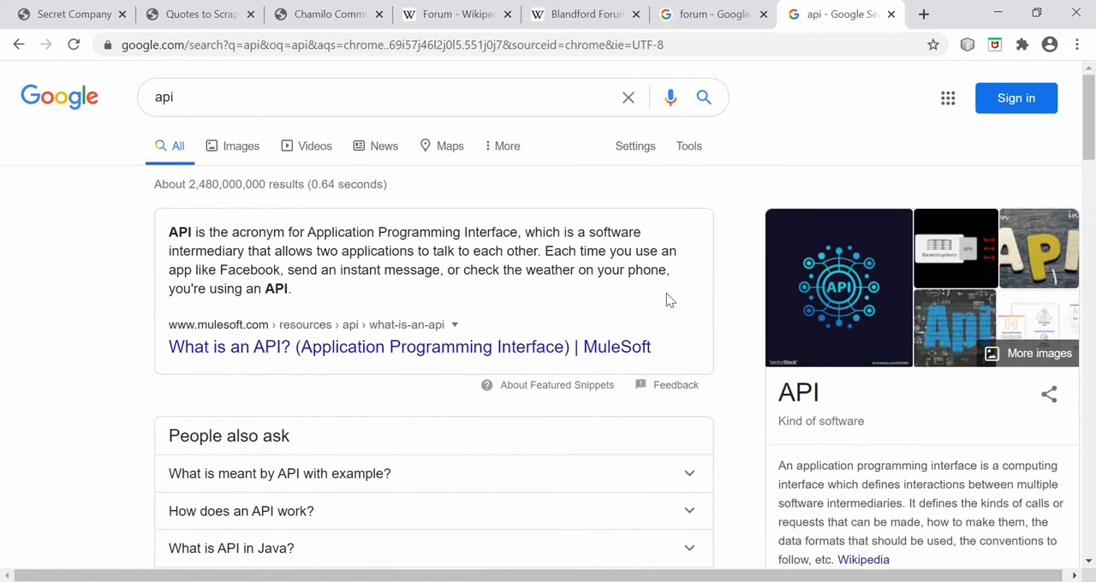
{"action": "mouse_move", "coordinate": [651, 53]}
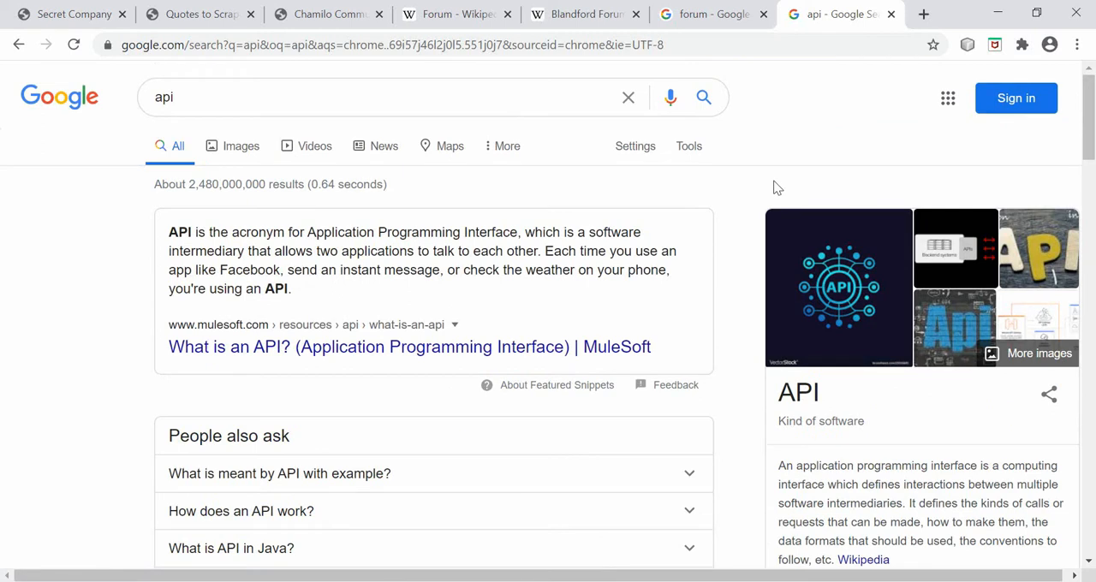
{"action": "mouse_move", "coordinate": [408, 384]}
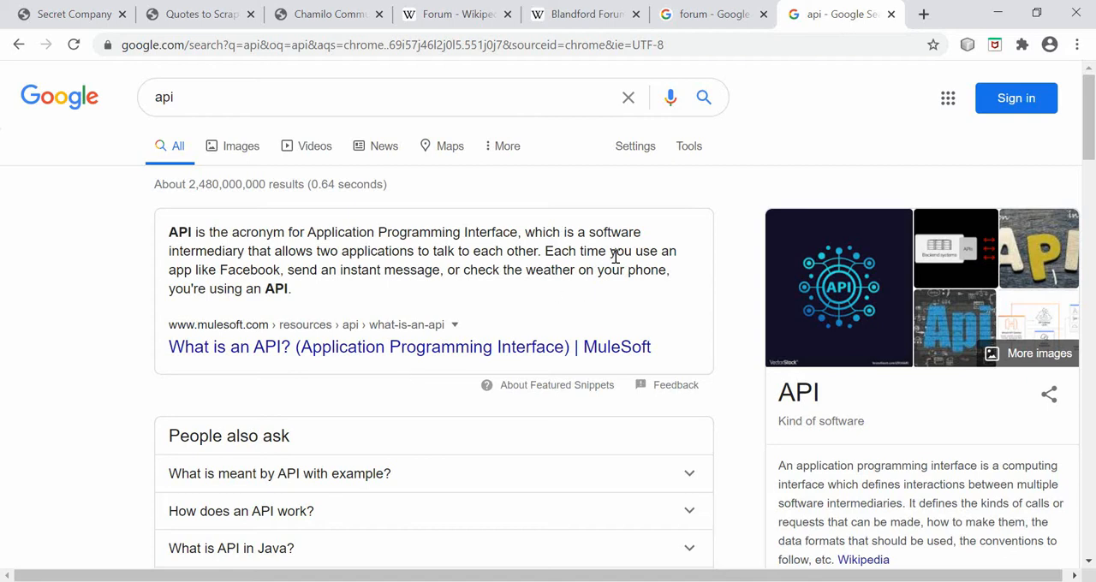
{"action": "mouse_move", "coordinate": [709, 223]}
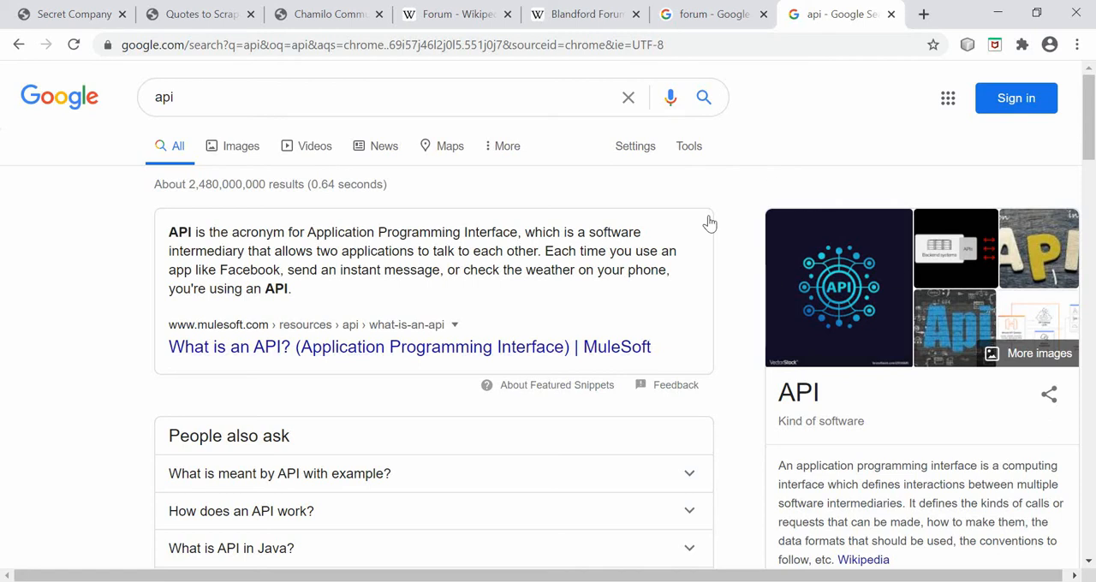
{"action": "mouse_move", "coordinate": [678, 199]}
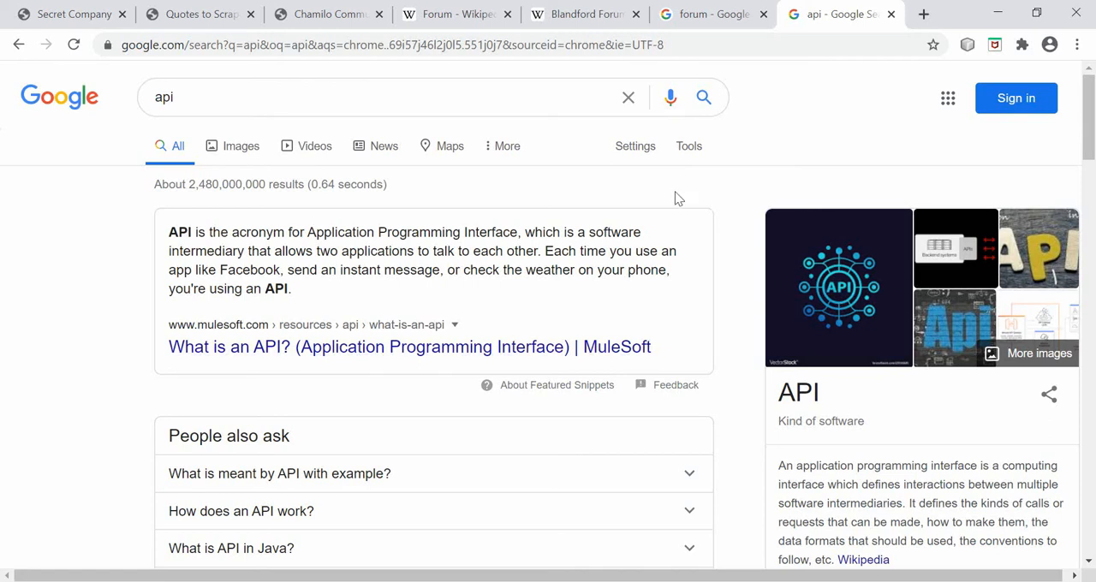
{"action": "mouse_move", "coordinate": [677, 199]}
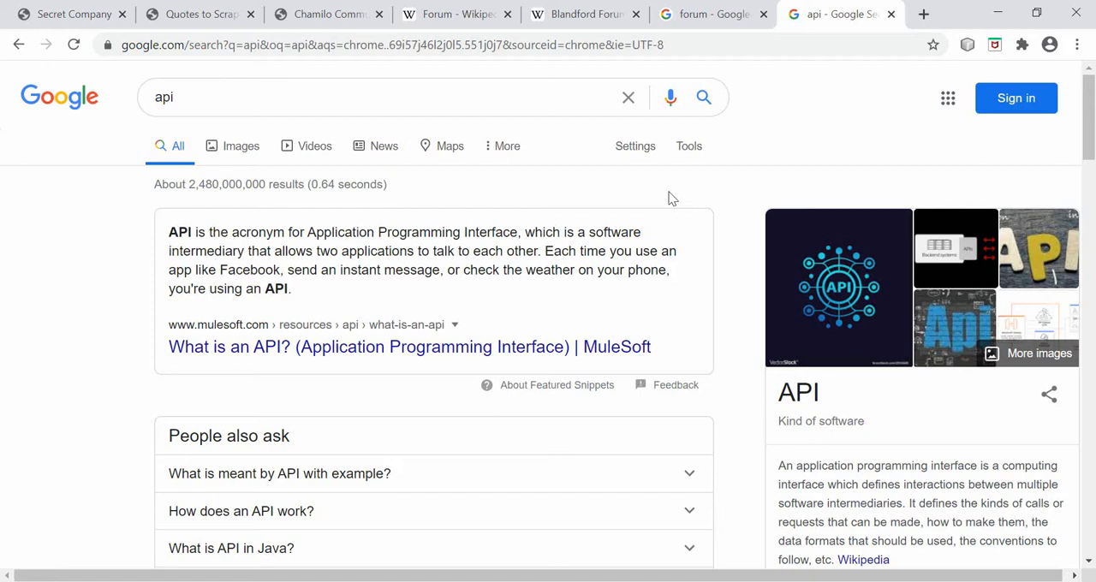
{"action": "mouse_move", "coordinate": [752, 257]}
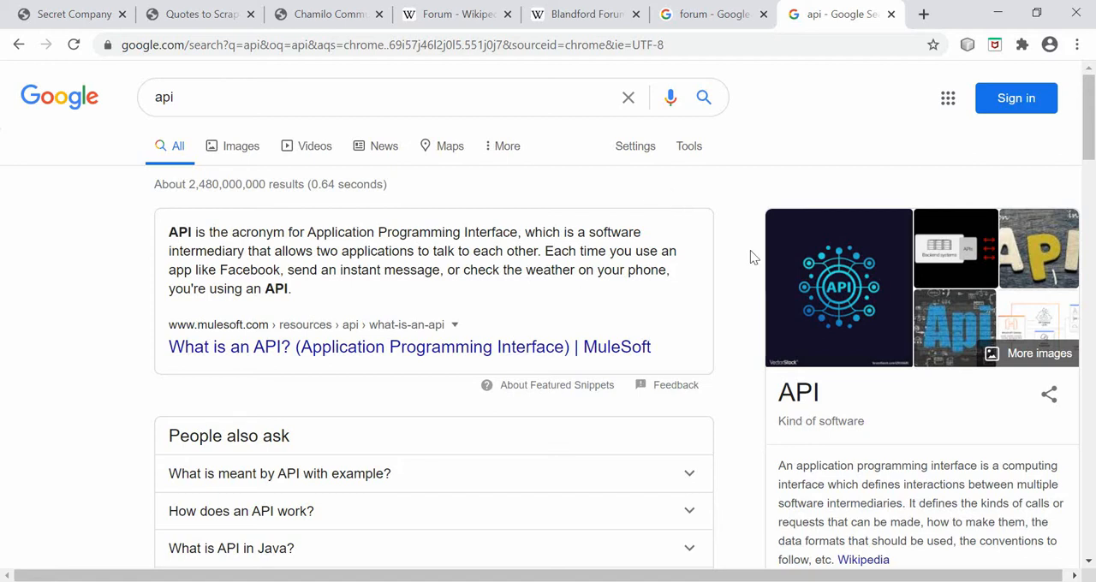
{"action": "mouse_move", "coordinate": [493, 134]}
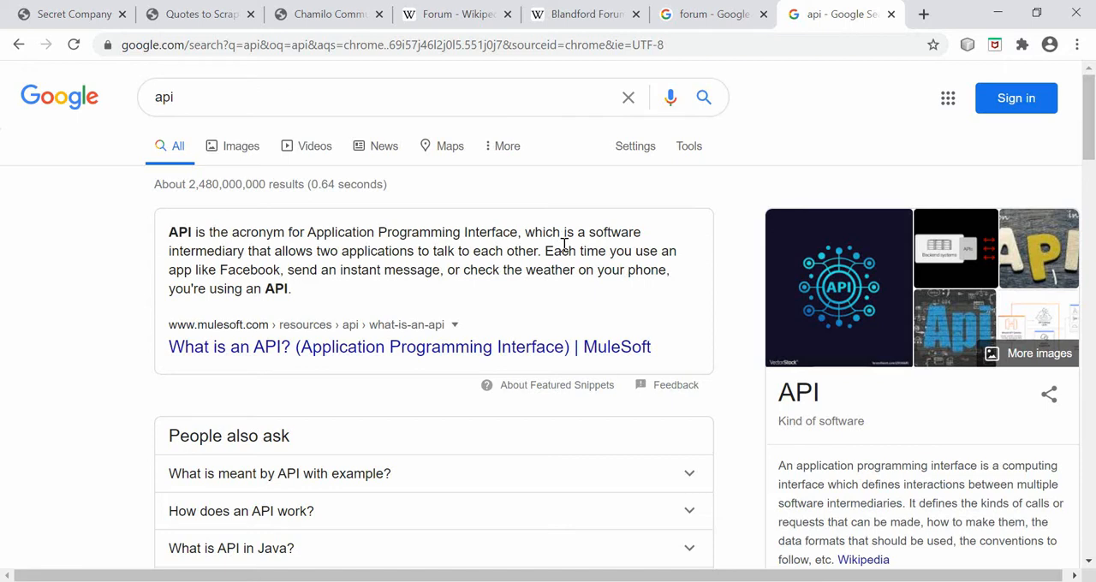
{"action": "mouse_move", "coordinate": [542, 346]}
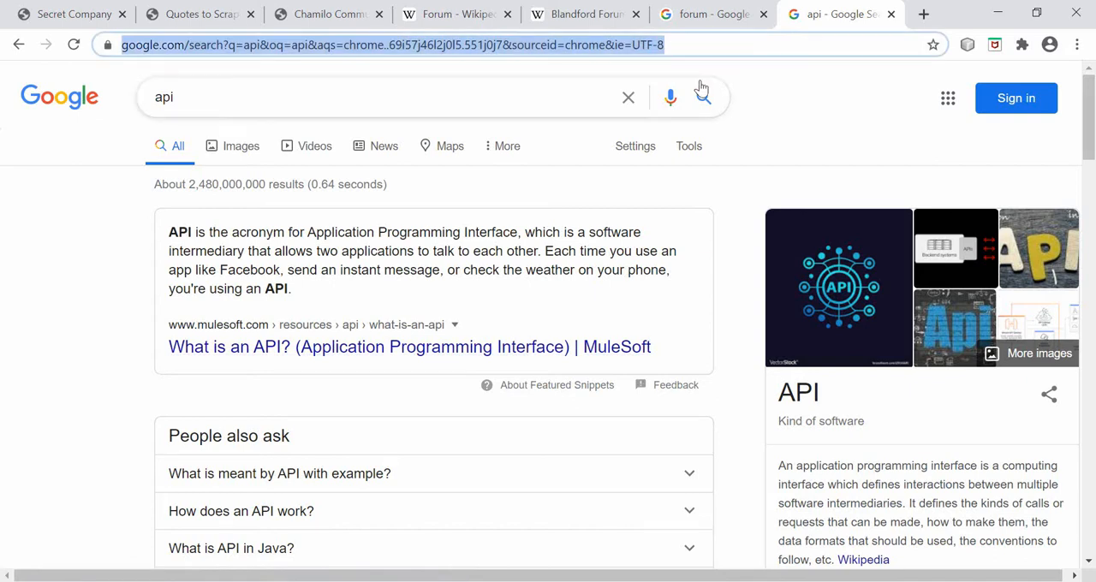
{"action": "mouse_move", "coordinate": [702, 271]}
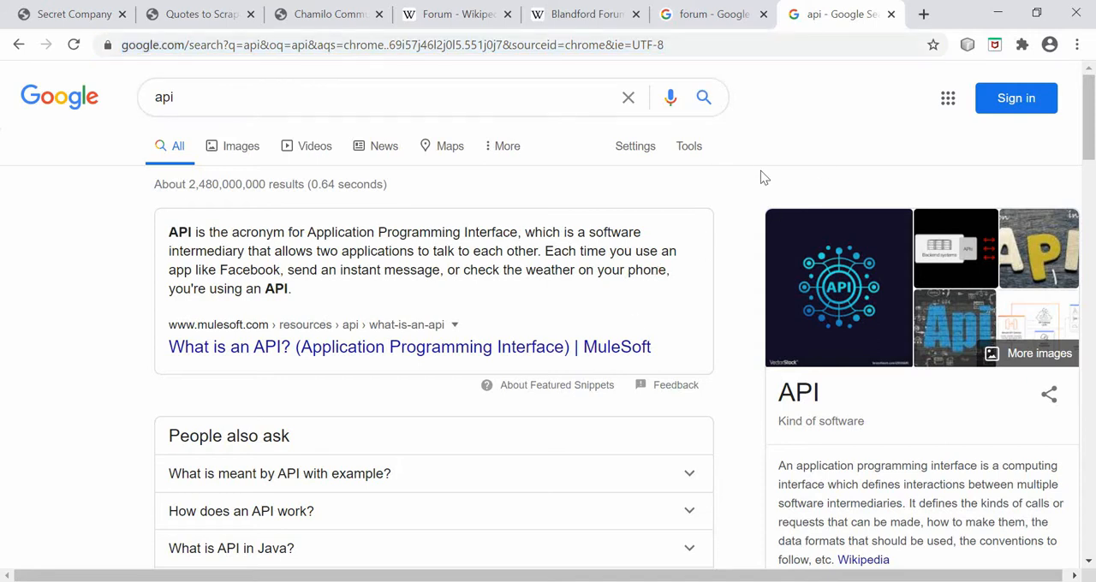
{"action": "scroll", "scroll_direction": "down", "scroll_amount": 3}
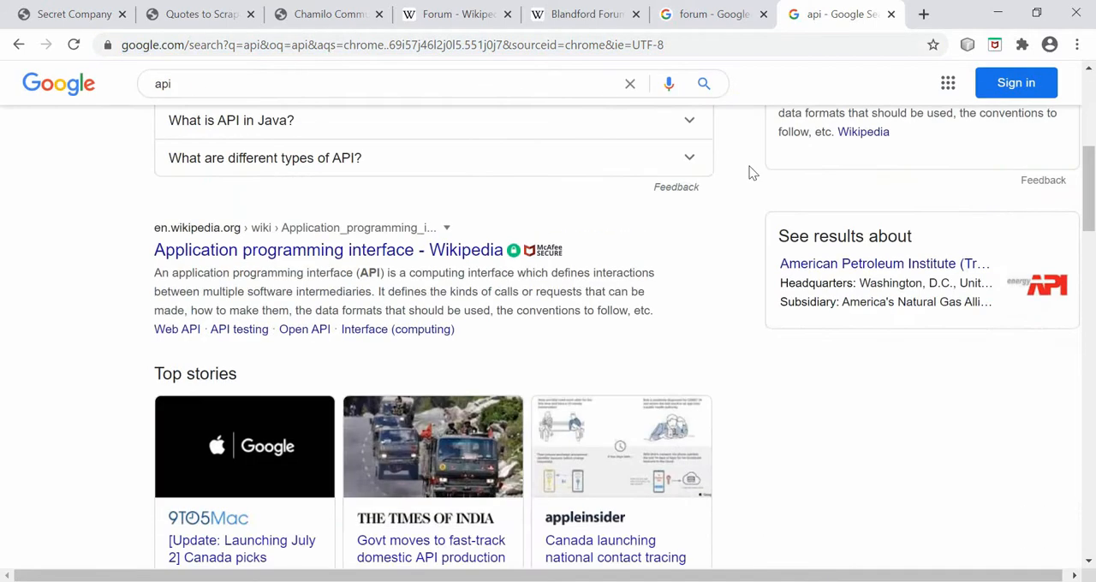
{"action": "scroll", "scroll_direction": "up", "scroll_amount": 3}
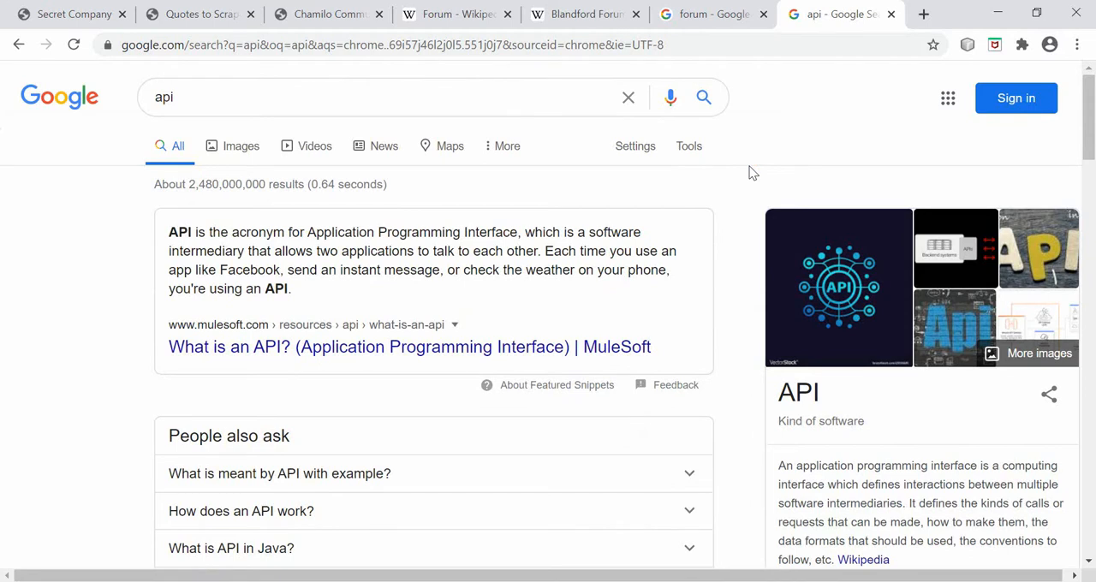
{"action": "mouse_move", "coordinate": [891, 14]}
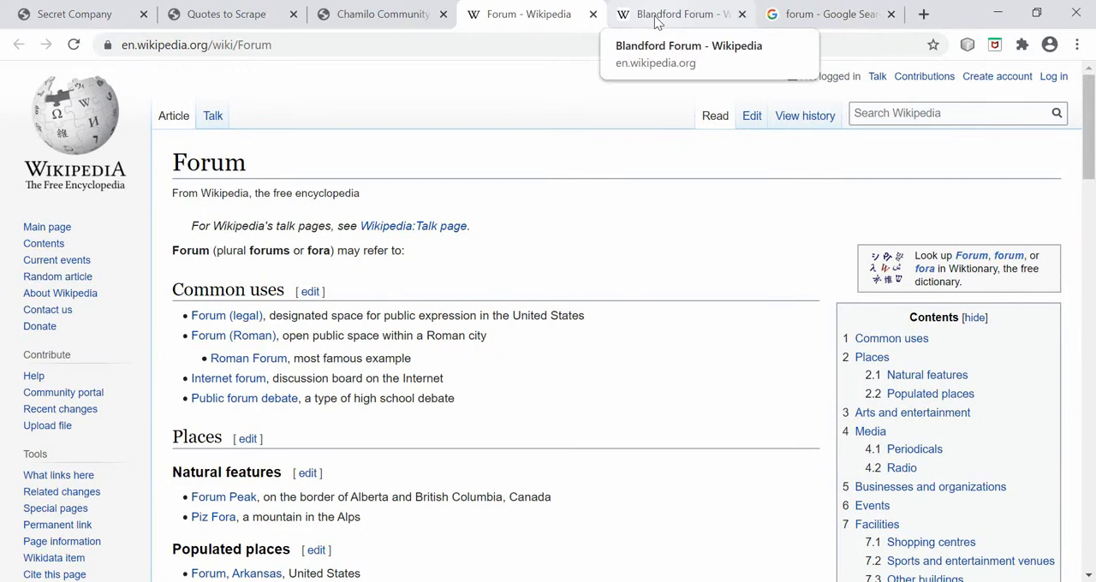
{"action": "mouse_move", "coordinate": [383, 13]}
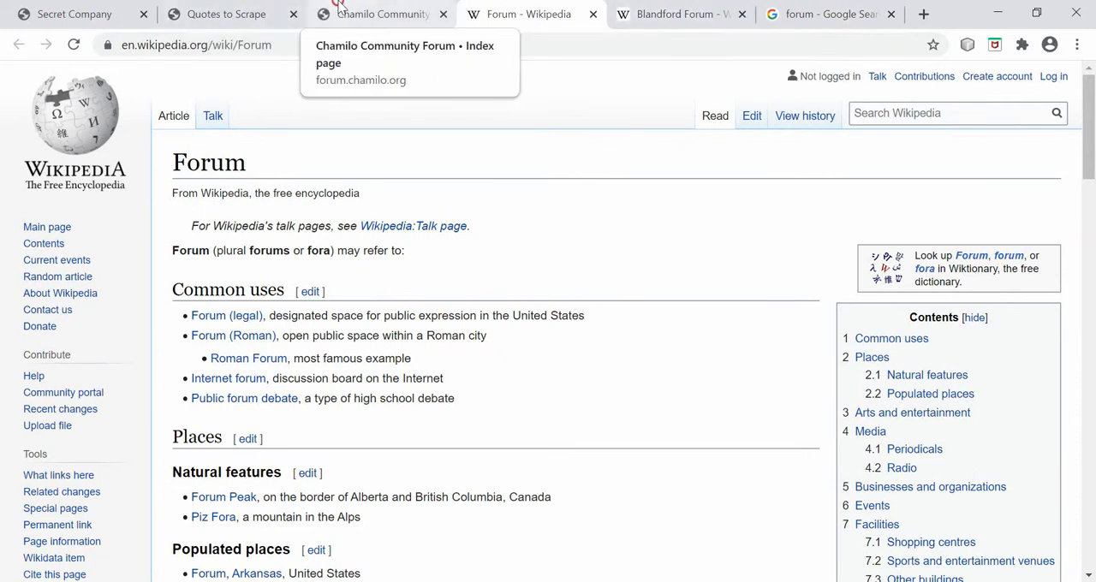
Switch back to the local Secret Company page listing four employees and salaries.
{"action": "left_click", "coordinate": [75, 14]}
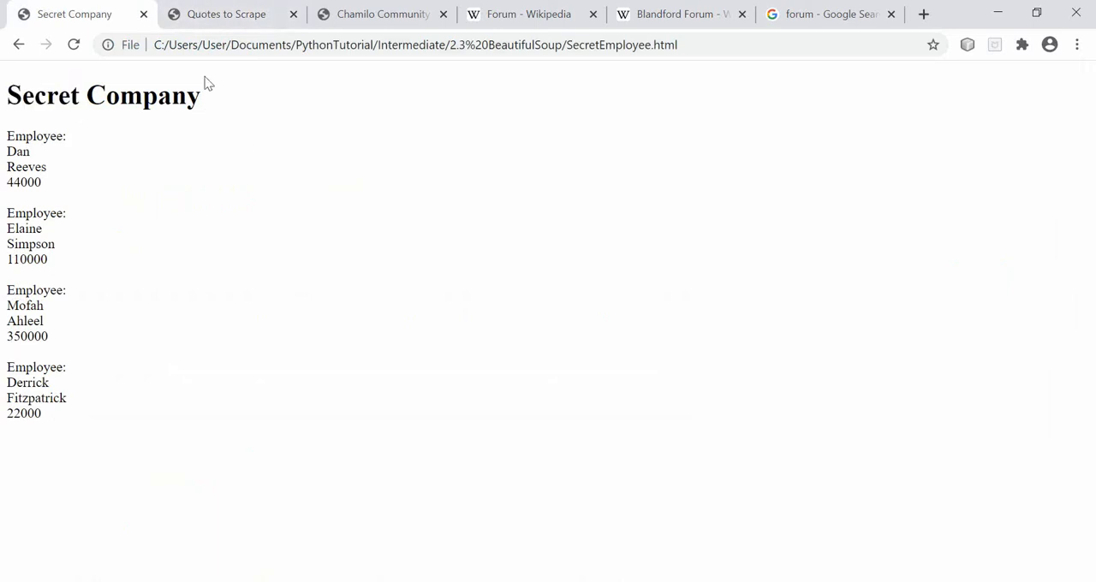
{"action": "mouse_move", "coordinate": [266, 126]}
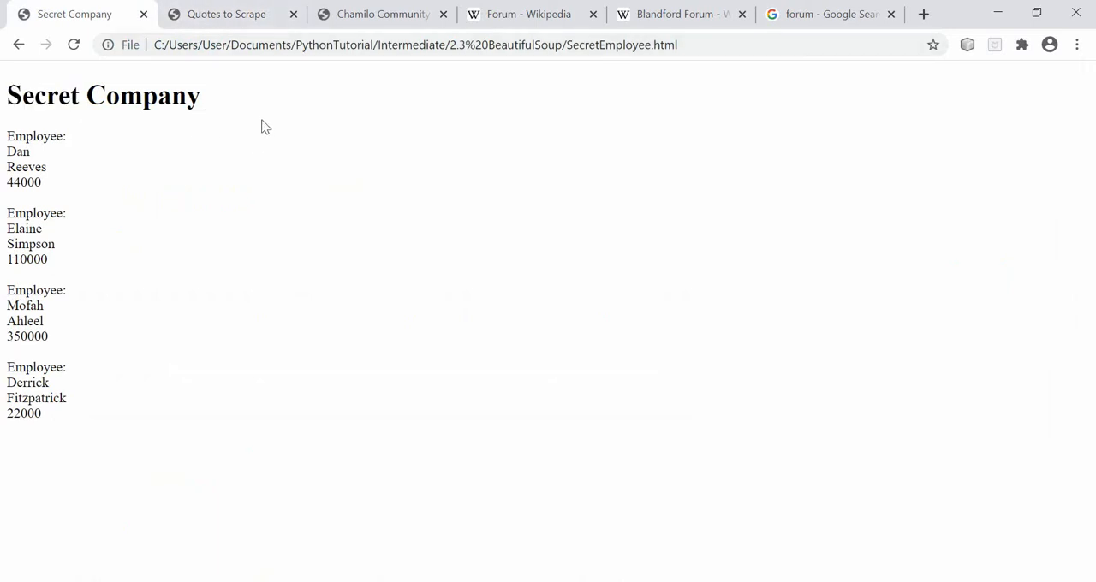
{"action": "mouse_move", "coordinate": [411, 137]}
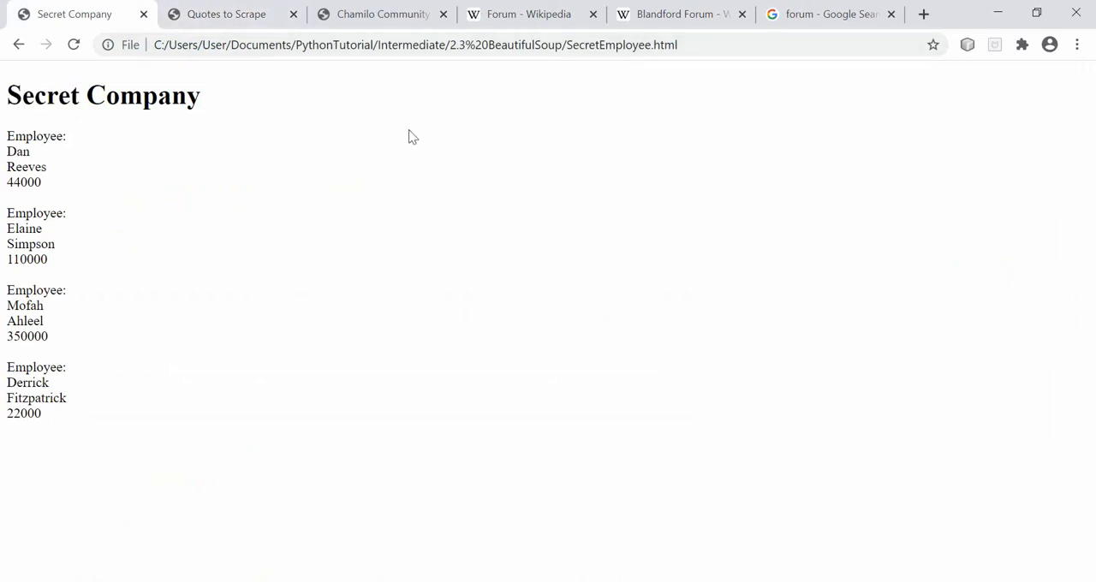